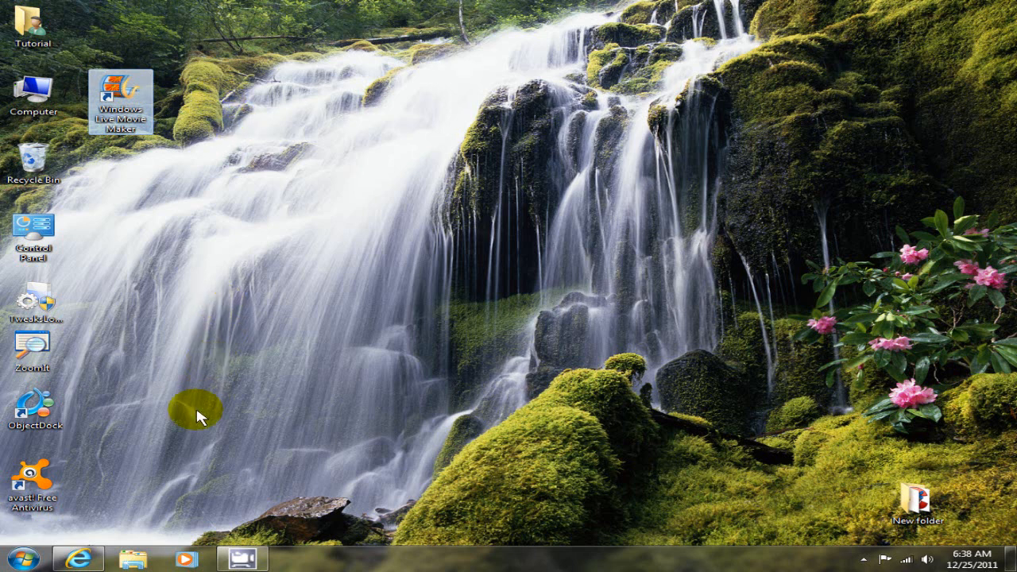
{"action": "mouse_move", "coordinate": [76, 562]}
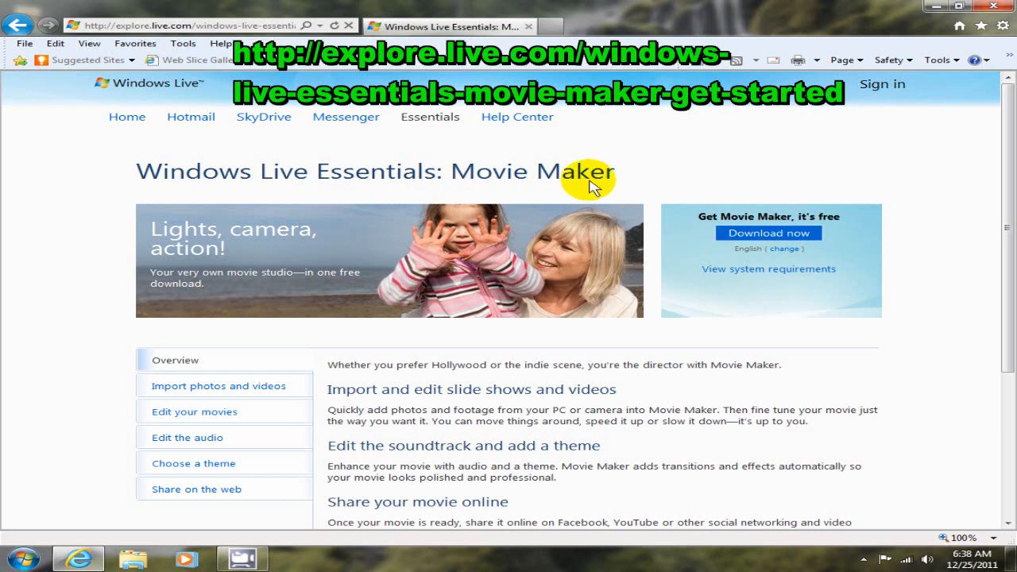
{"action": "mouse_move", "coordinate": [241, 177]}
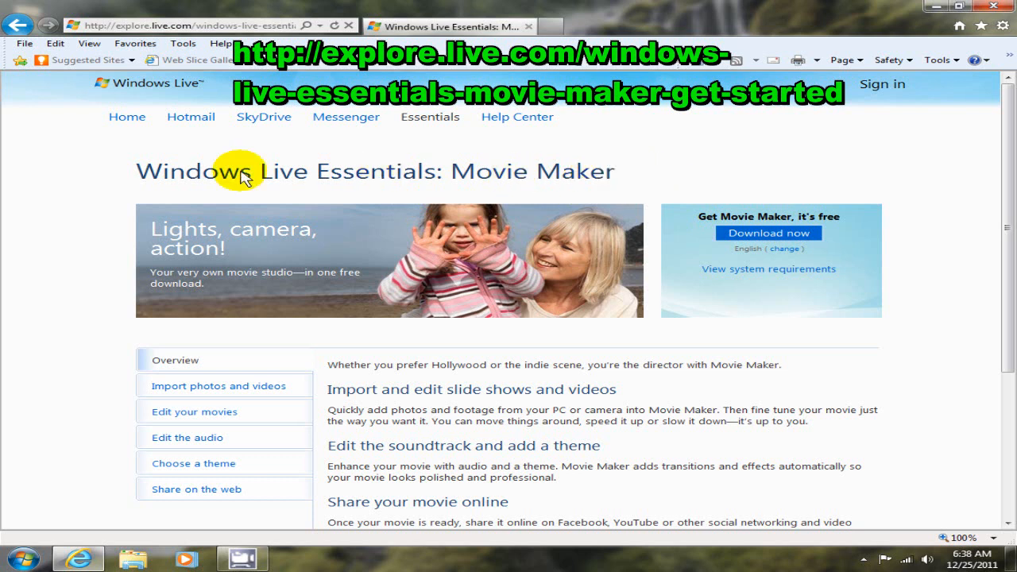
{"action": "mouse_move", "coordinate": [209, 87]}
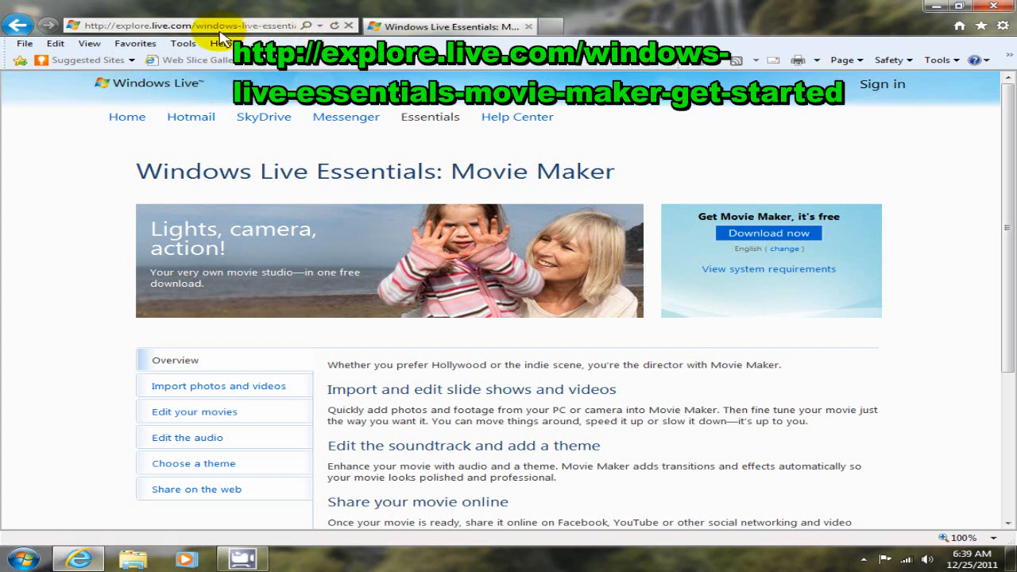
{"action": "mouse_move", "coordinate": [292, 28]}
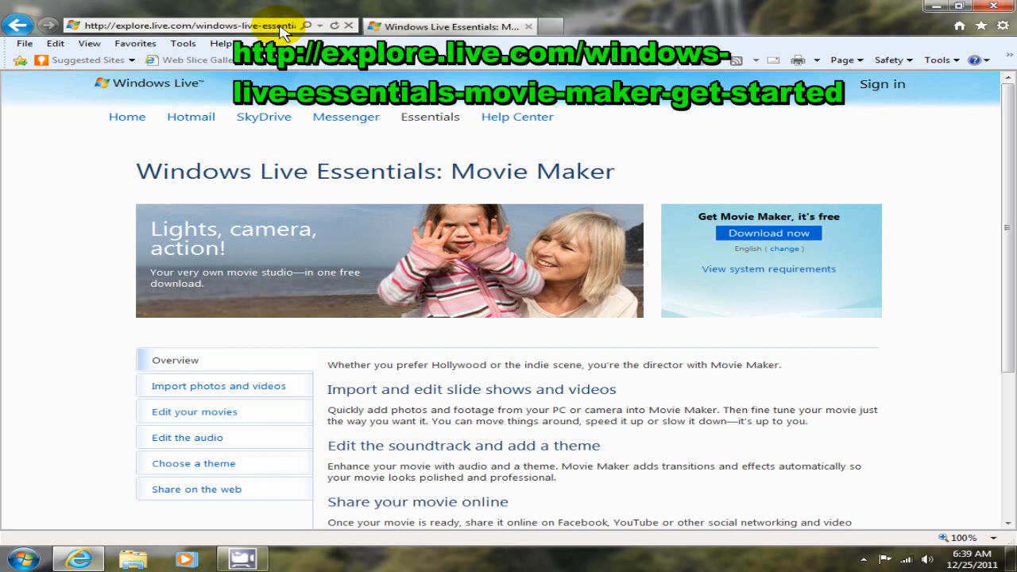
{"action": "mouse_move", "coordinate": [738, 157]}
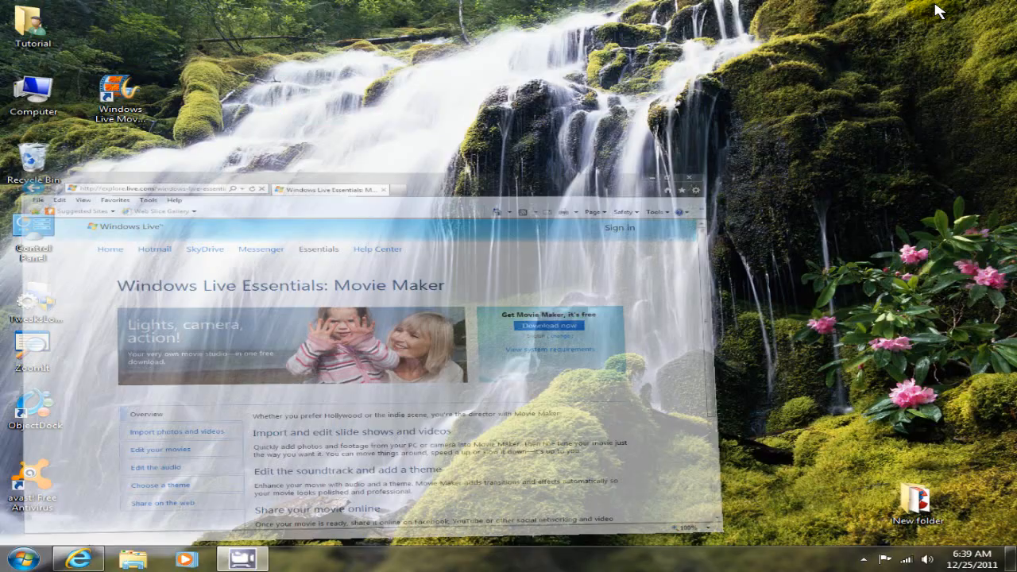
Step: Launch Windows Live Movie Maker from its desktop shortcut into a new empty project
{"action": "left_click", "coordinate": [680, 177]}
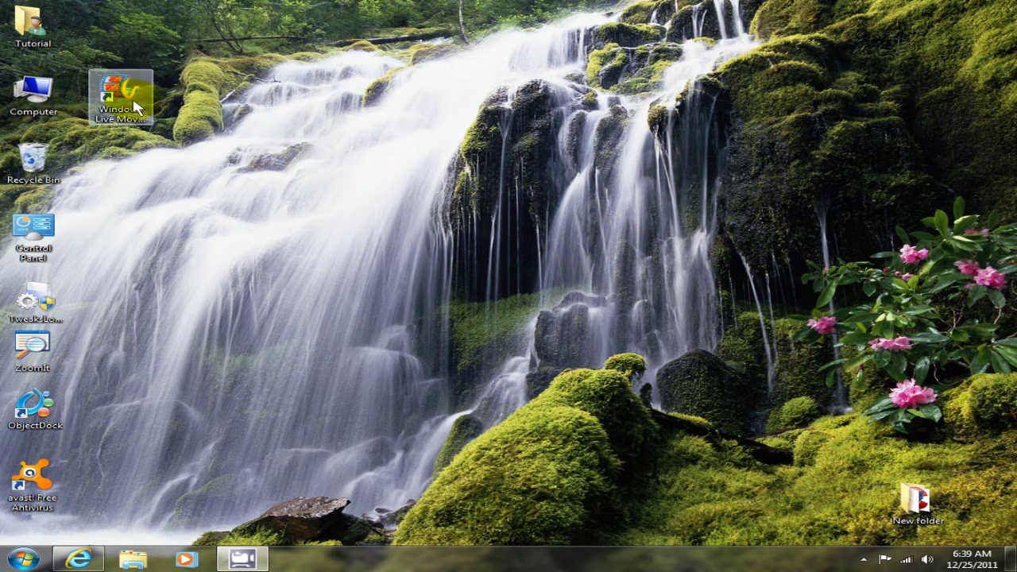
{"action": "double_click", "coordinate": [119, 94]}
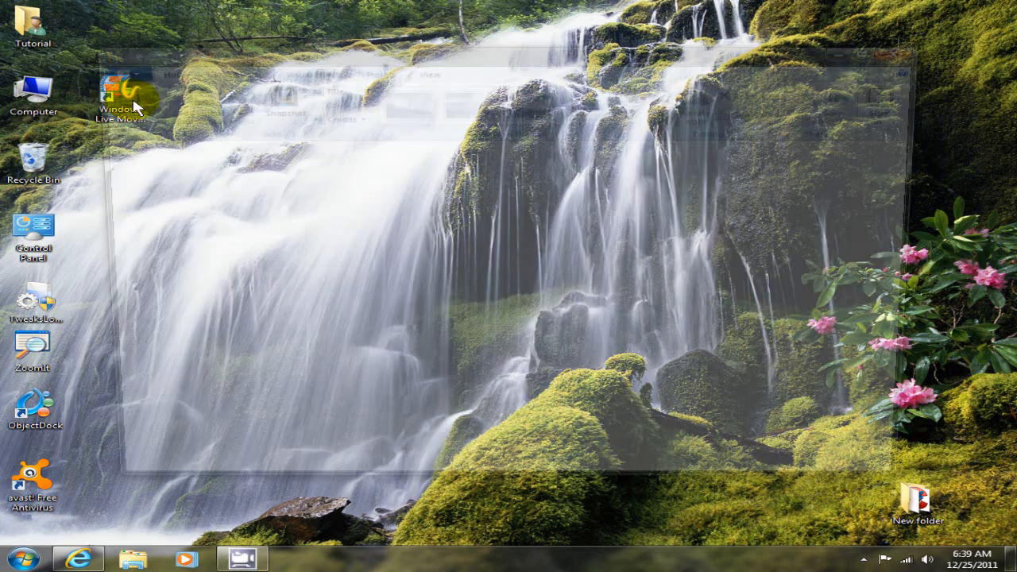
{"action": "double_click", "coordinate": [119, 87]}
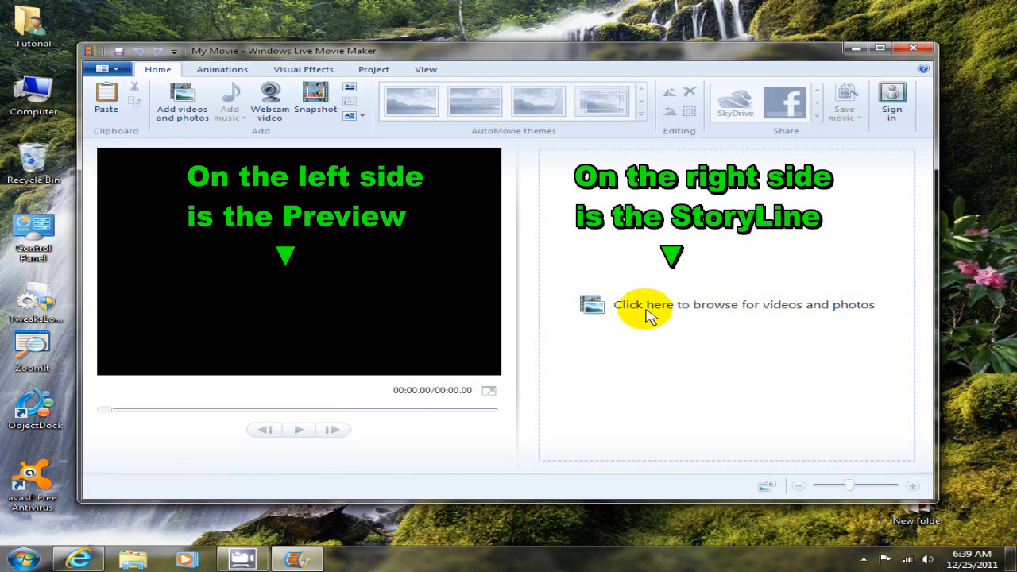
{"action": "mouse_move", "coordinate": [722, 315]}
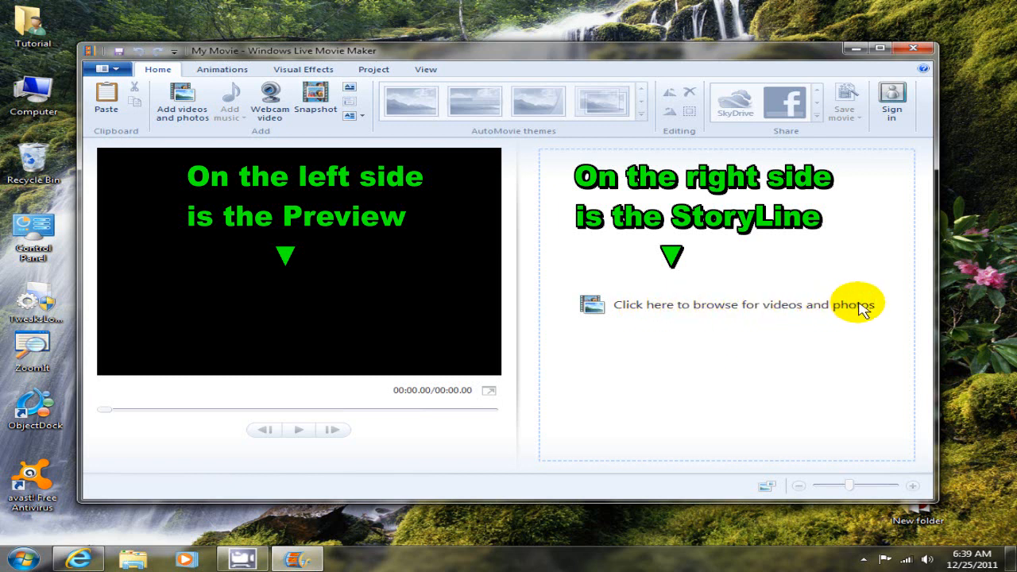
{"action": "mouse_move", "coordinate": [623, 309]}
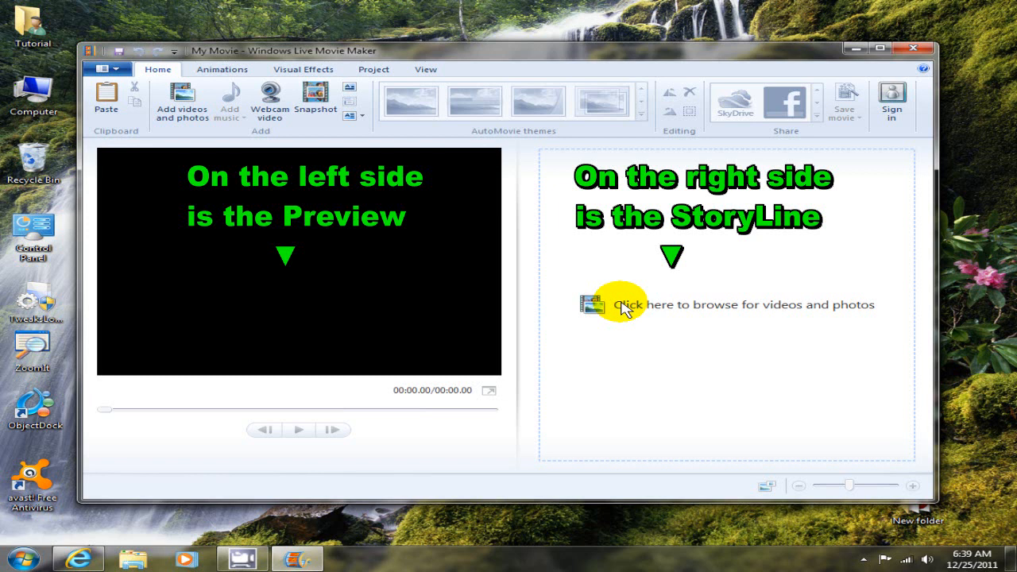
{"action": "mouse_move", "coordinate": [670, 310]}
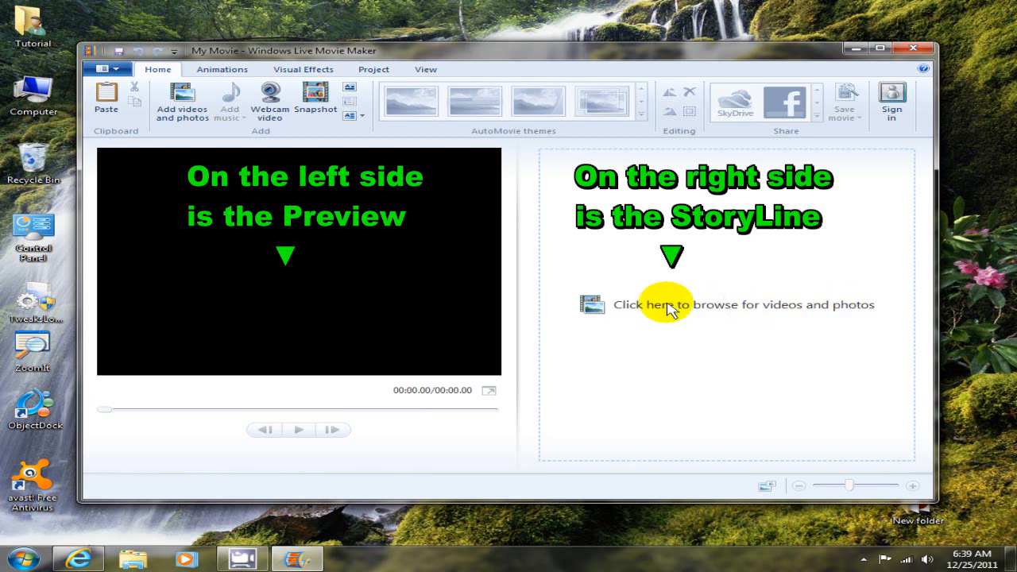
Step: Import the Wildlife sample video from Sample Videos into the storyline
{"action": "left_click", "coordinate": [655, 305]}
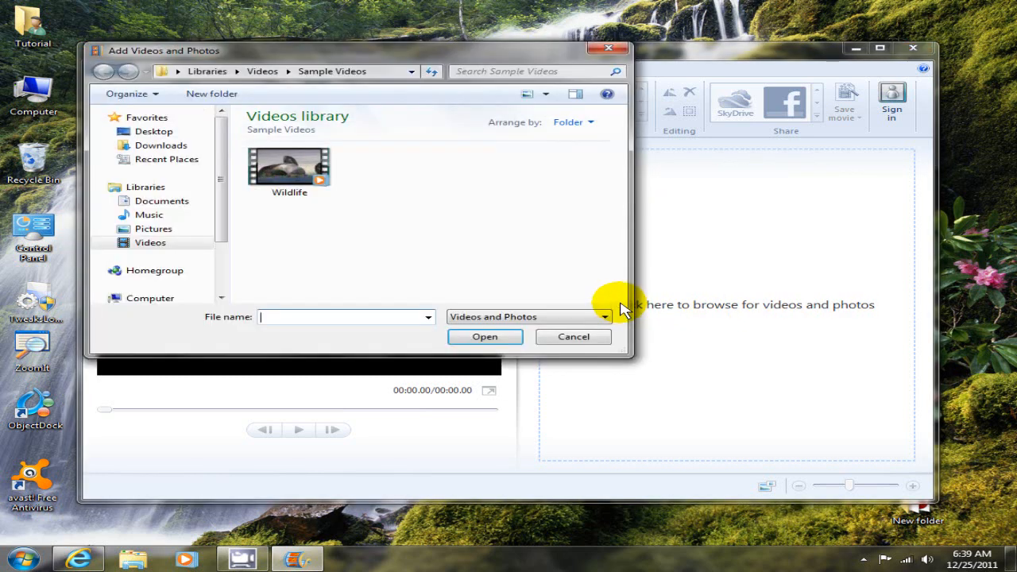
{"action": "mouse_move", "coordinate": [395, 204]}
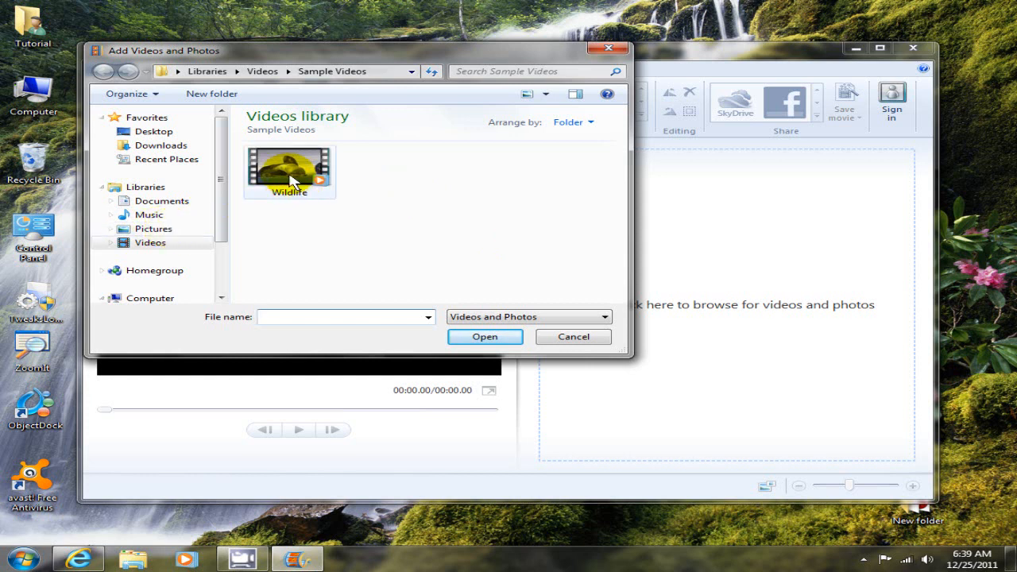
{"action": "mouse_move", "coordinate": [289, 167]}
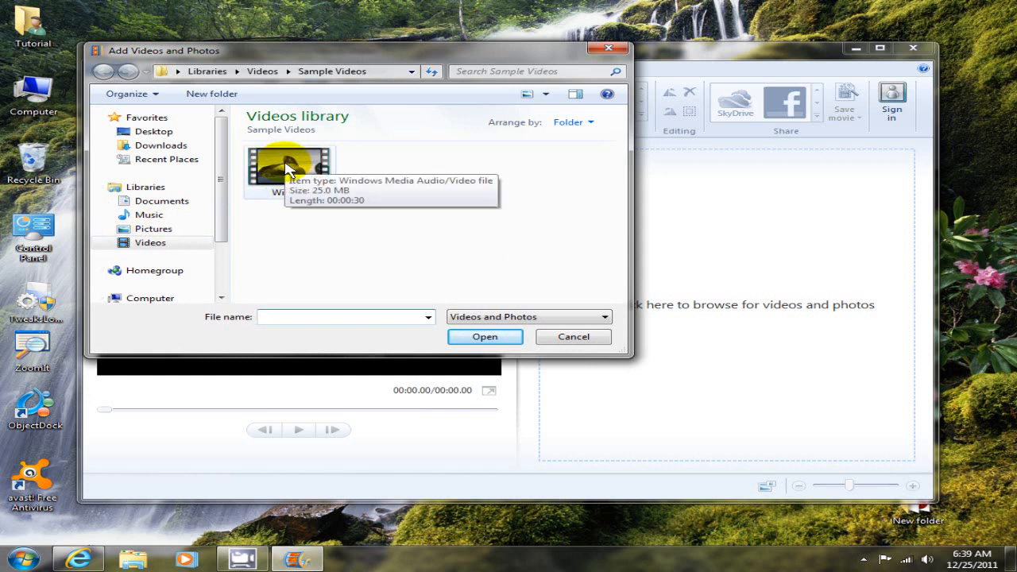
{"action": "mouse_move", "coordinate": [296, 185]}
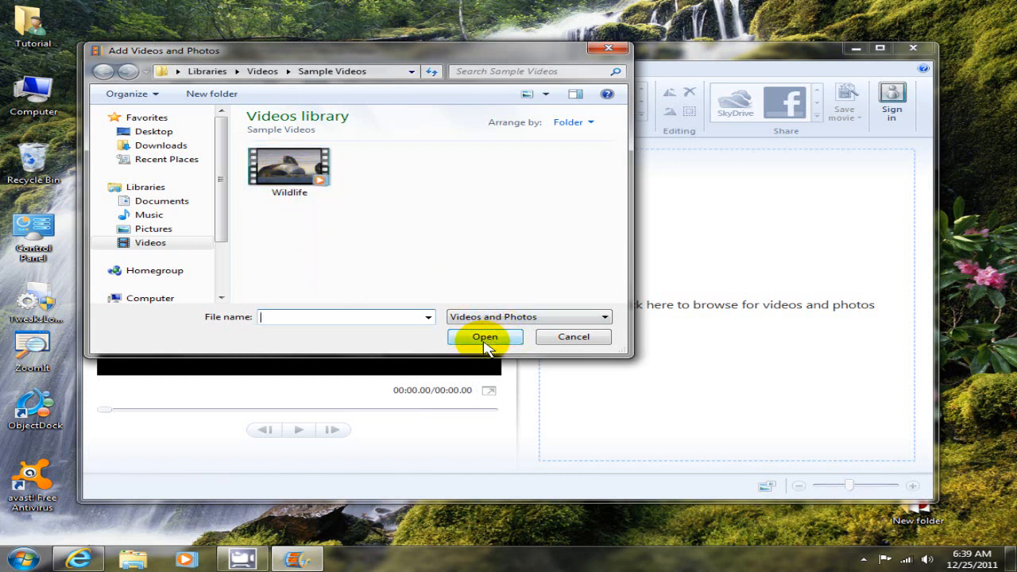
{"action": "left_click", "coordinate": [289, 166]}
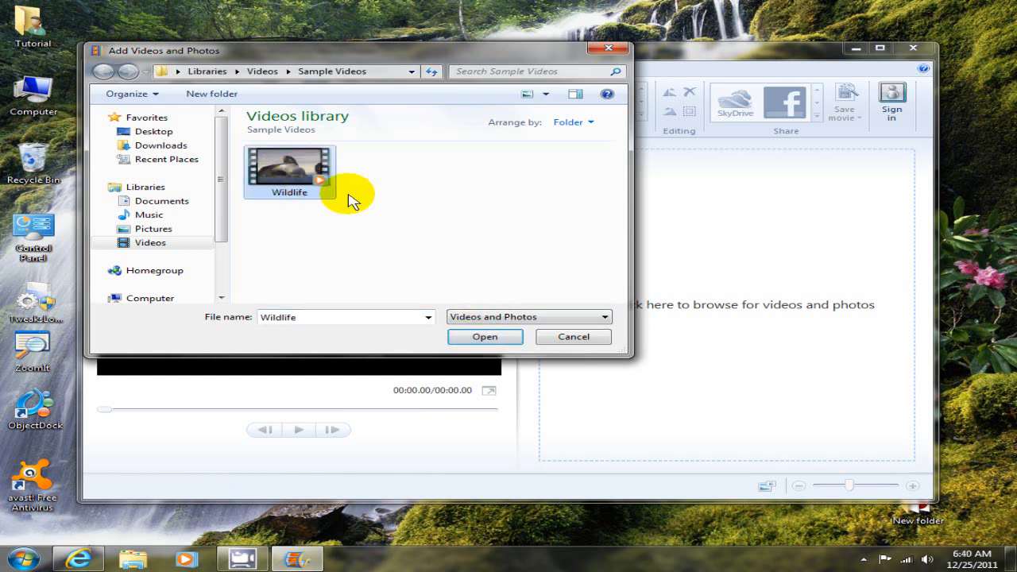
{"action": "left_click", "coordinate": [485, 337]}
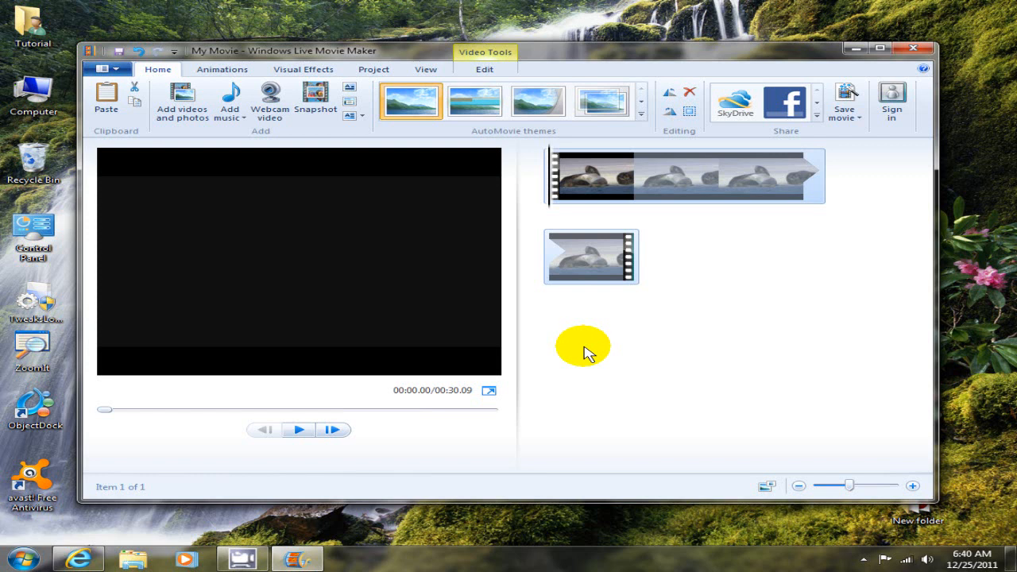
{"action": "mouse_move", "coordinate": [633, 356]}
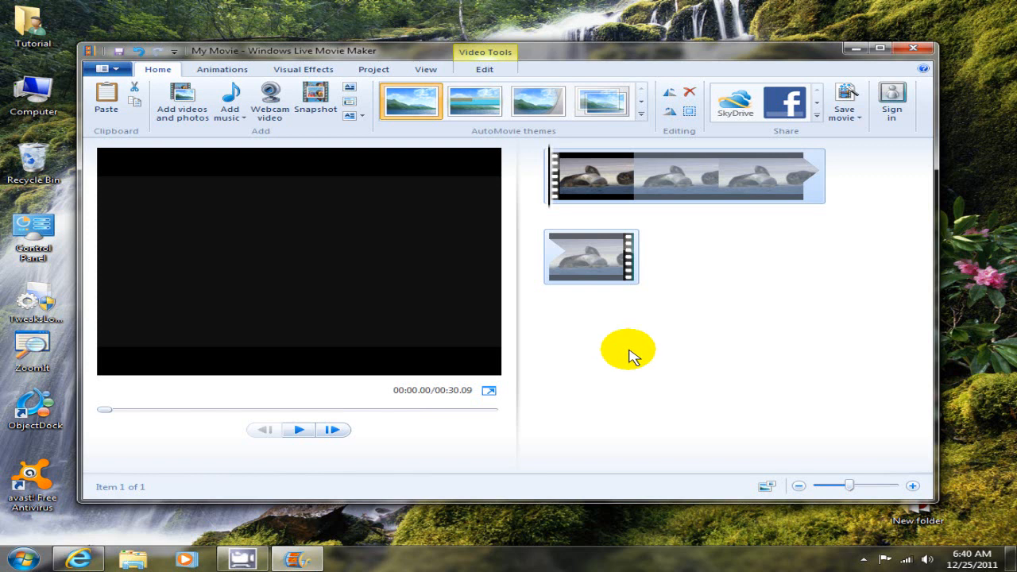
{"action": "mouse_move", "coordinate": [687, 349]}
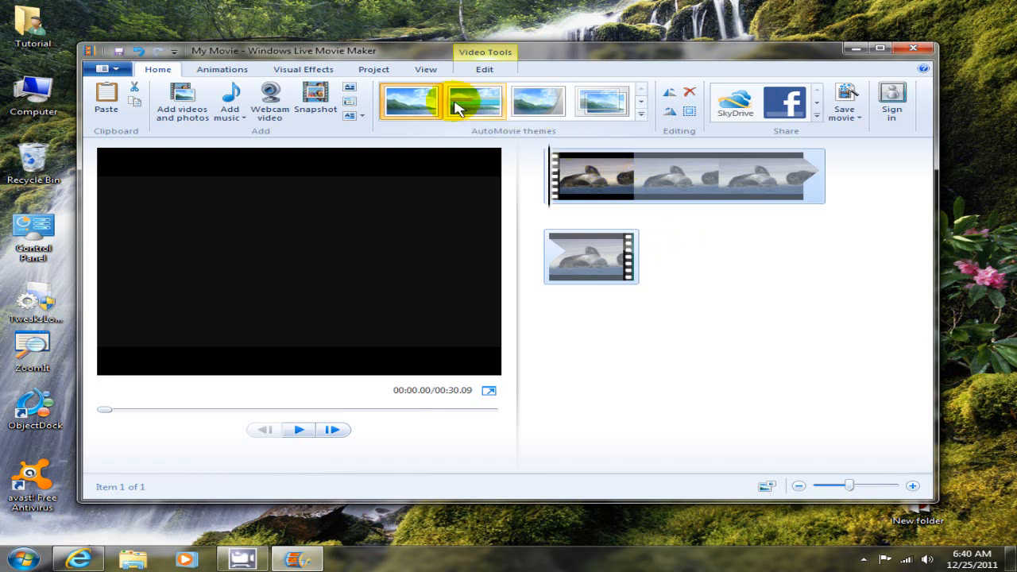
{"action": "mouse_move", "coordinate": [242, 105]}
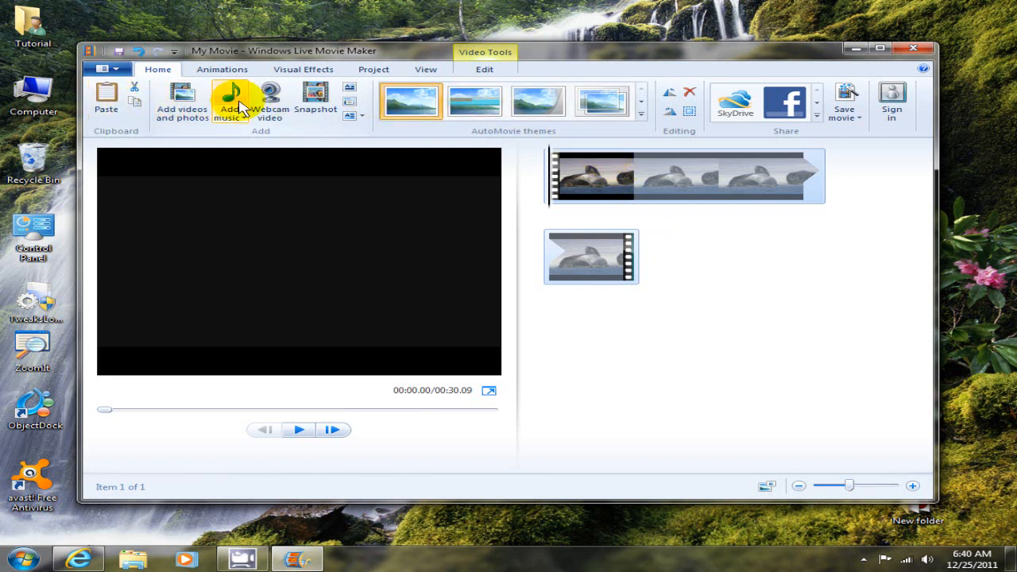
{"action": "mouse_move", "coordinate": [840, 104]}
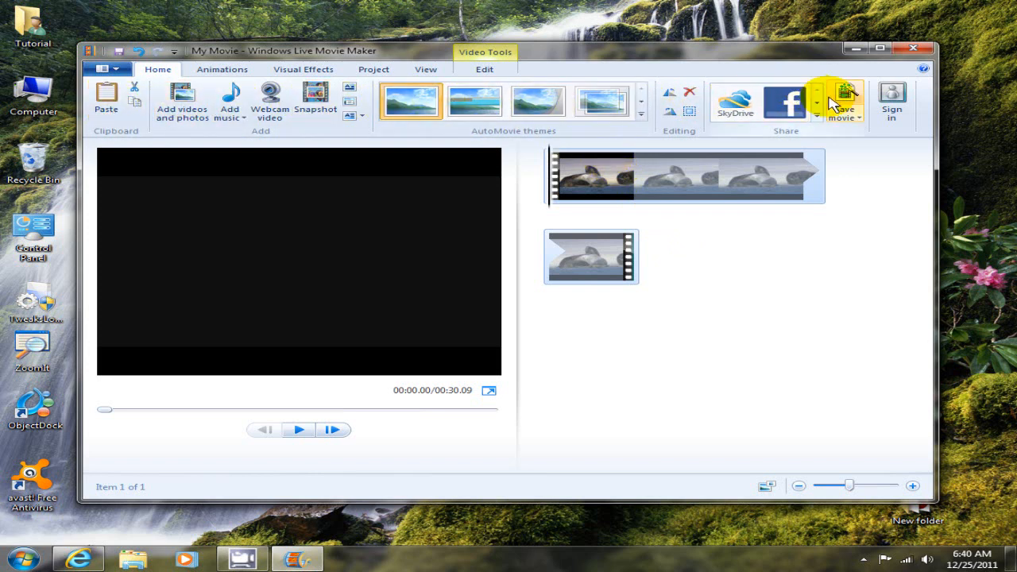
{"action": "mouse_move", "coordinate": [448, 102]}
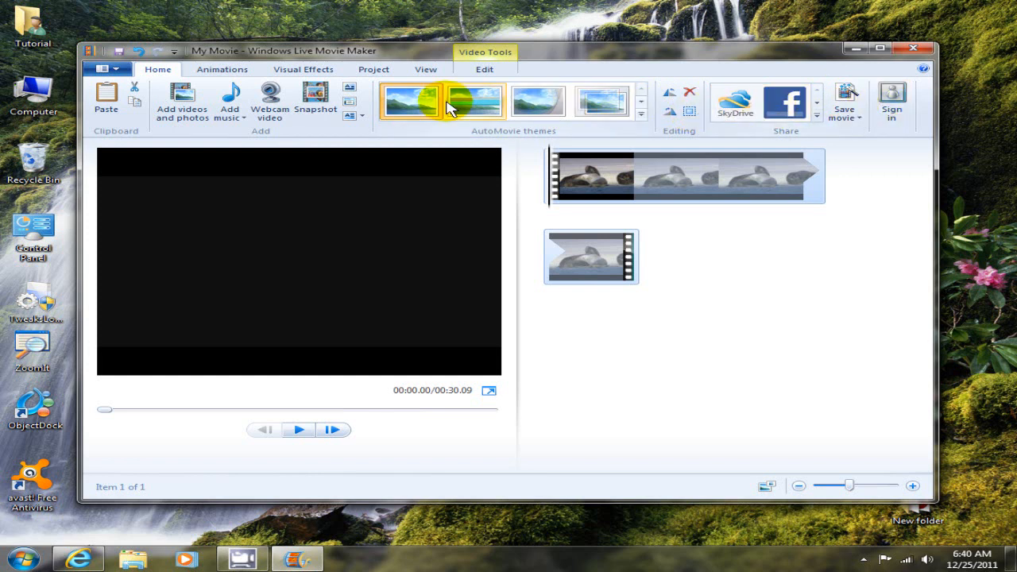
{"action": "mouse_move", "coordinate": [181, 97]}
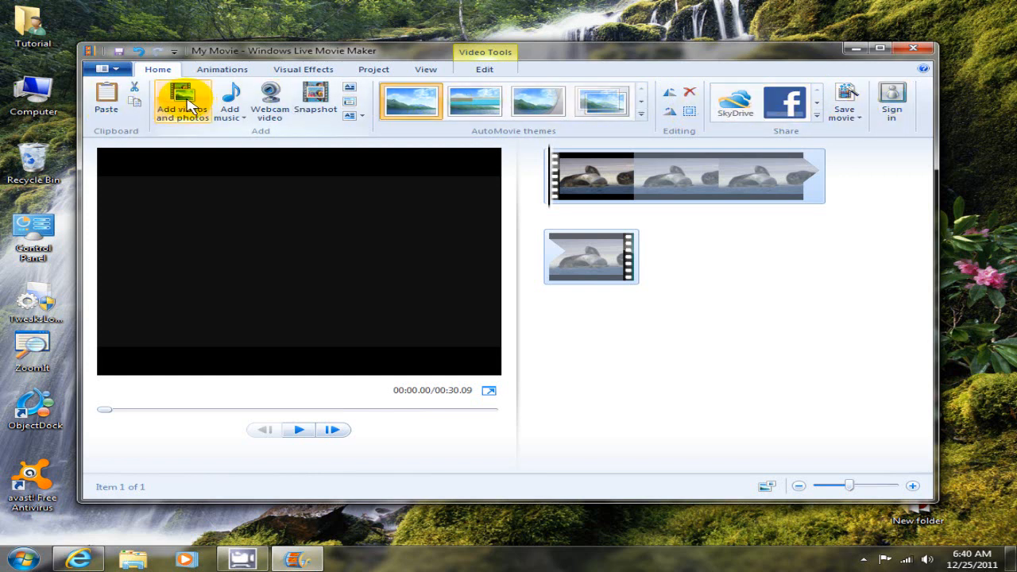
Step: Import the Koala photo from the Pictures library's Sample Pictures folder after the Wildlife clip
{"action": "left_click", "coordinate": [183, 98]}
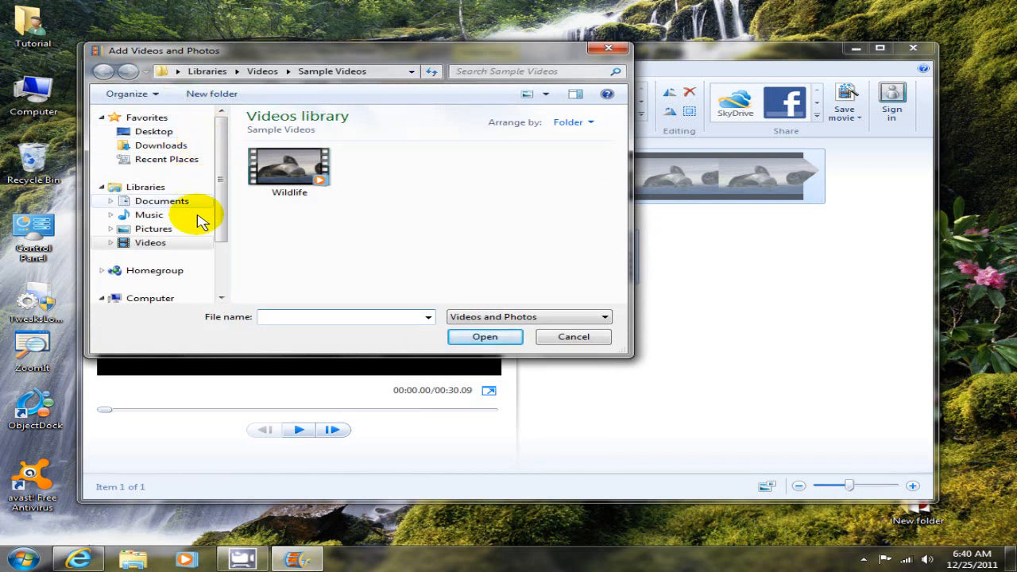
{"action": "left_click", "coordinate": [154, 229]}
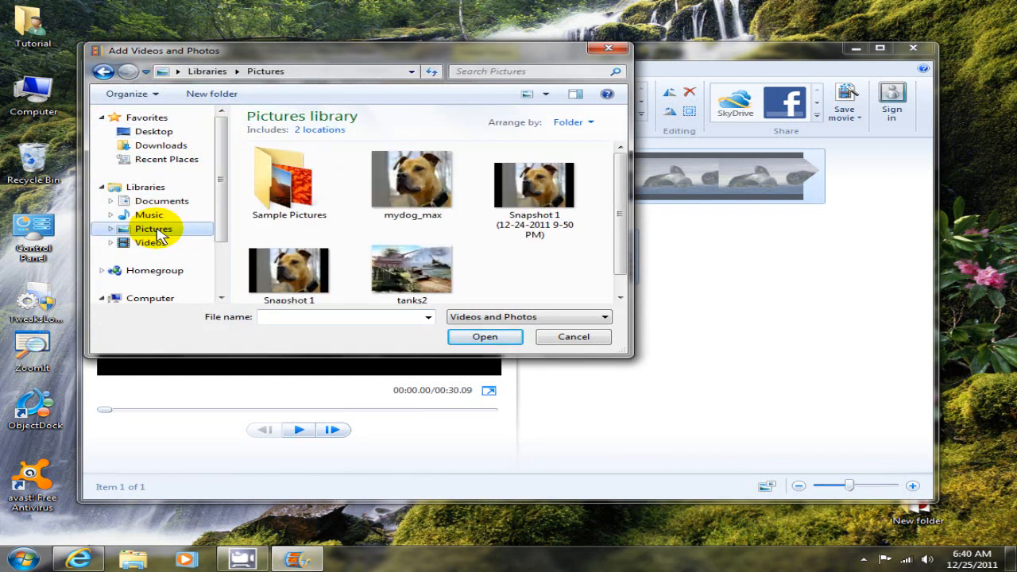
{"action": "double_click", "coordinate": [289, 178]}
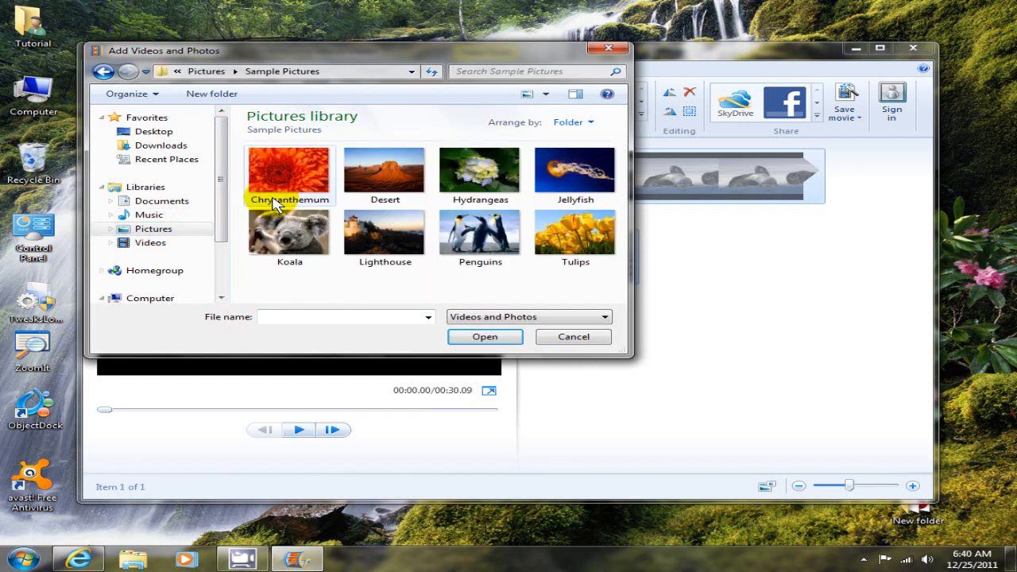
{"action": "mouse_move", "coordinate": [305, 236]}
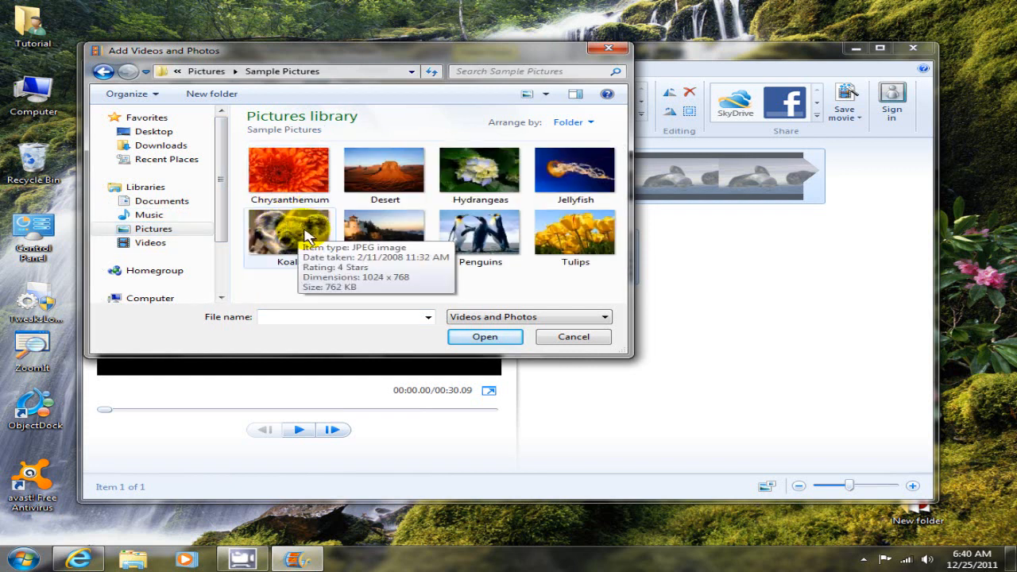
{"action": "left_click", "coordinate": [289, 231]}
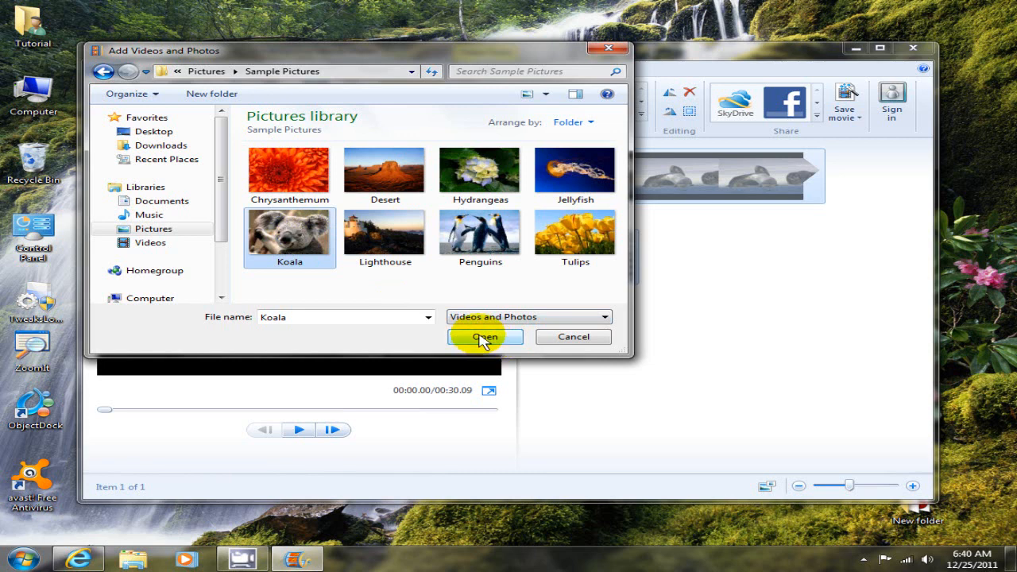
{"action": "left_click", "coordinate": [483, 337]}
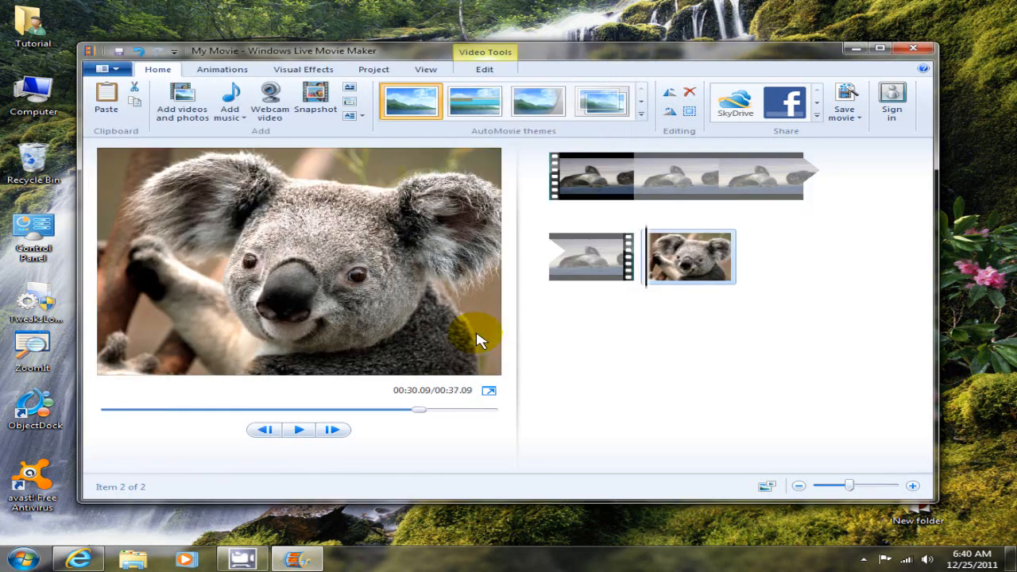
{"action": "mouse_move", "coordinate": [490, 341]}
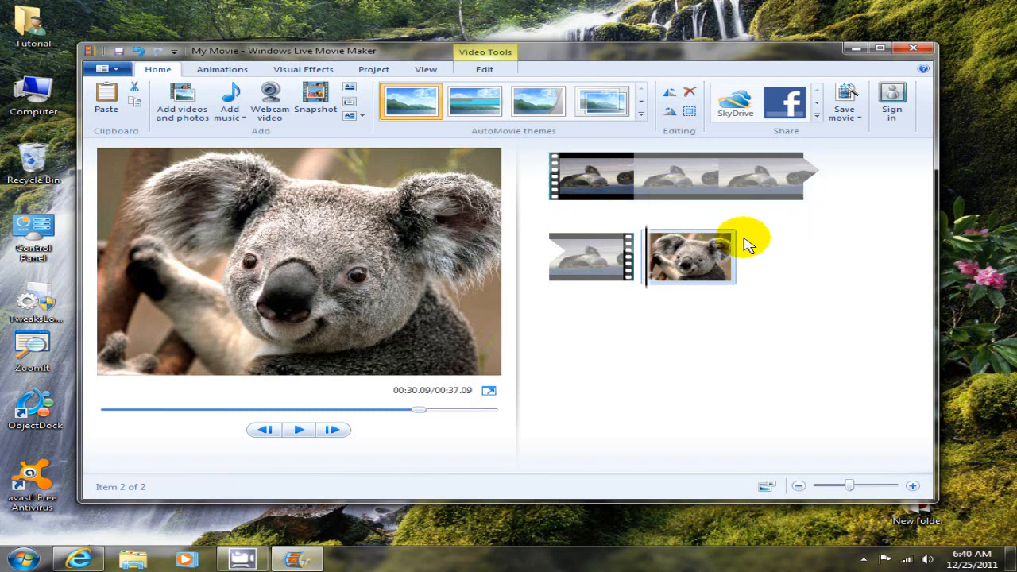
{"action": "mouse_move", "coordinate": [659, 223]}
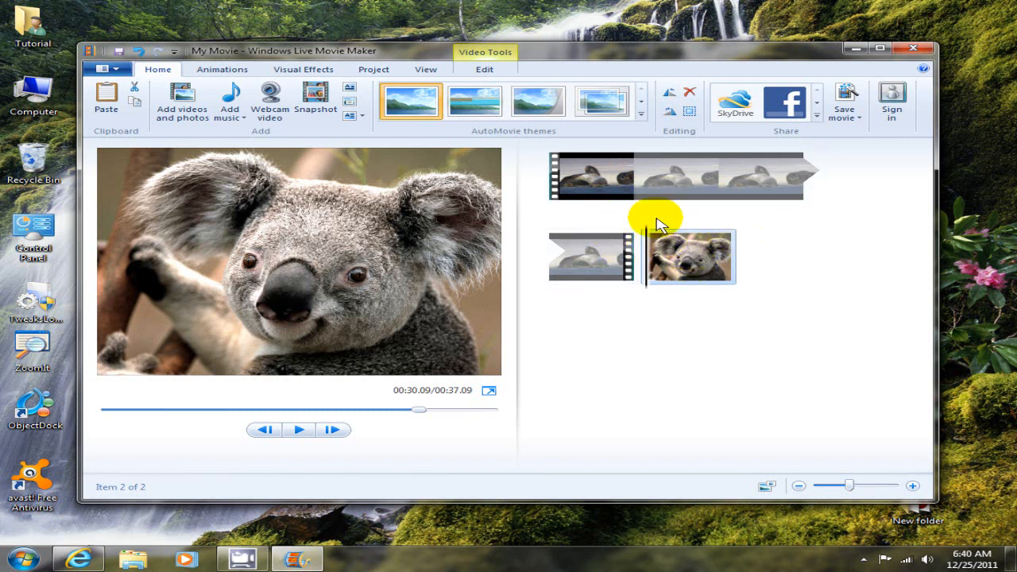
{"action": "mouse_move", "coordinate": [645, 343]}
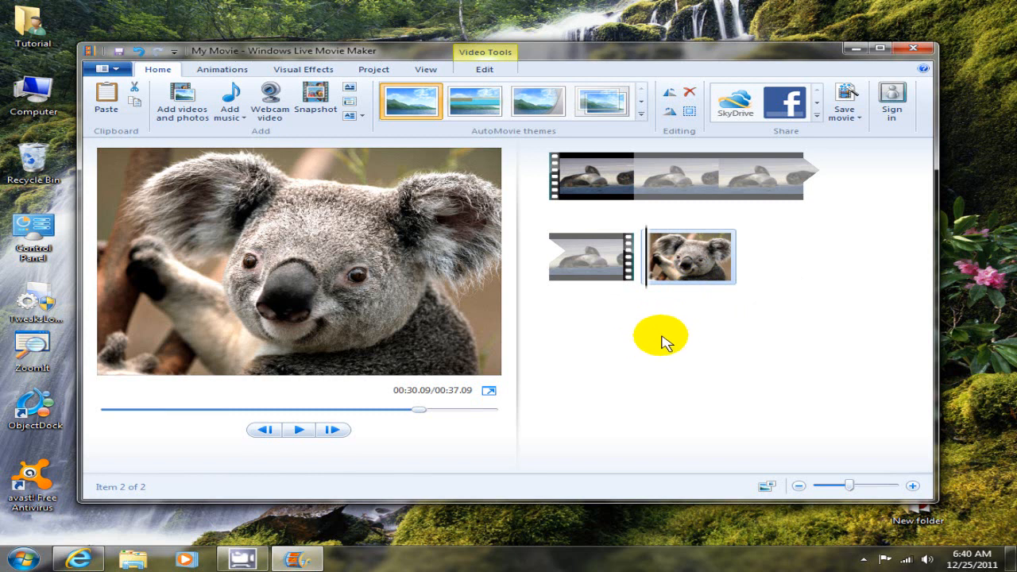
{"action": "mouse_move", "coordinate": [658, 337]}
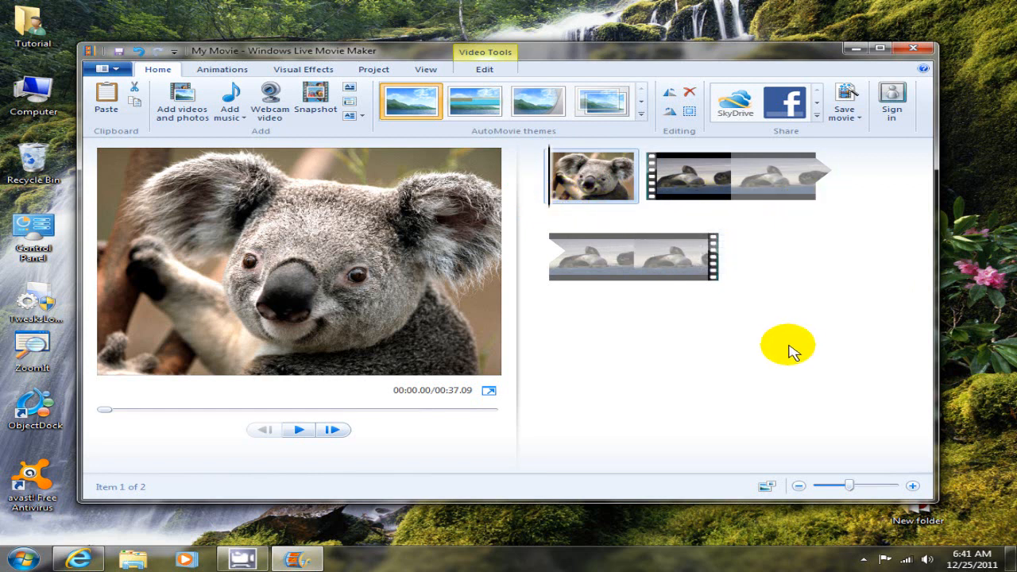
{"action": "mouse_move", "coordinate": [787, 342]}
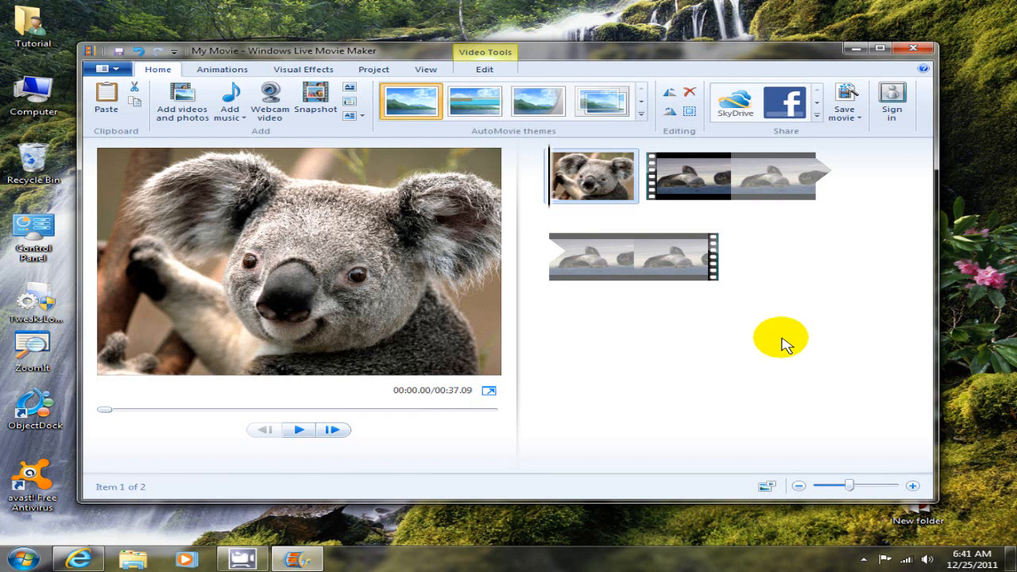
{"action": "mouse_move", "coordinate": [580, 197]}
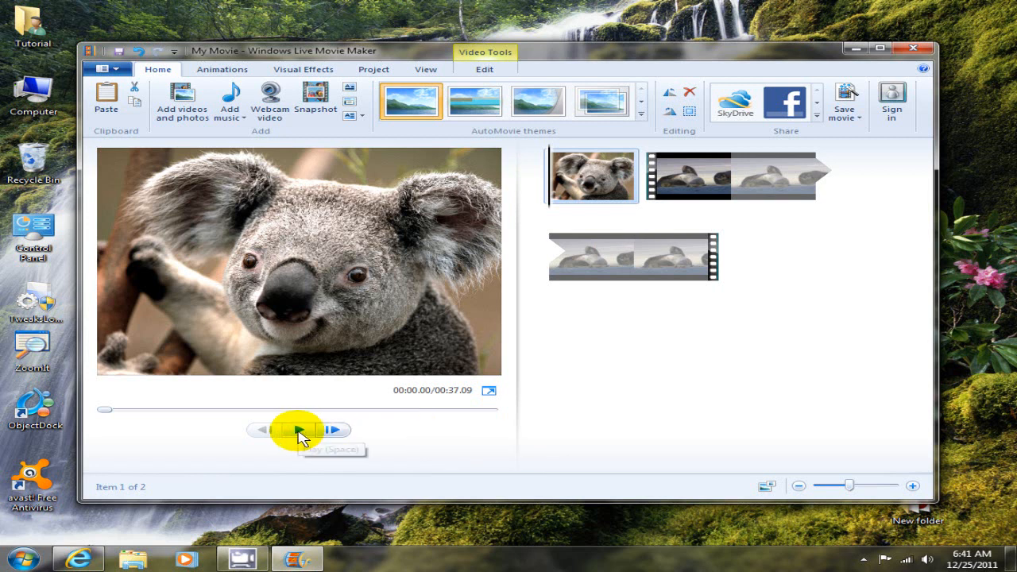
Step: Play the preview to confirm the Koala photo now leads before the Wildlife clip
{"action": "left_click", "coordinate": [297, 429]}
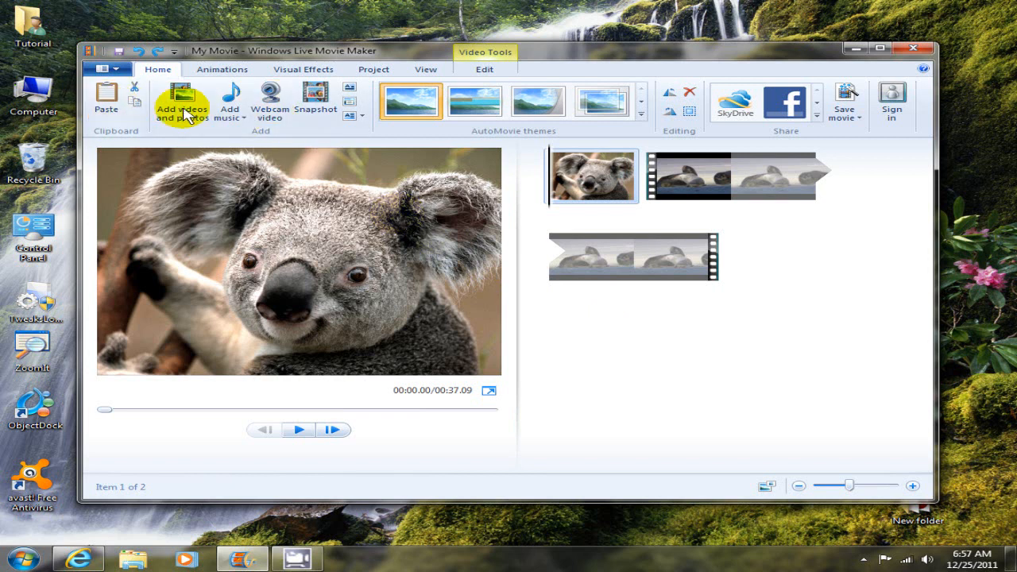
{"action": "mouse_move", "coordinate": [734, 110]}
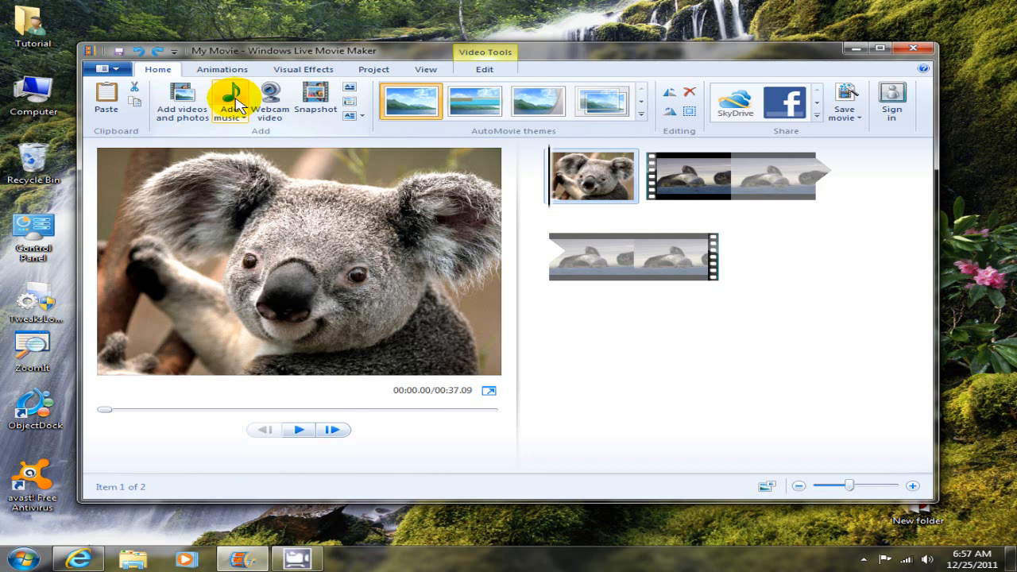
{"action": "mouse_move", "coordinate": [236, 100]}
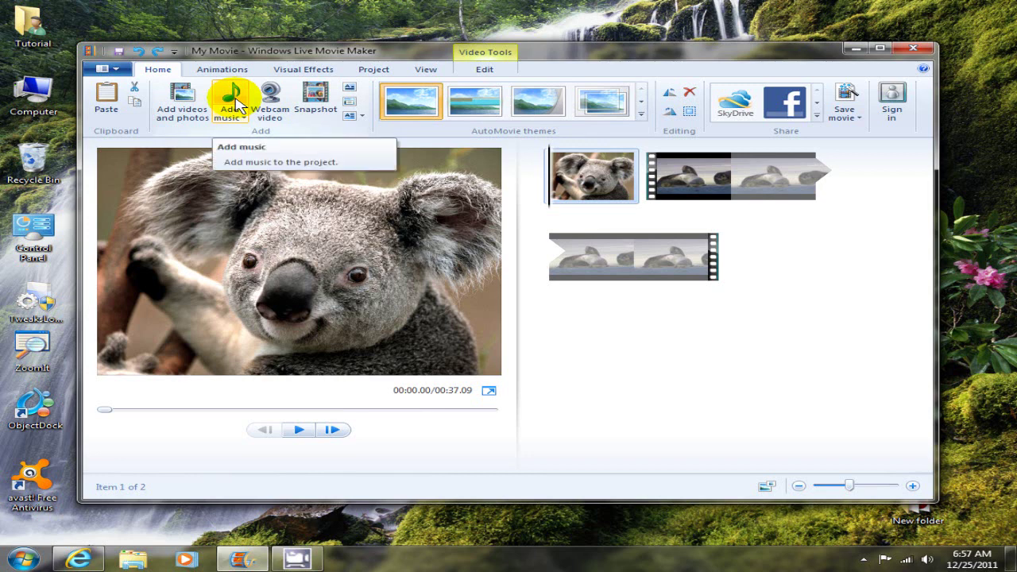
Step: Add the Kalimba song from Sample Music as background music and play the preview
{"action": "left_click", "coordinate": [231, 95]}
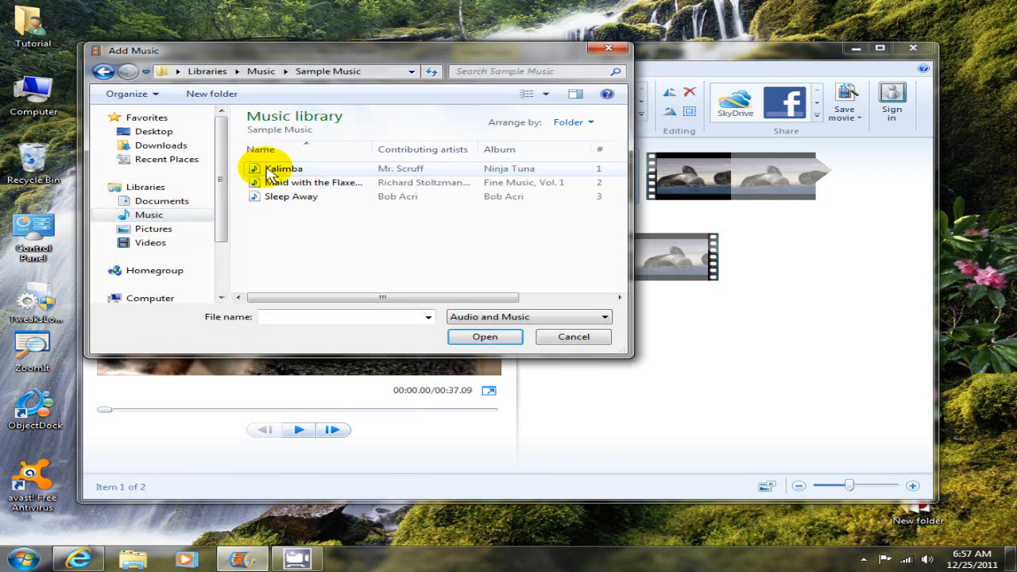
{"action": "left_click", "coordinate": [283, 168]}
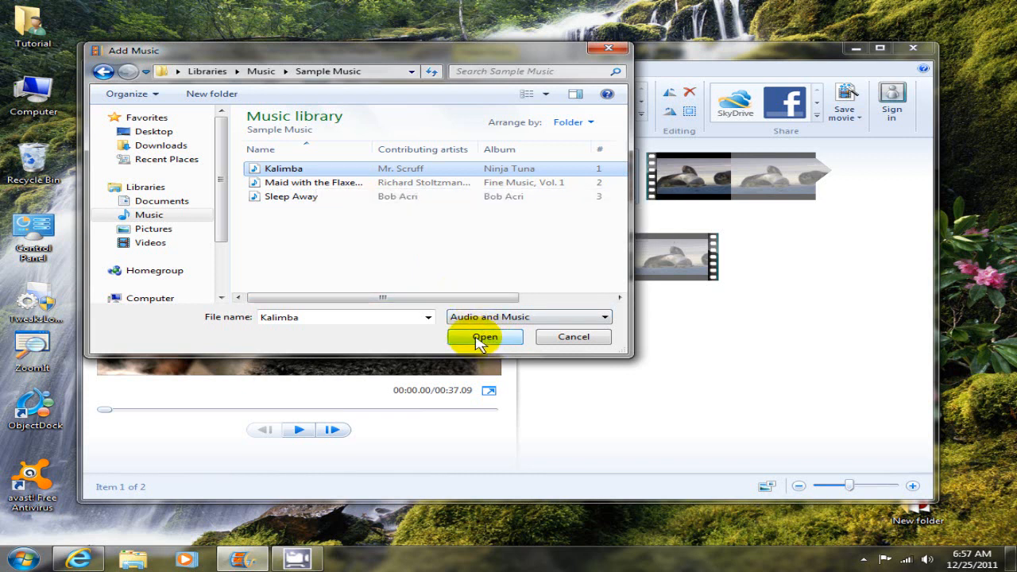
{"action": "left_click", "coordinate": [484, 337]}
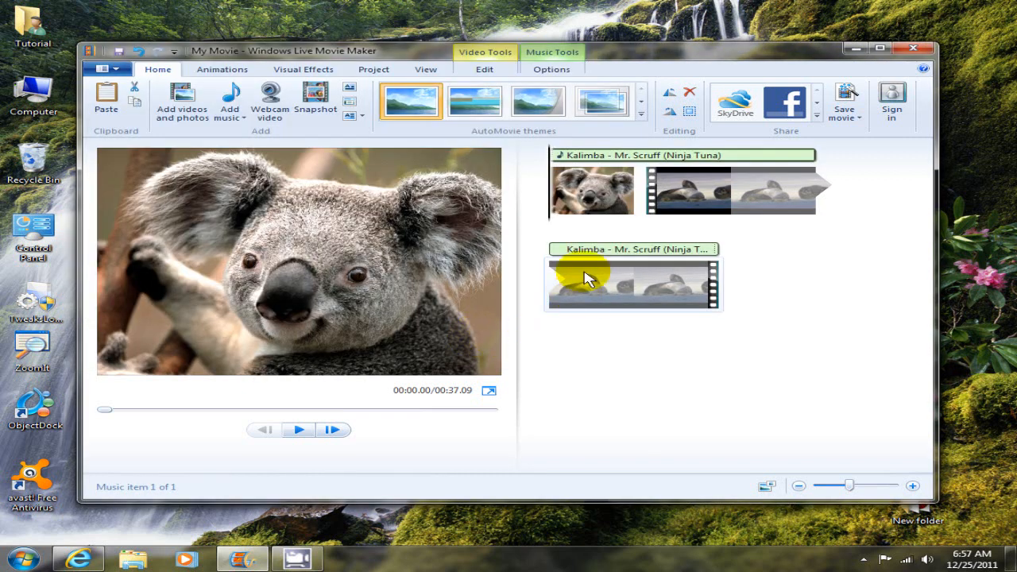
{"action": "mouse_move", "coordinate": [636, 159]}
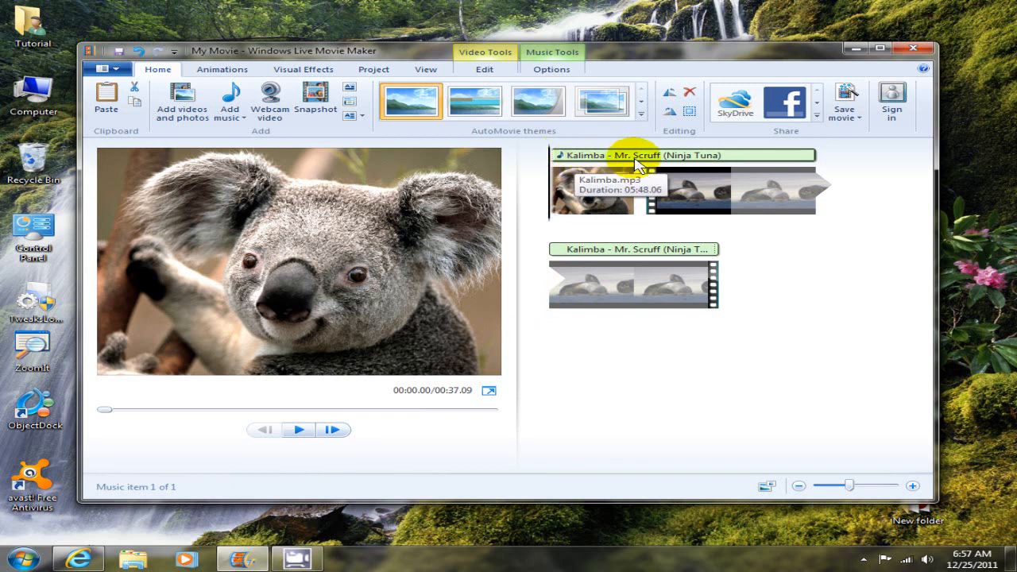
{"action": "mouse_move", "coordinate": [553, 251]}
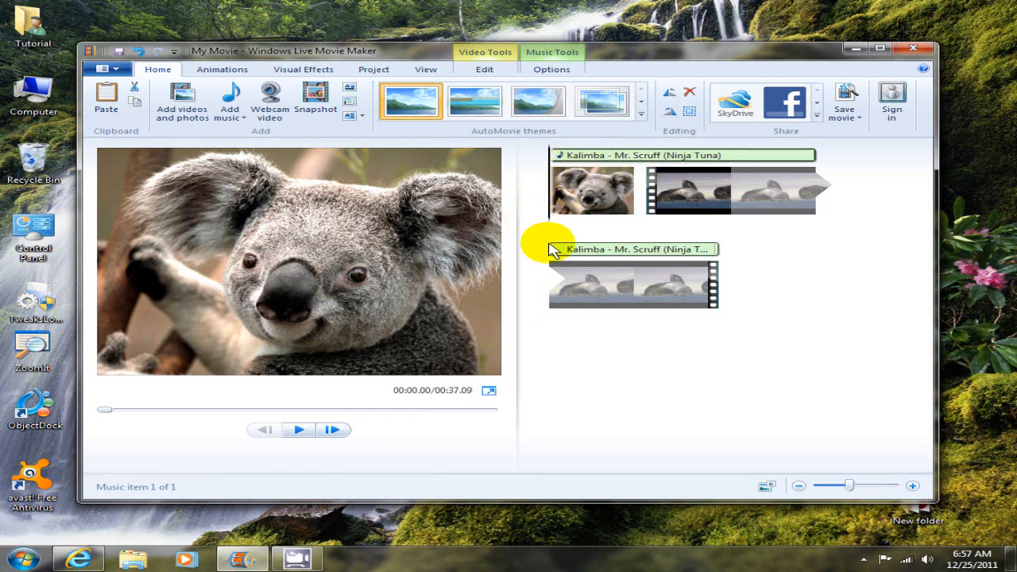
{"action": "mouse_move", "coordinate": [533, 271]}
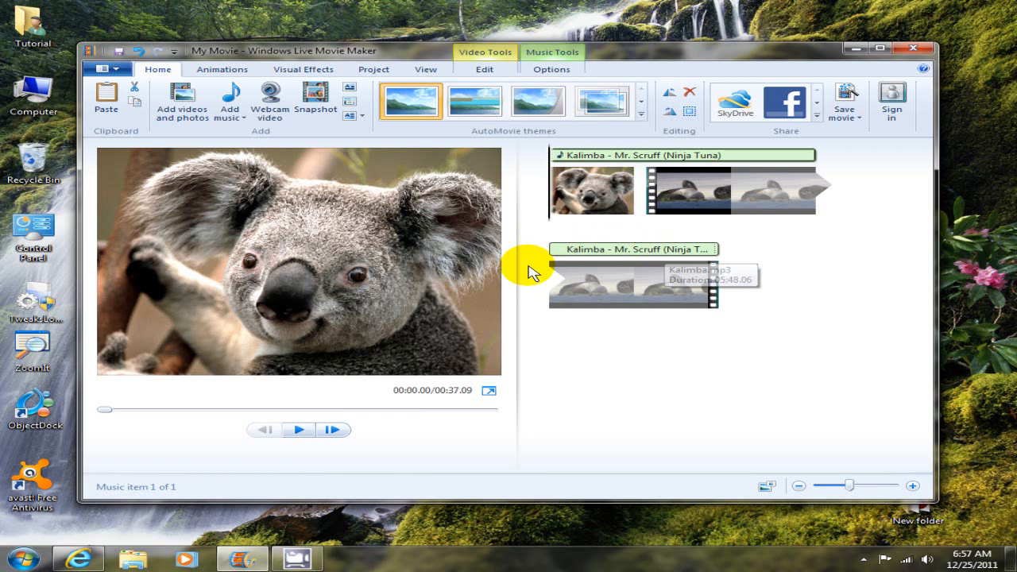
{"action": "left_click", "coordinate": [299, 429]}
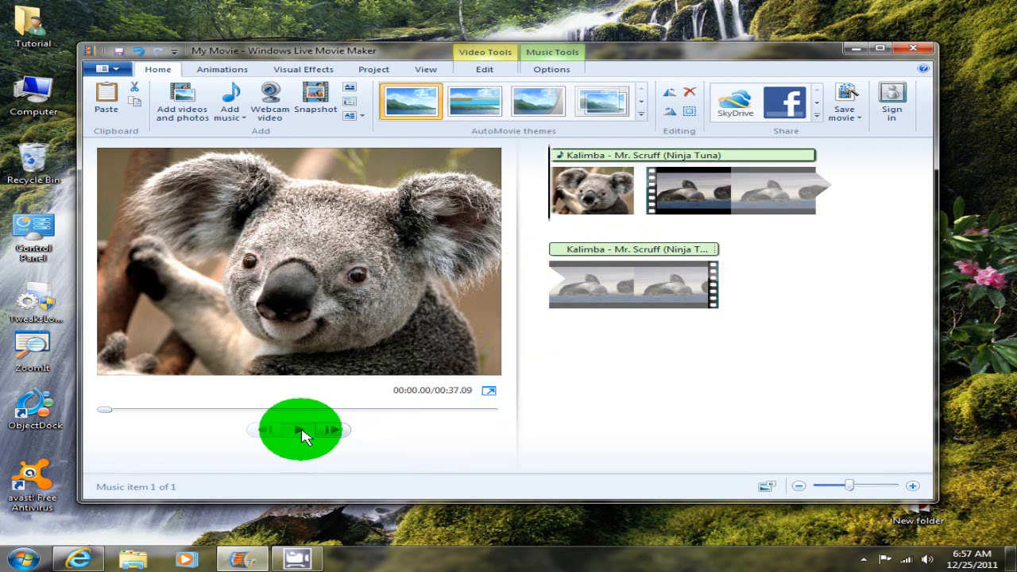
{"action": "left_click", "coordinate": [299, 429]}
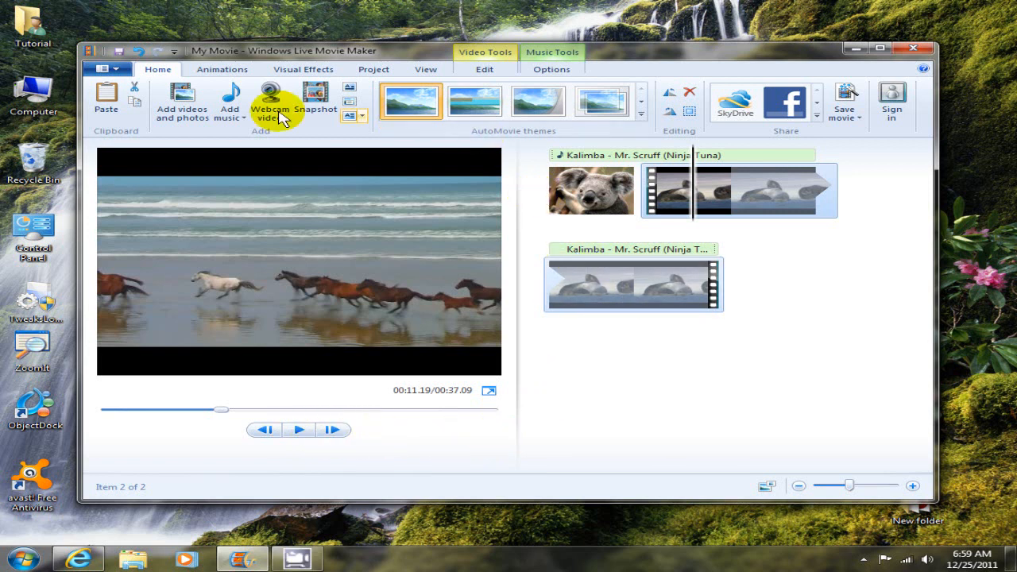
{"action": "mouse_move", "coordinate": [273, 105]}
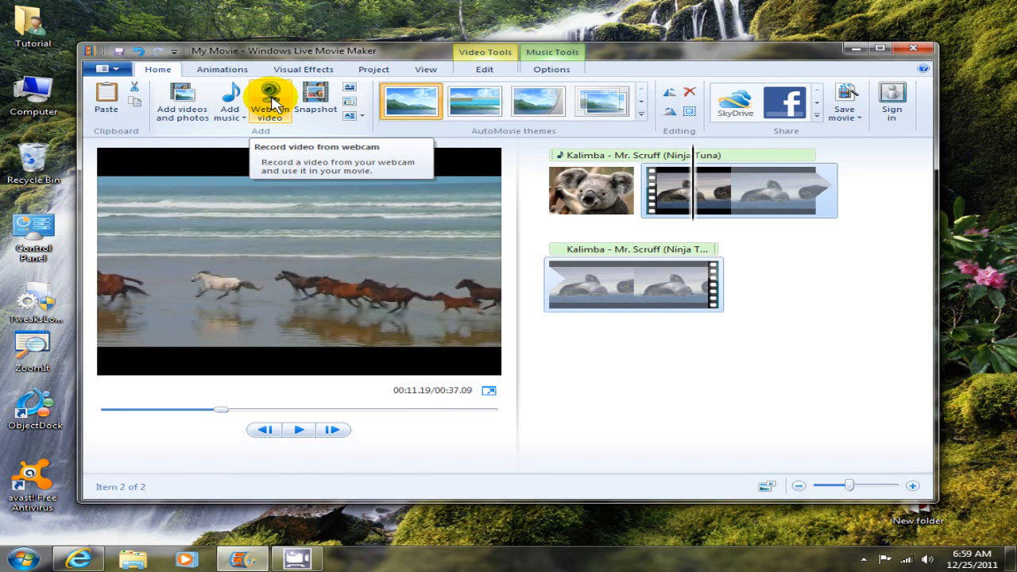
{"action": "mouse_move", "coordinate": [328, 105]}
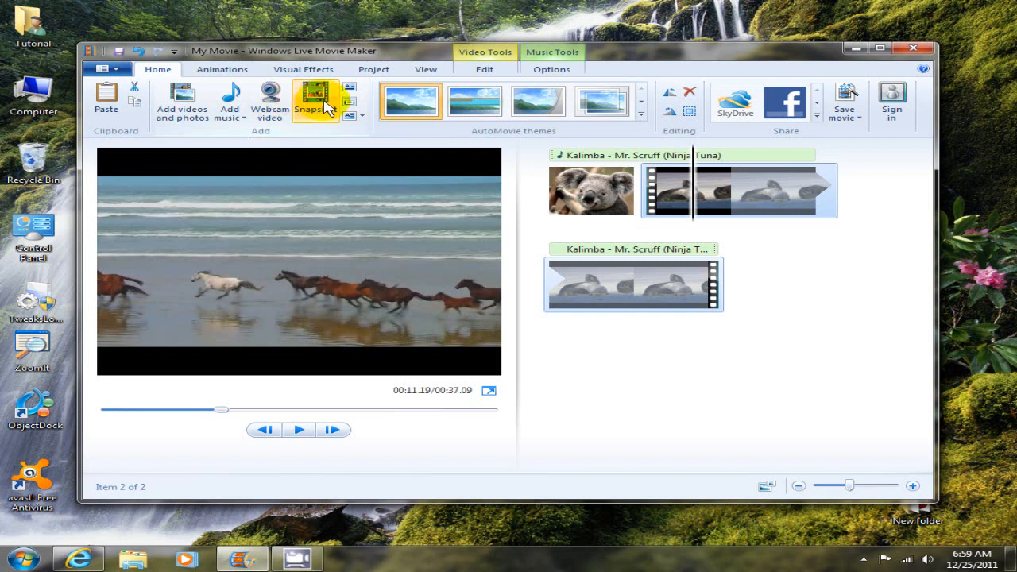
{"action": "mouse_move", "coordinate": [324, 108]}
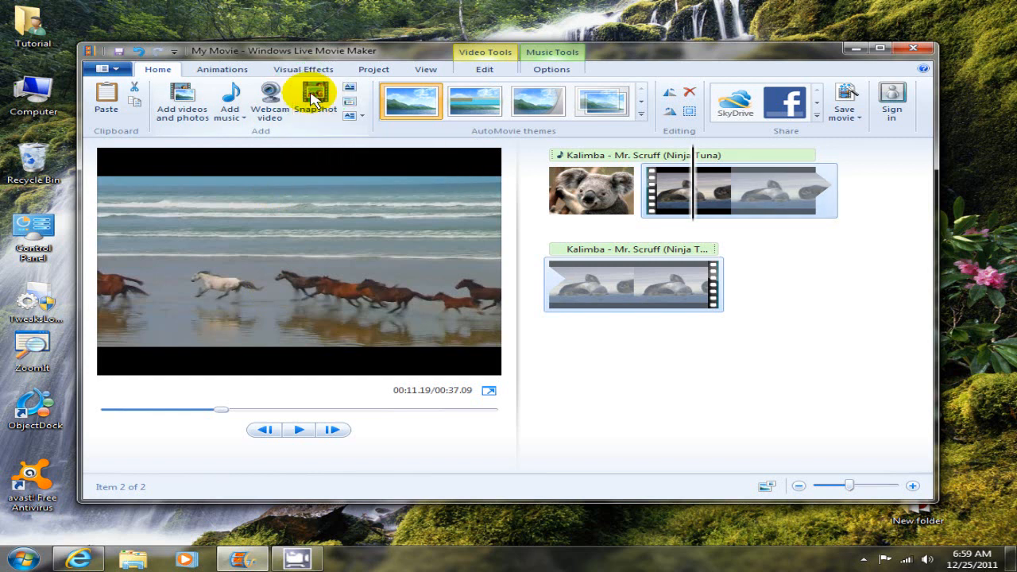
Step: Capture a snapshot of the running horses frame and save it as a new storyline item
{"action": "left_click", "coordinate": [309, 93]}
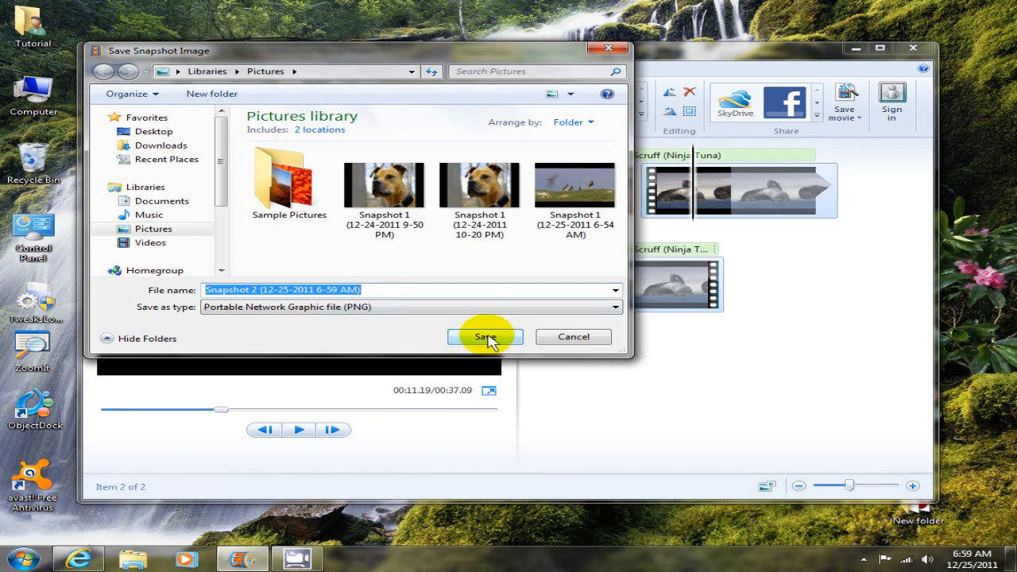
{"action": "left_click", "coordinate": [485, 337]}
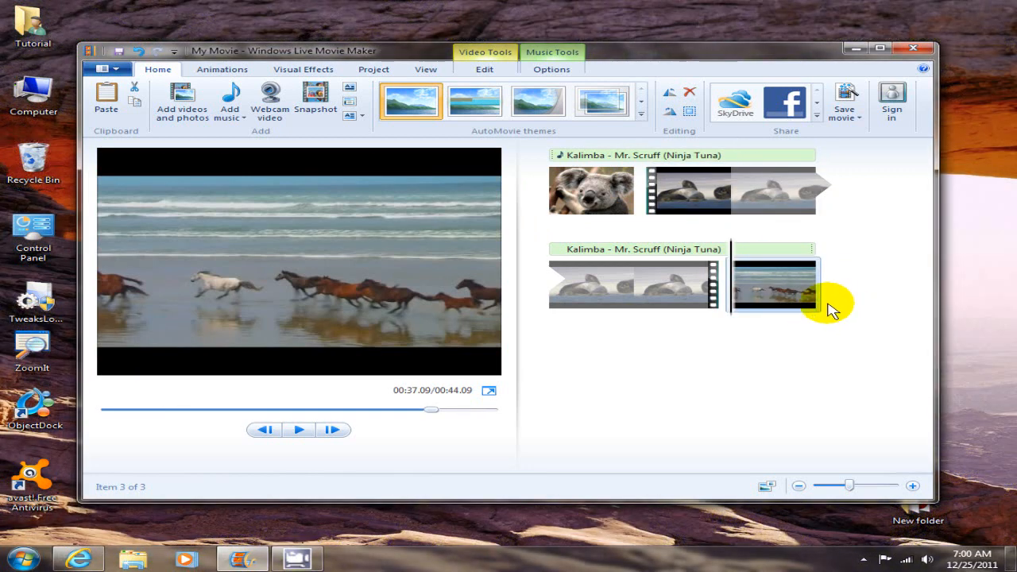
{"action": "mouse_move", "coordinate": [637, 356]}
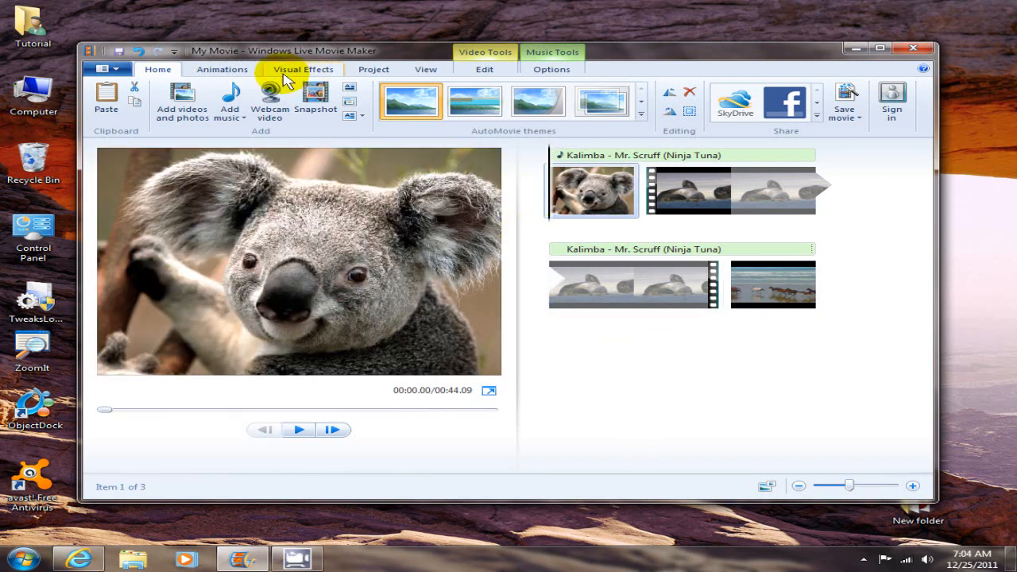
{"action": "mouse_move", "coordinate": [351, 94]}
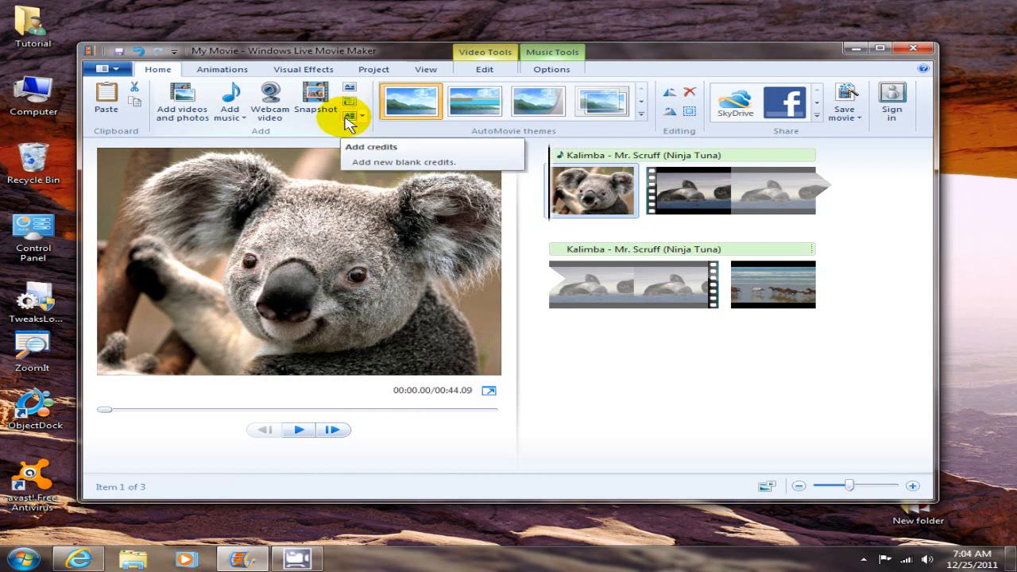
{"action": "mouse_move", "coordinate": [358, 108]}
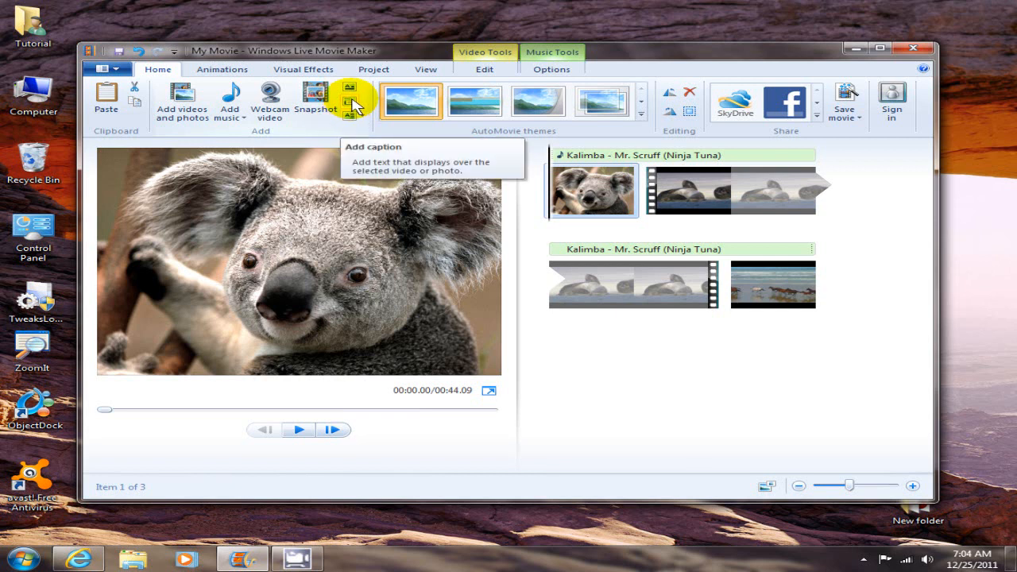
Step: Add a caption over the Koala photo reading 'A Movie About Movie Maker'
{"action": "left_click", "coordinate": [351, 93]}
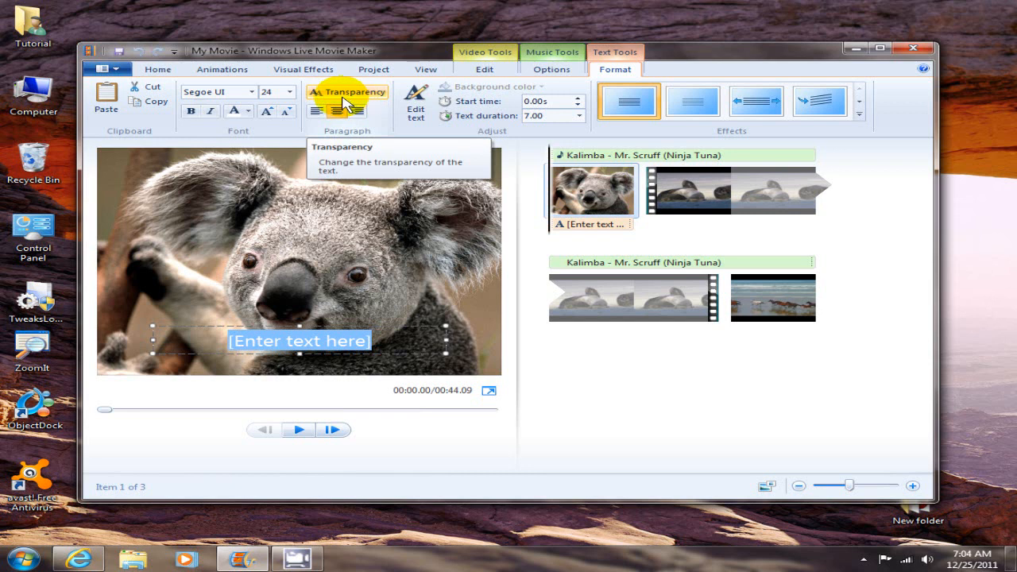
{"action": "type", "text": "A Mov"}
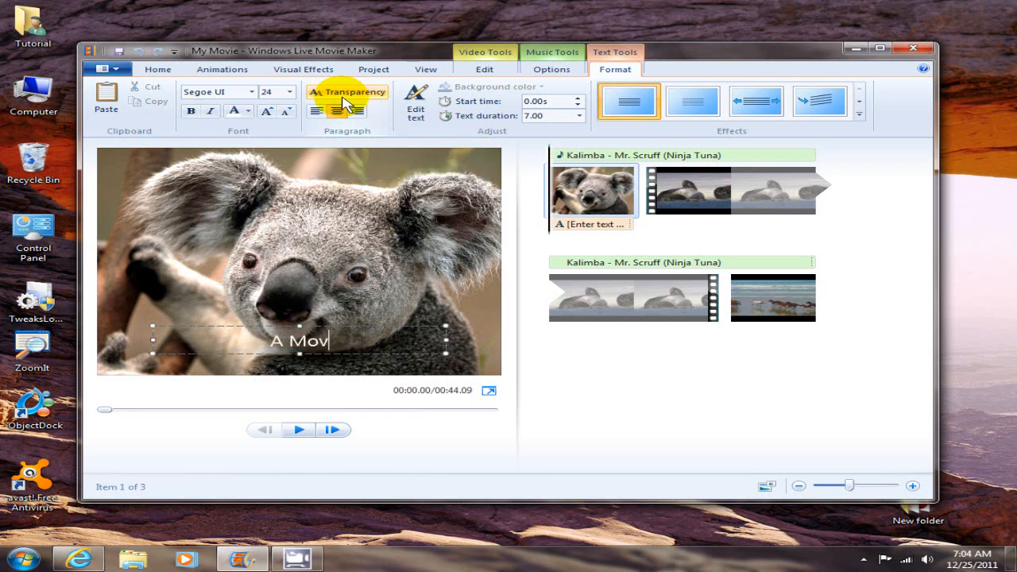
{"action": "type", "text": "ie About Movie Maker"}
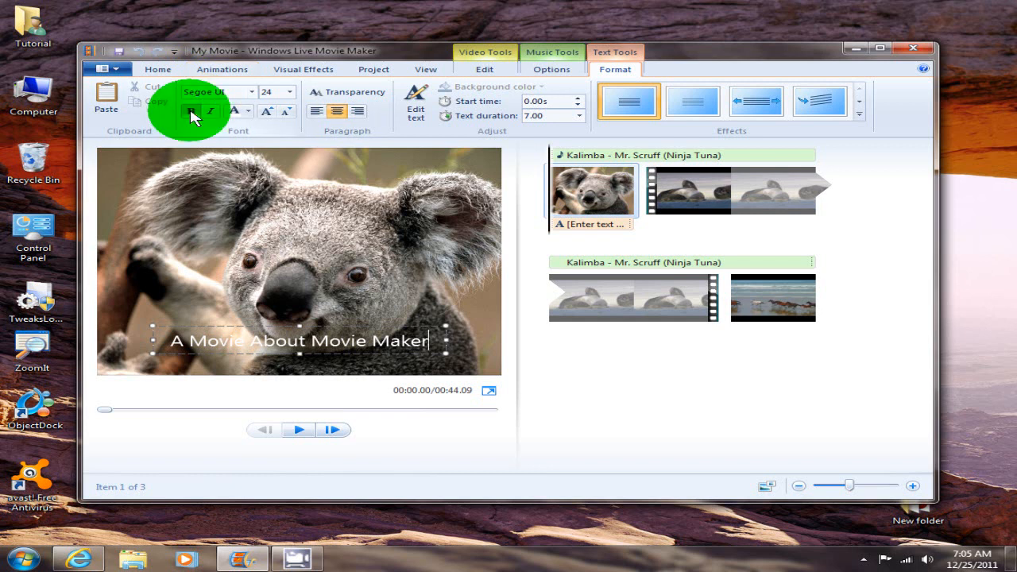
Step: Format the caption as bold, size 48, red, and finish editing it
{"action": "left_click", "coordinate": [286, 90]}
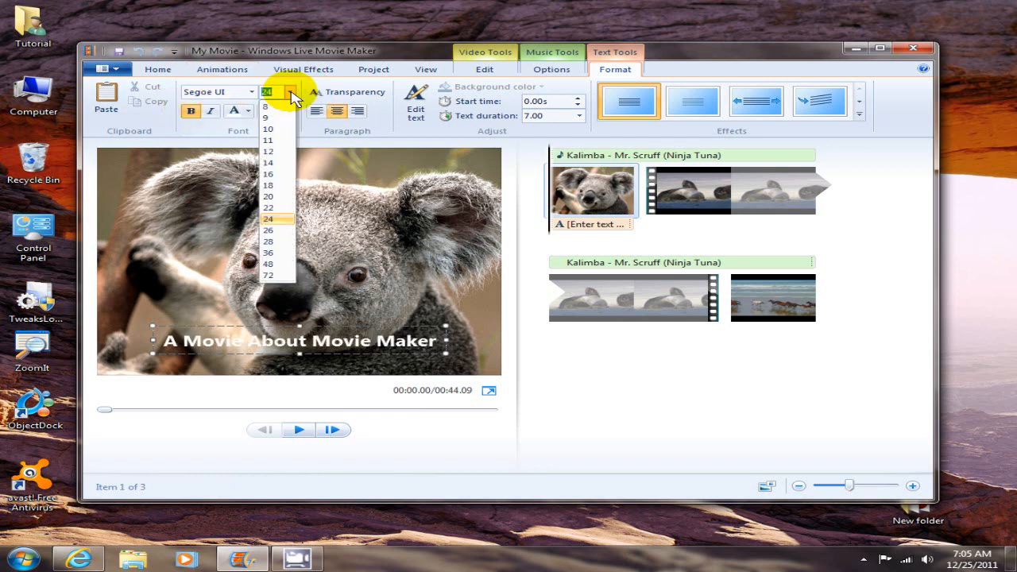
{"action": "left_click", "coordinate": [267, 264]}
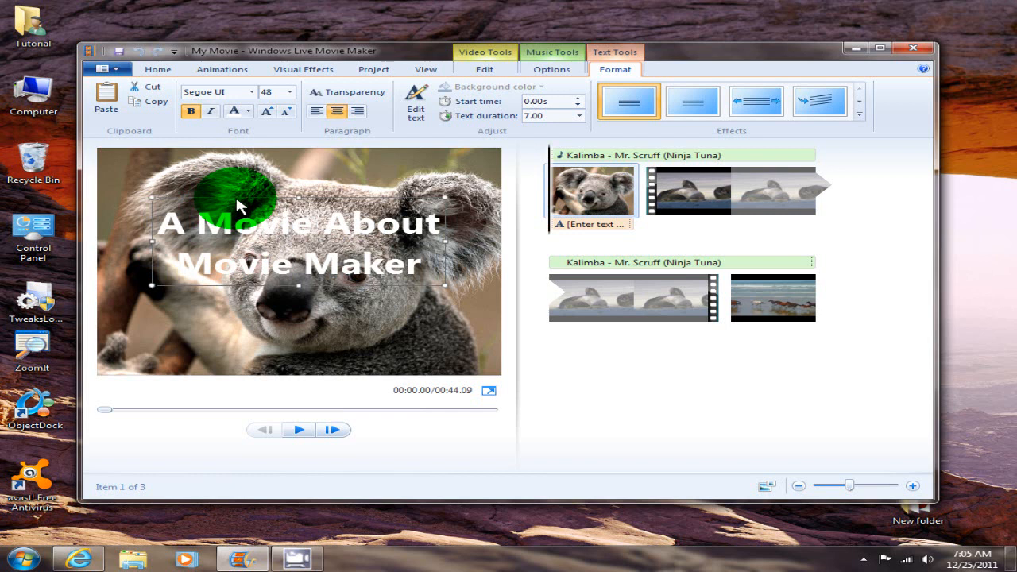
{"action": "mouse_move", "coordinate": [253, 115]}
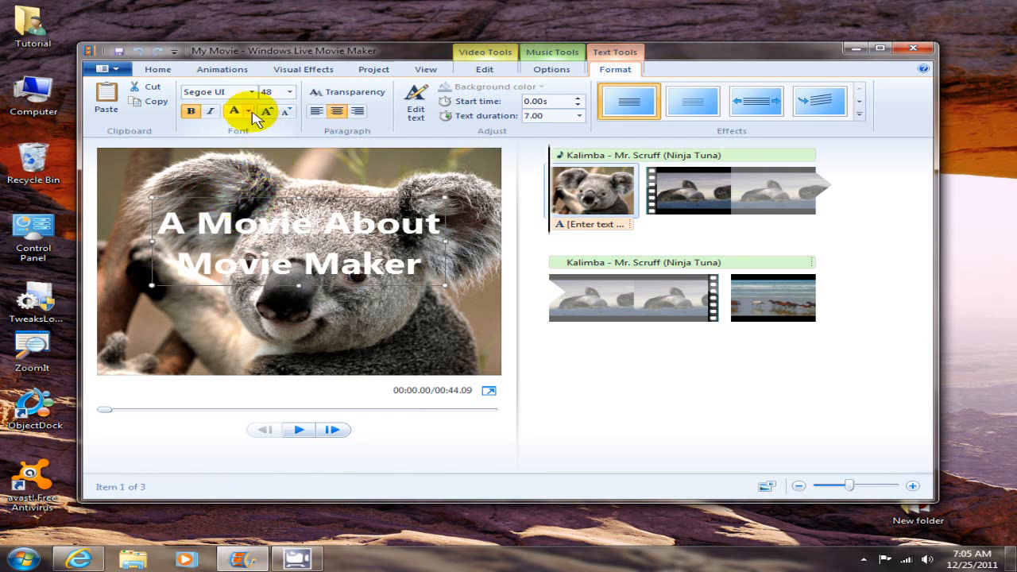
{"action": "left_click", "coordinate": [248, 112]}
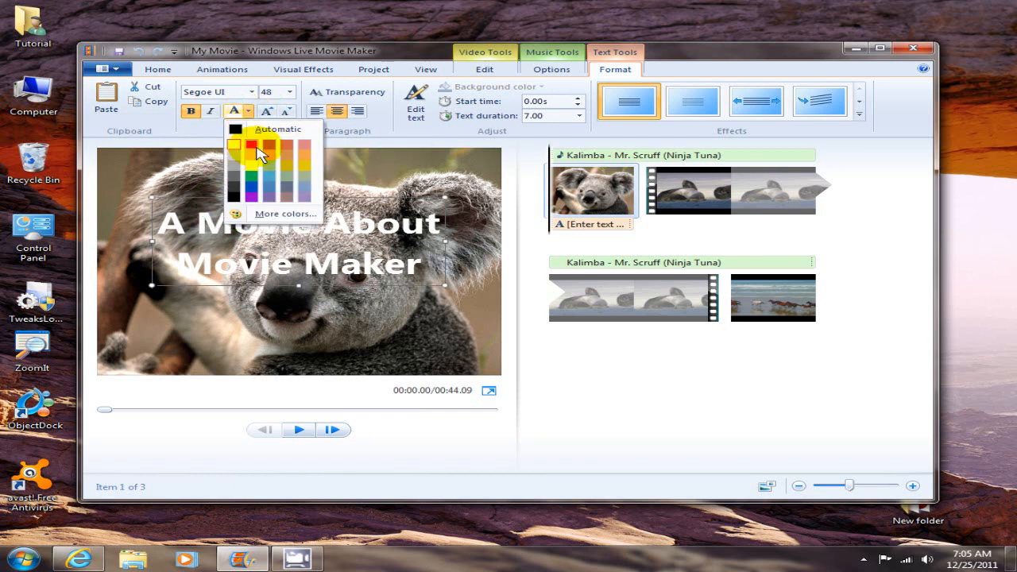
{"action": "left_click", "coordinate": [257, 151]}
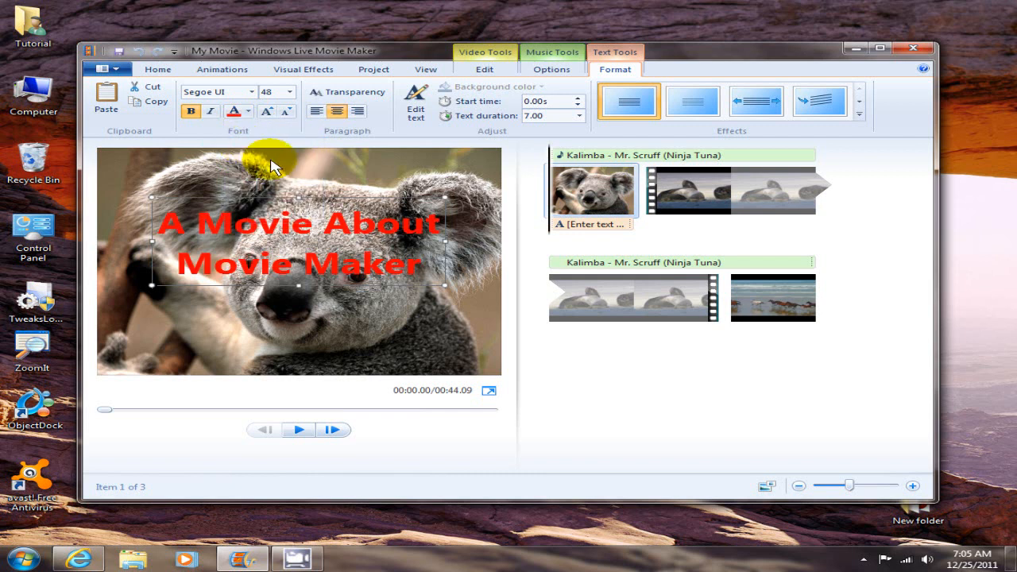
{"action": "mouse_move", "coordinate": [394, 341]}
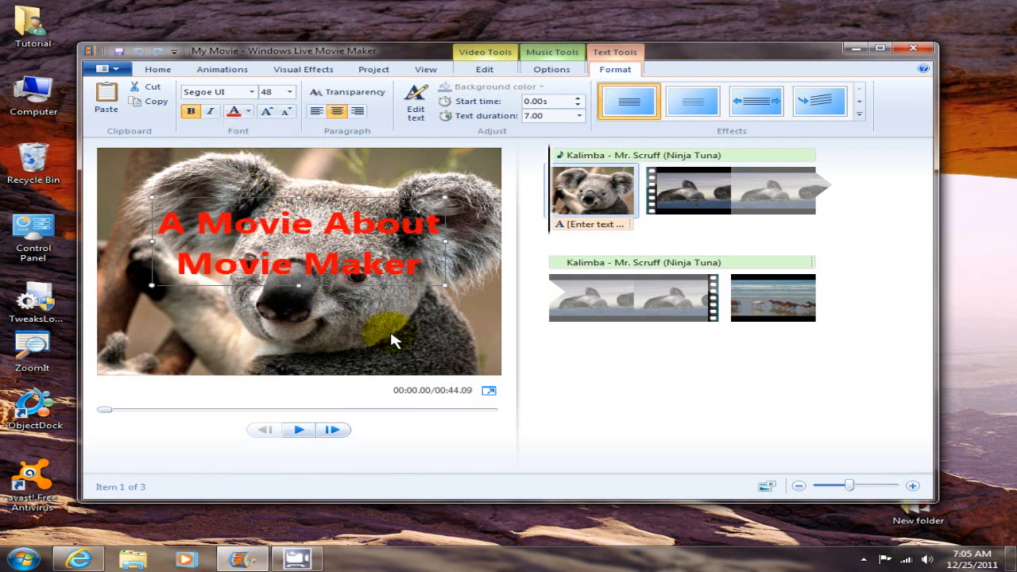
{"action": "left_click", "coordinate": [209, 111]}
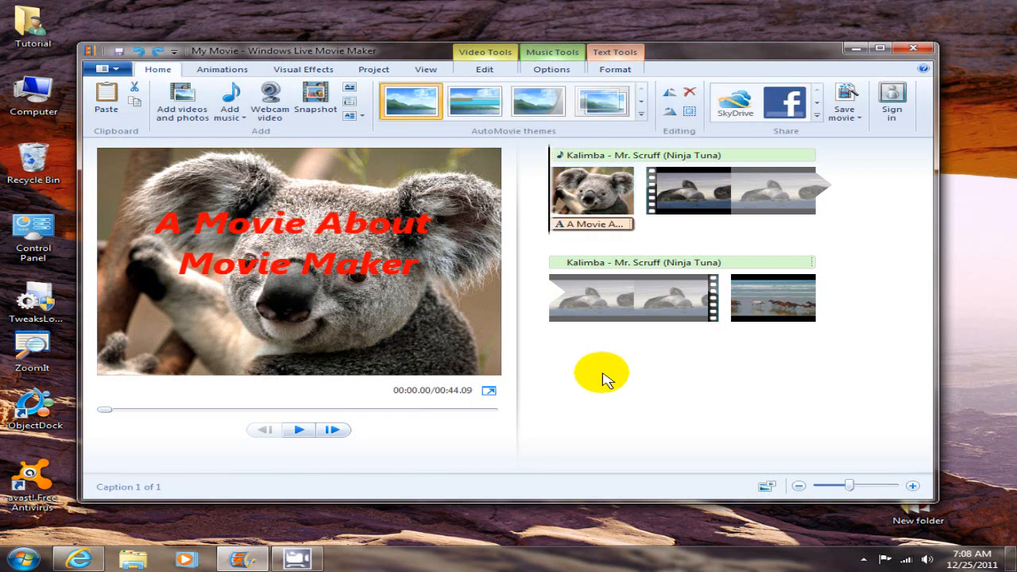
{"action": "mouse_move", "coordinate": [155, 84]}
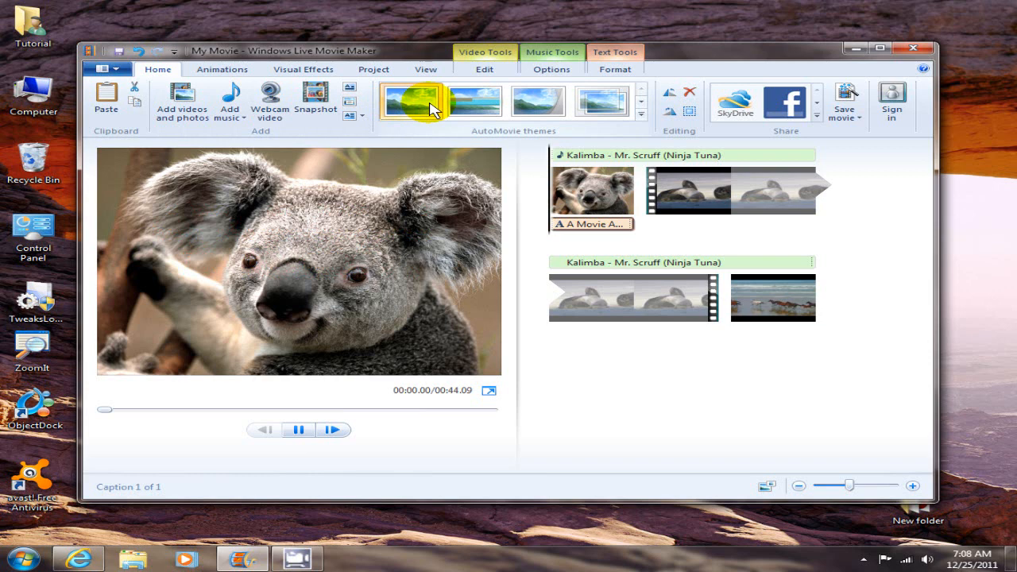
Step: Preview the default, Cinematic and Contemporary AutoMovie themes, apply Contemporary and play it
{"action": "left_click", "coordinate": [468, 102]}
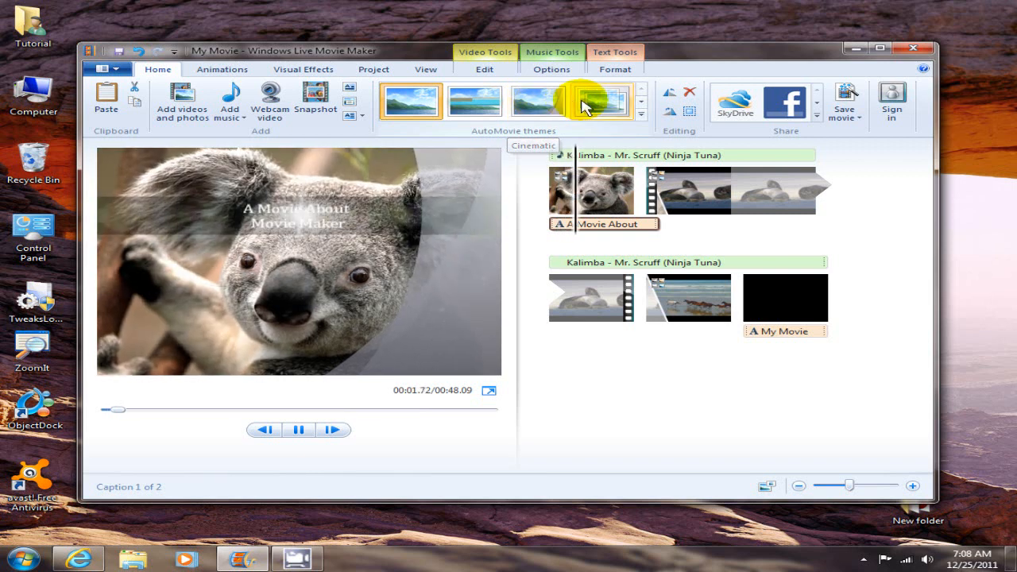
{"action": "left_click", "coordinate": [563, 103]}
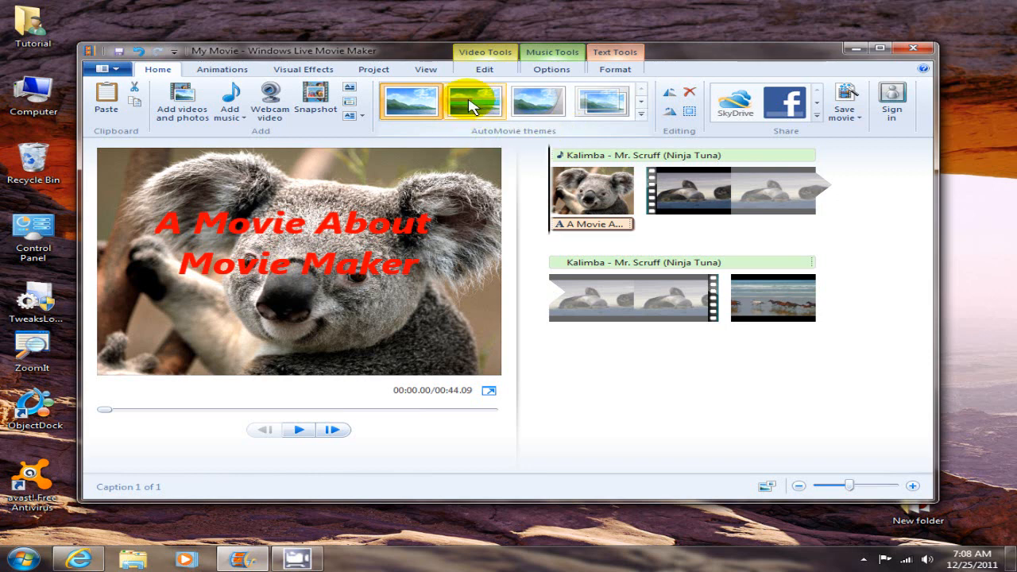
{"action": "left_click", "coordinate": [470, 102]}
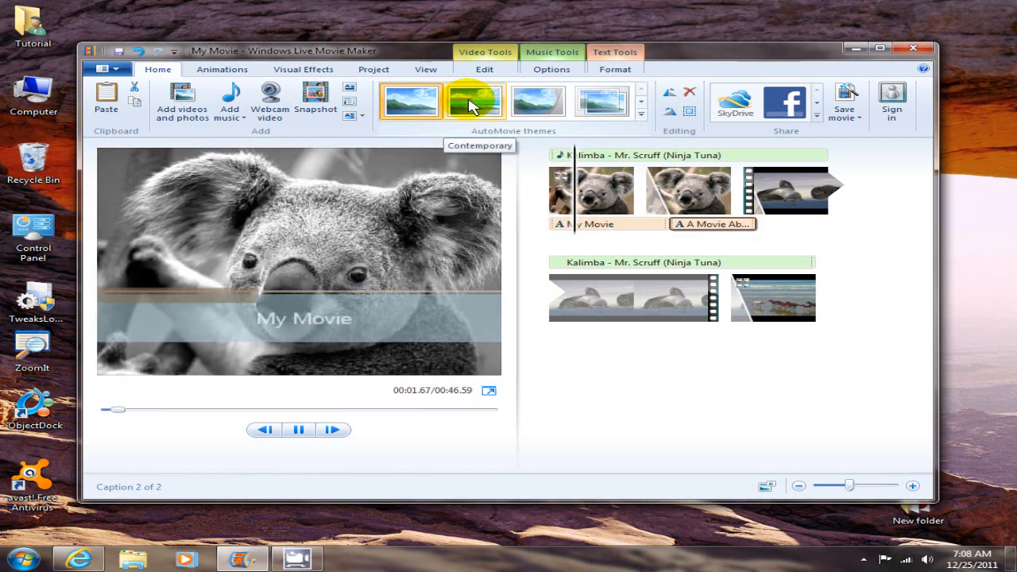
{"action": "left_click", "coordinate": [470, 101]}
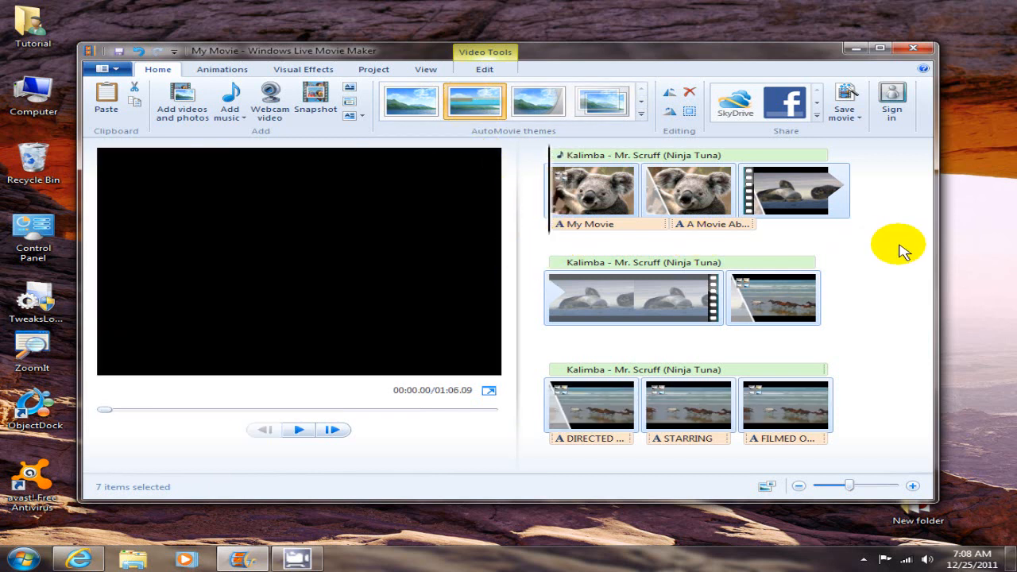
{"action": "left_click", "coordinate": [298, 429]}
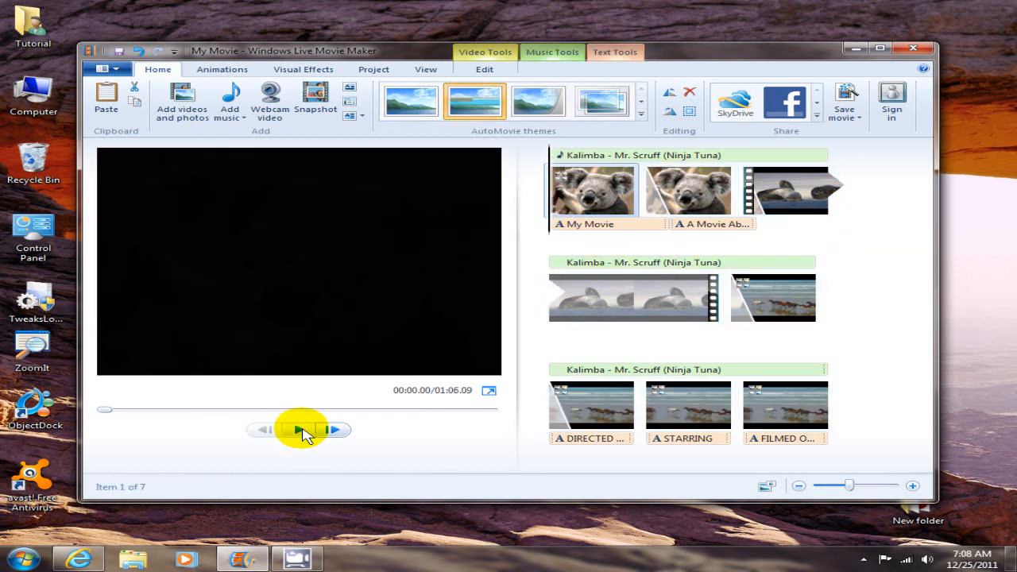
{"action": "left_click", "coordinate": [299, 429]}
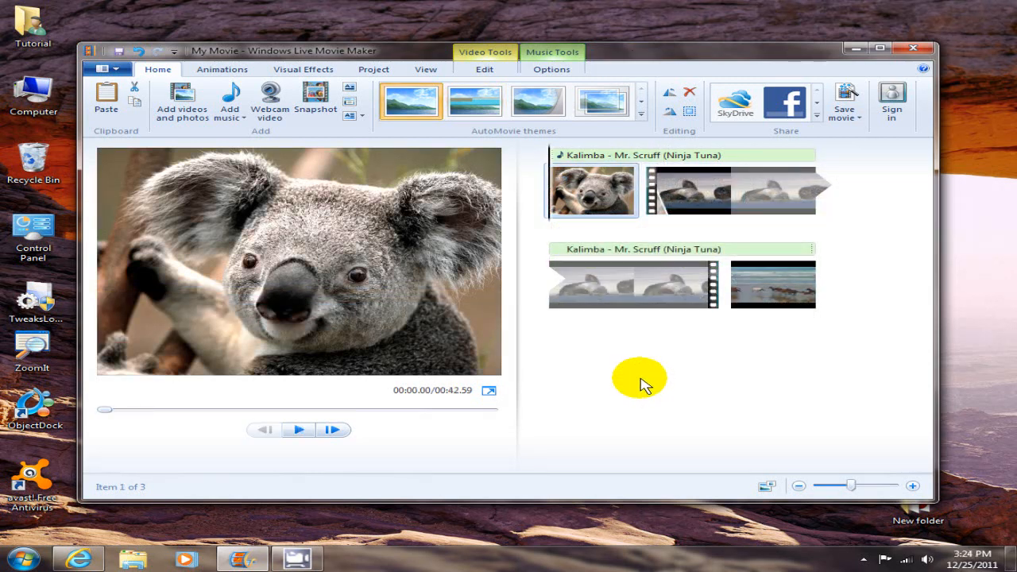
{"action": "mouse_move", "coordinate": [229, 76]}
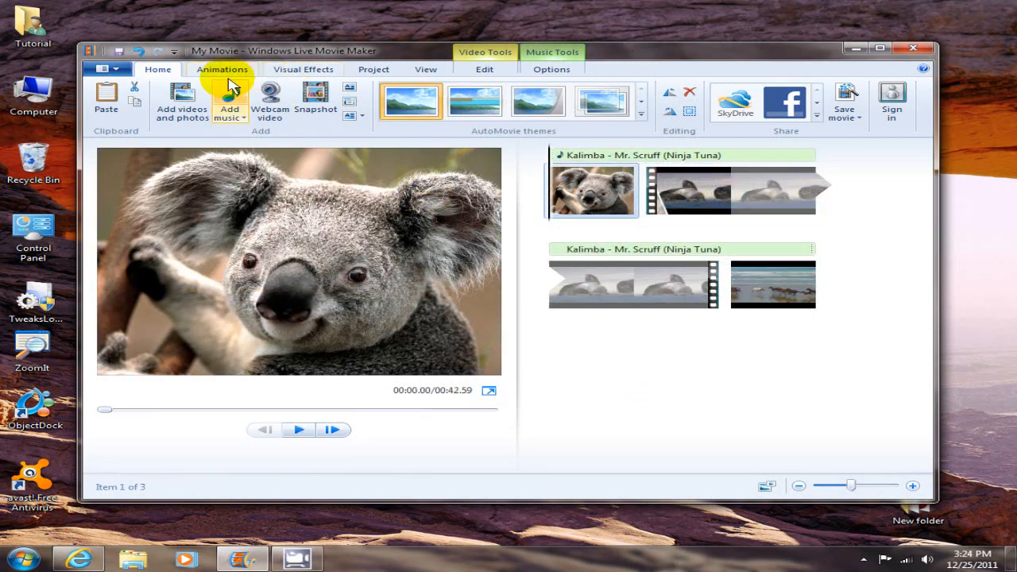
Step: Apply a transition from the Animations gallery to the clip after the Koala photo and play through it
{"action": "left_click", "coordinate": [222, 70]}
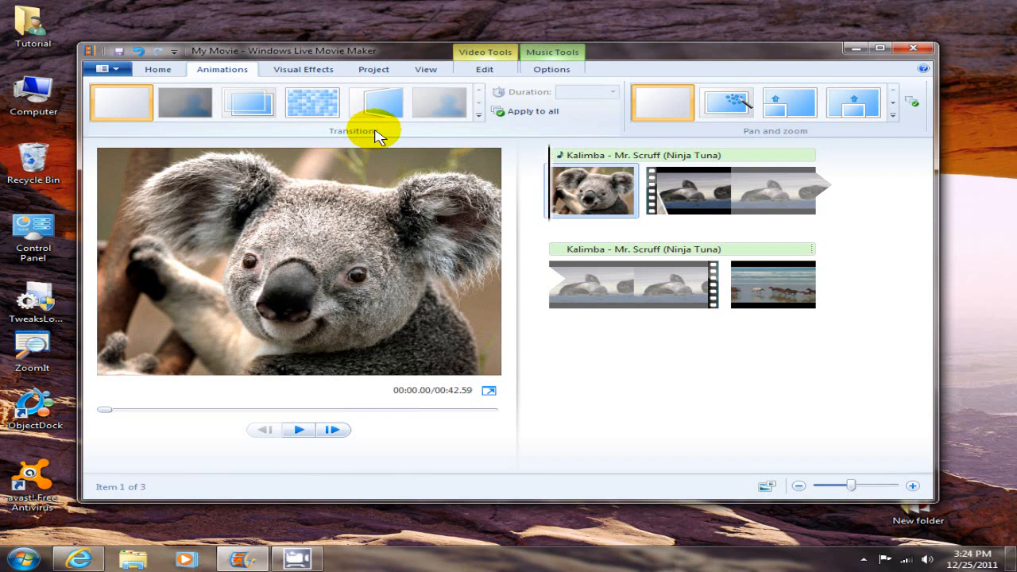
{"action": "mouse_move", "coordinate": [544, 286]}
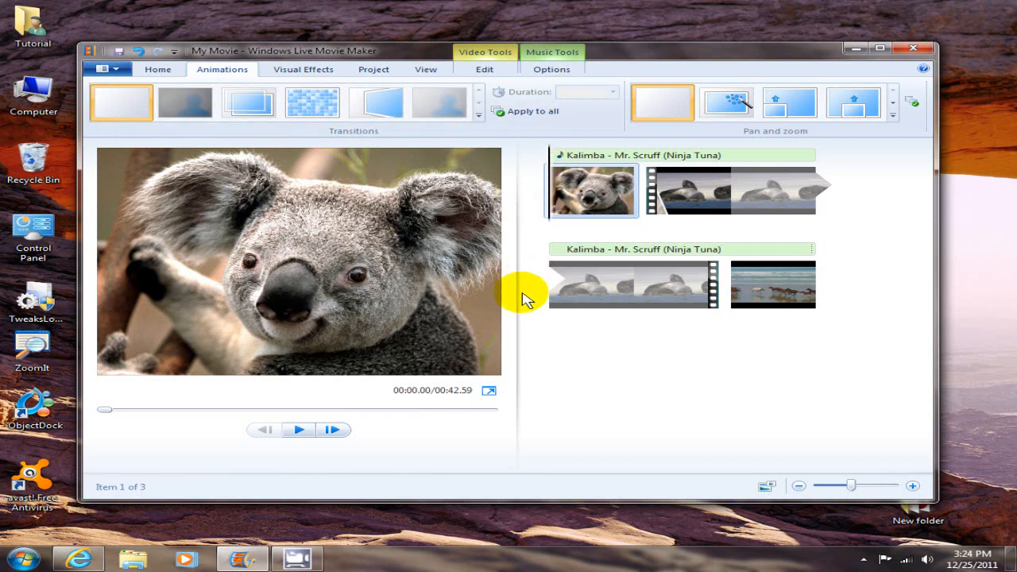
{"action": "mouse_move", "coordinate": [607, 375]}
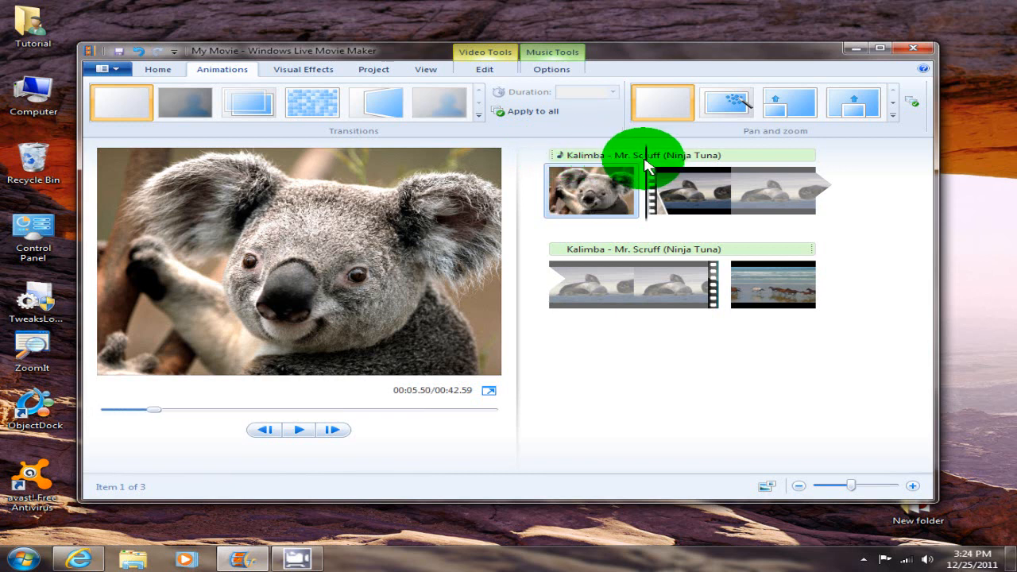
{"action": "left_click", "coordinate": [740, 191]}
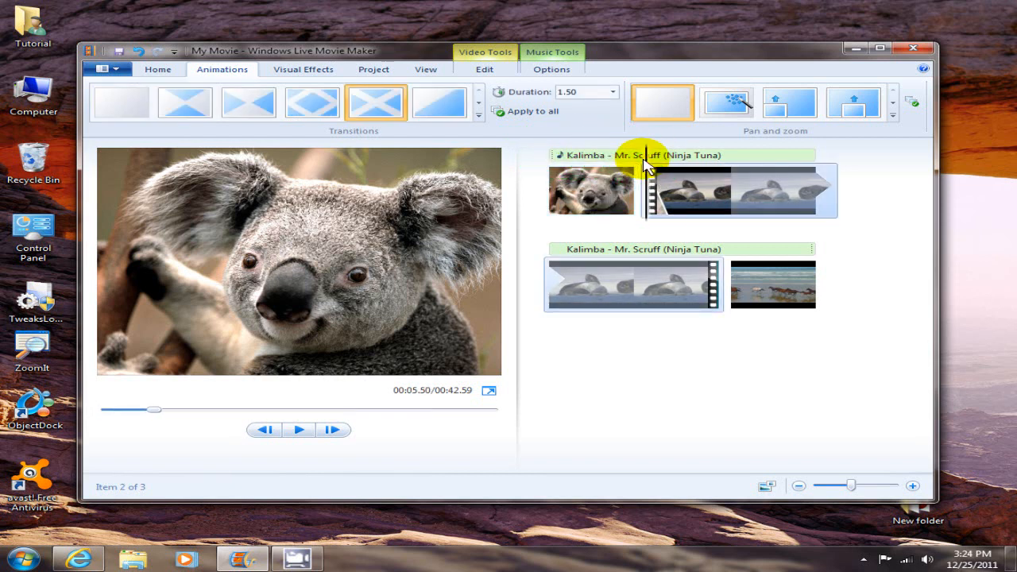
{"action": "mouse_move", "coordinate": [628, 230]}
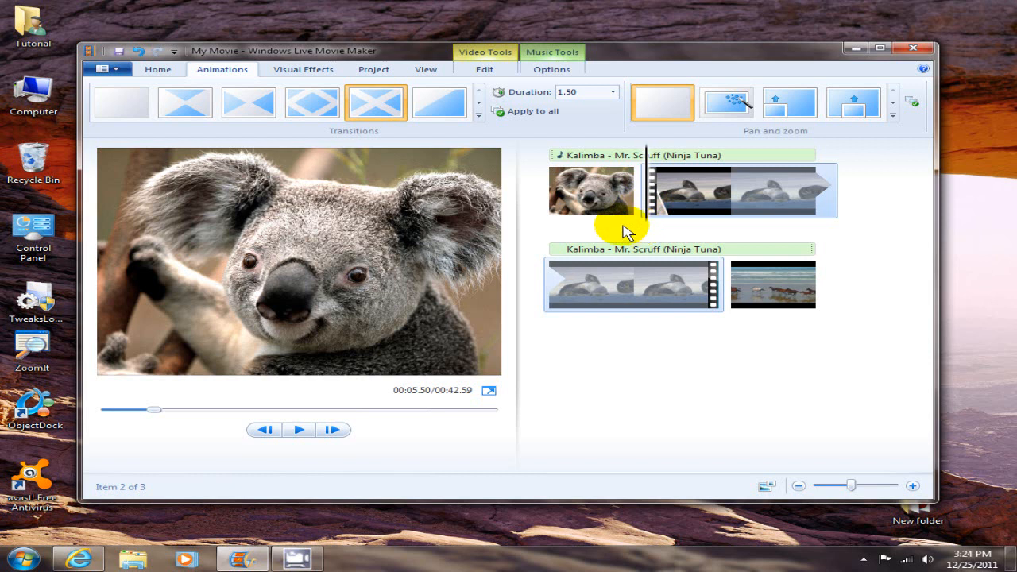
{"action": "mouse_move", "coordinate": [591, 194]}
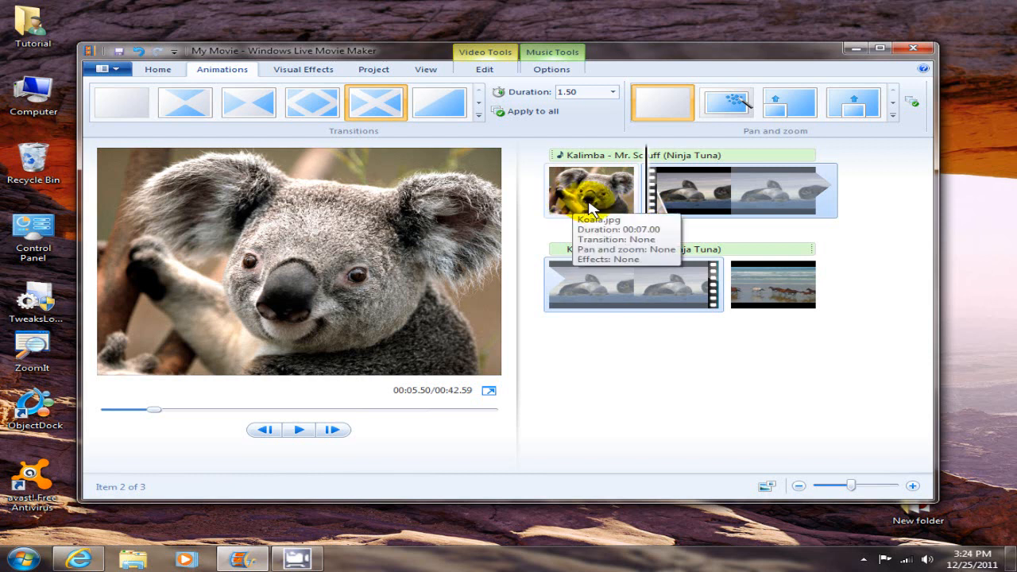
{"action": "mouse_move", "coordinate": [709, 204]}
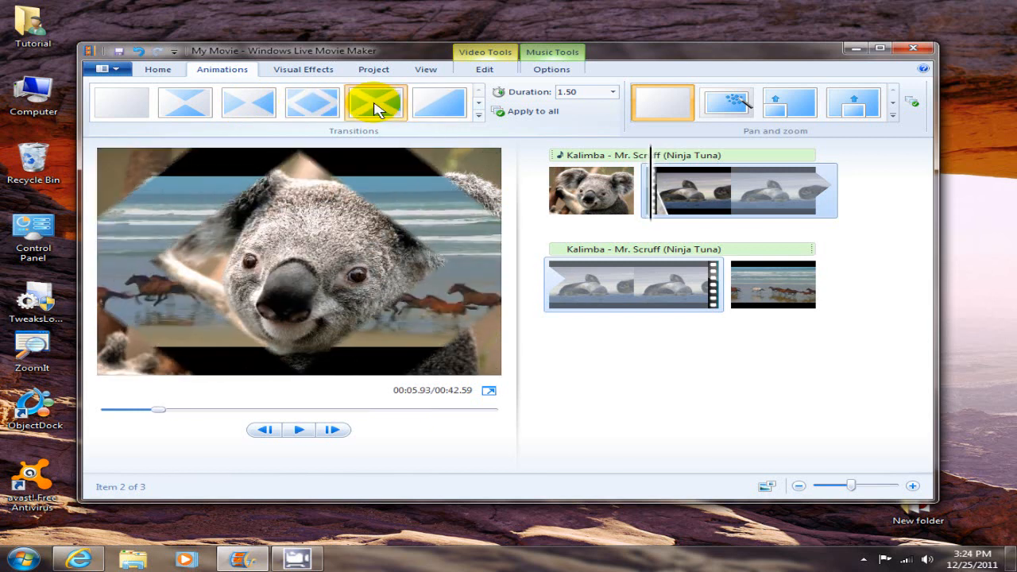
{"action": "mouse_move", "coordinate": [372, 106]}
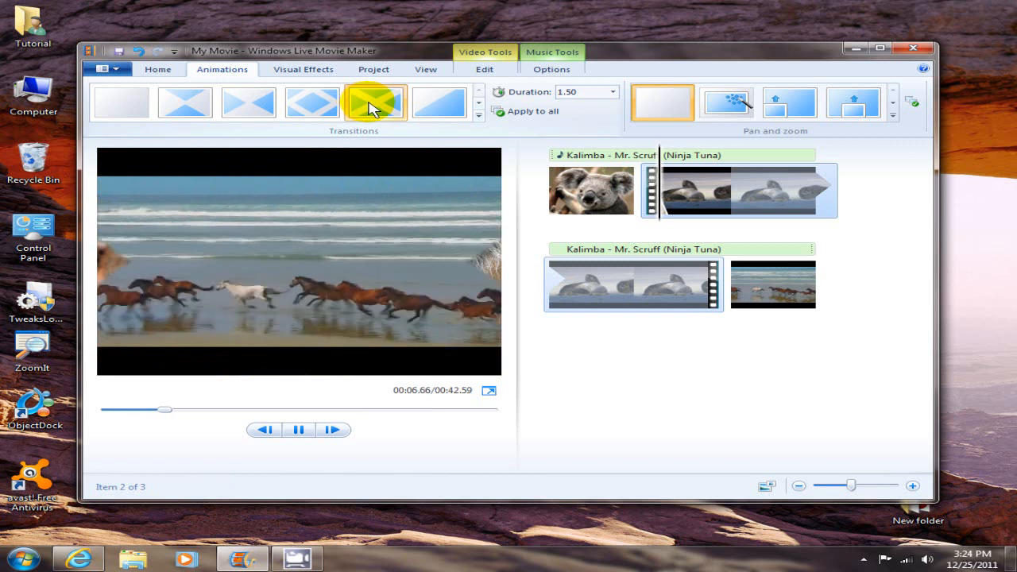
{"action": "left_click", "coordinate": [299, 430]}
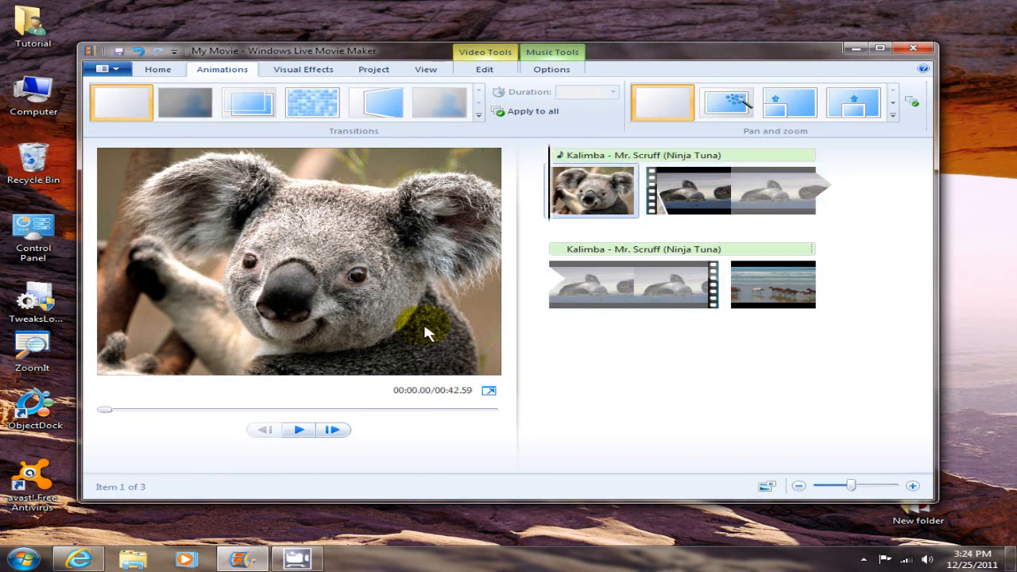
{"action": "left_click", "coordinate": [299, 429]}
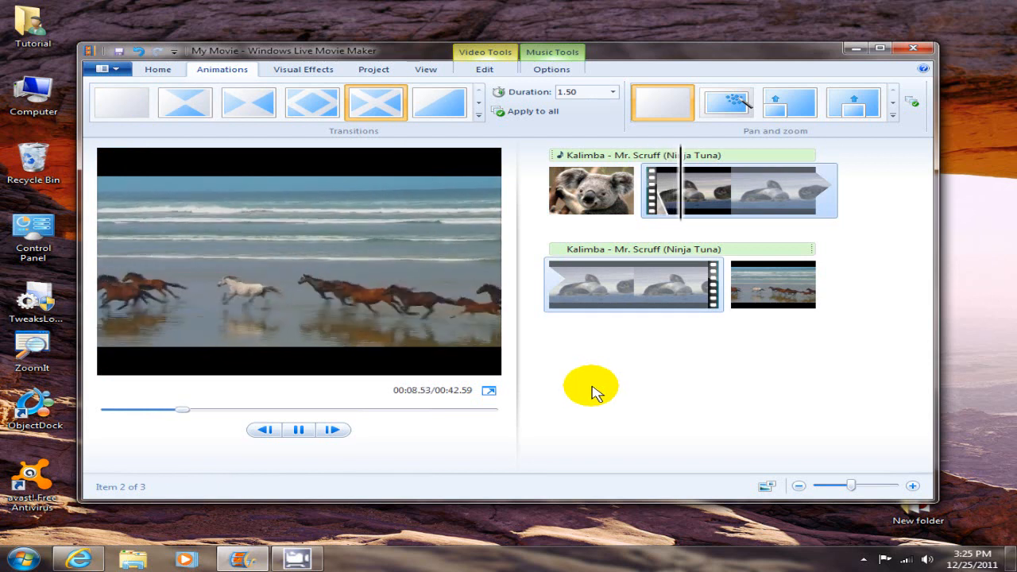
{"action": "left_click", "coordinate": [298, 429]}
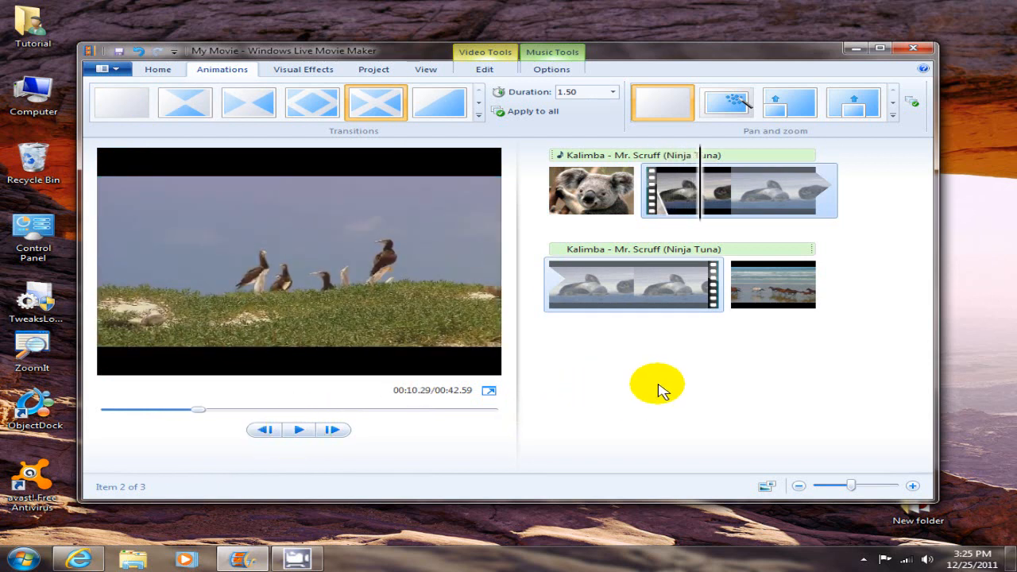
{"action": "left_click", "coordinate": [308, 70]}
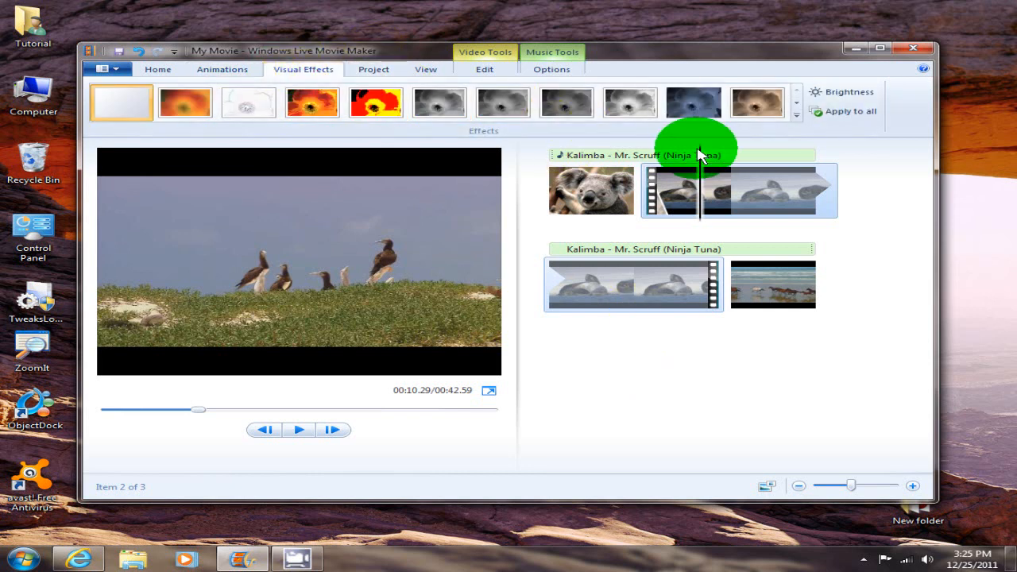
{"action": "left_click", "coordinate": [591, 190]}
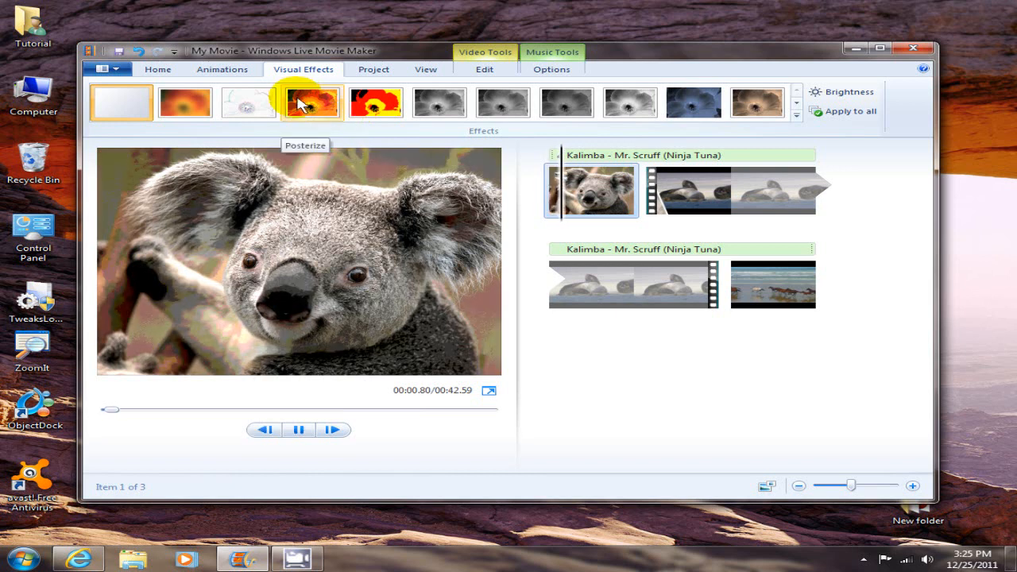
{"action": "left_click", "coordinate": [439, 102]}
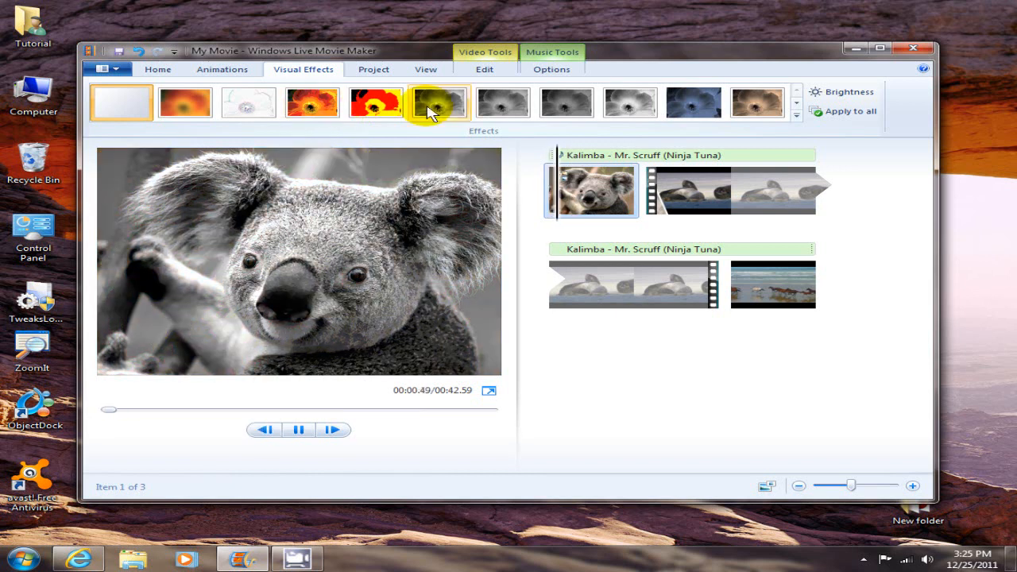
{"action": "mouse_move", "coordinate": [576, 108]}
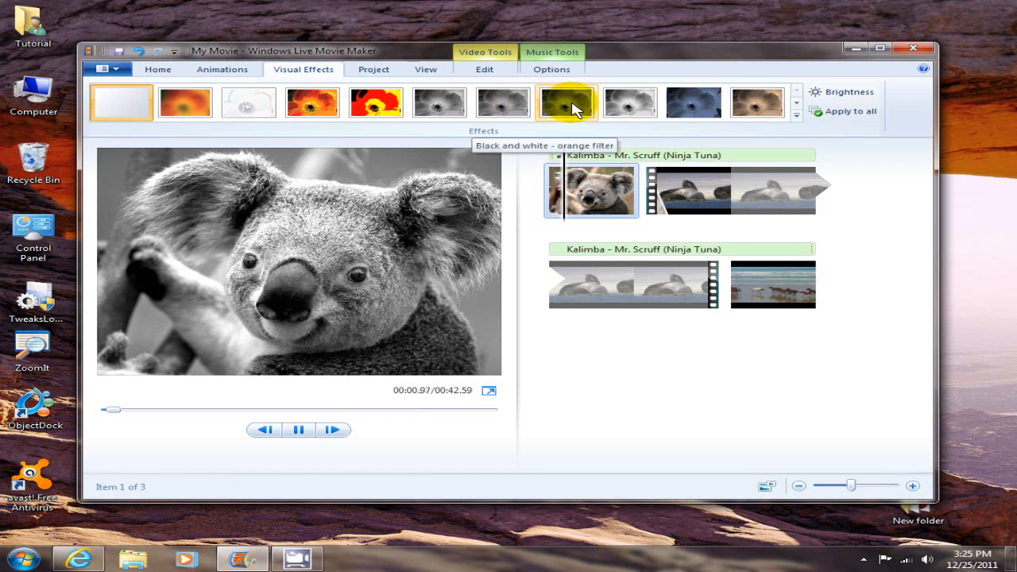
{"action": "mouse_move", "coordinate": [629, 108]}
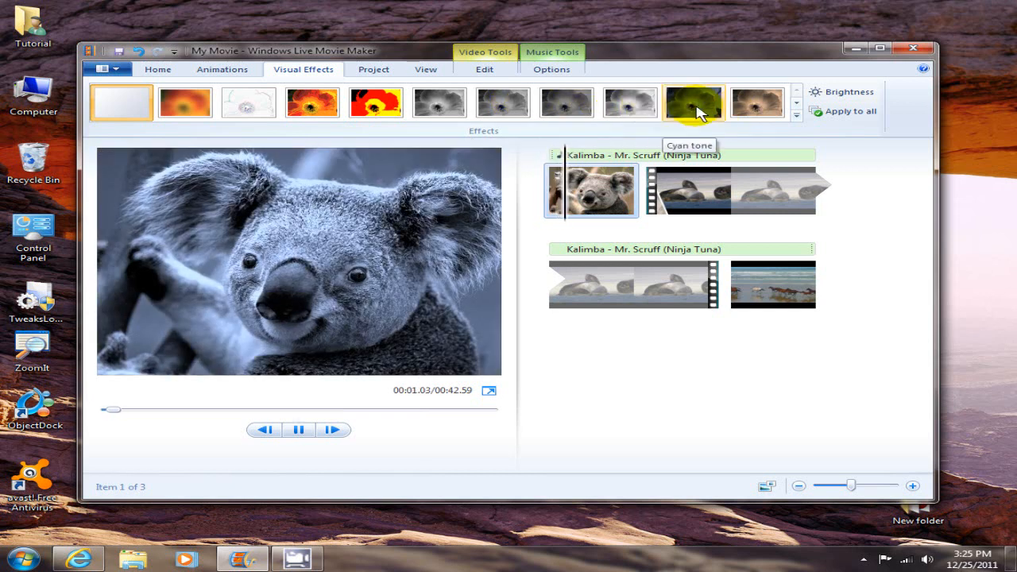
{"action": "left_click", "coordinate": [311, 102]}
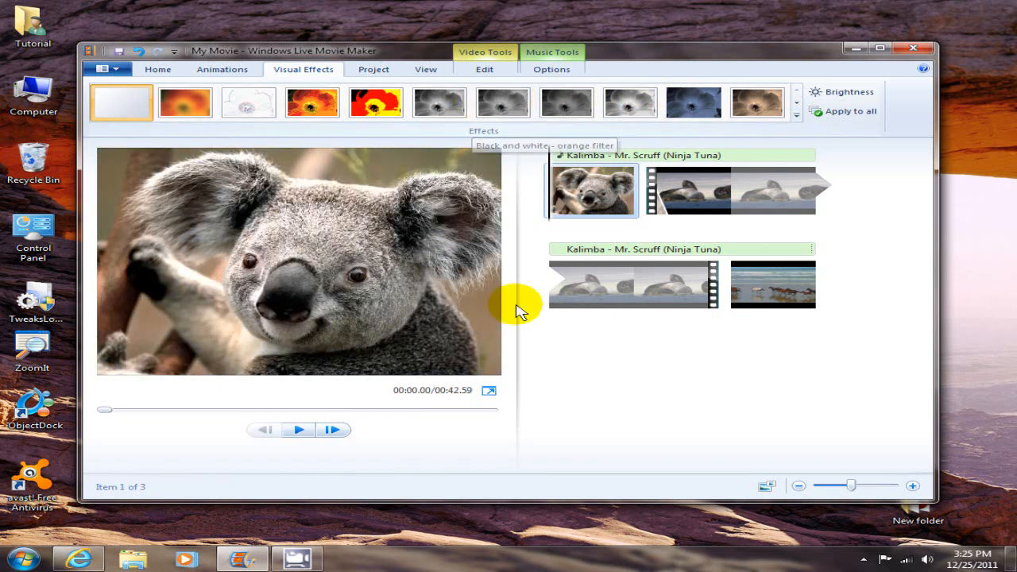
{"action": "mouse_move", "coordinate": [658, 387]}
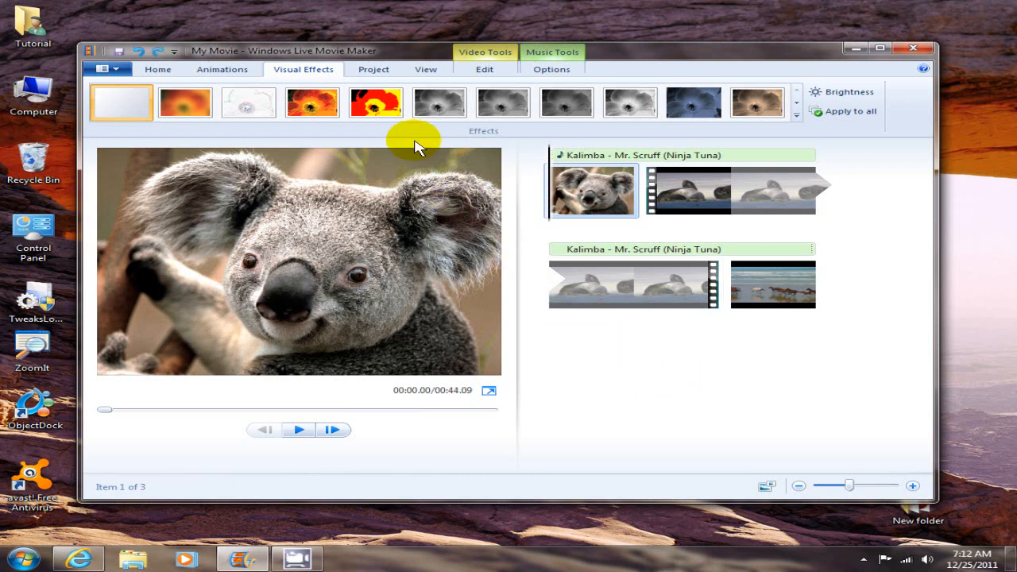
Step: In the Project settings, toggle the aspect ratio and leave the movie at widescreen 16:9
{"action": "left_click", "coordinate": [374, 70]}
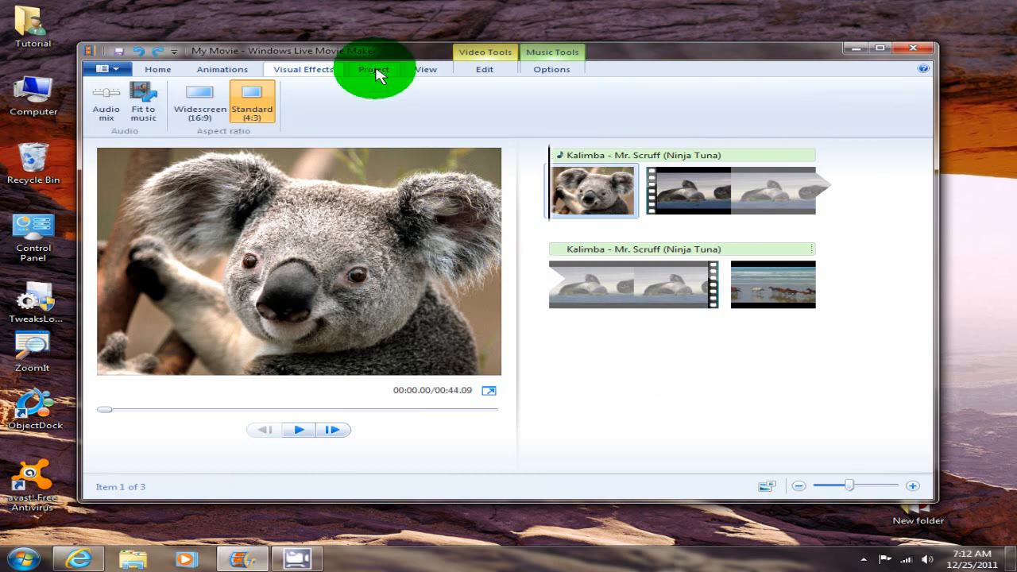
{"action": "left_click", "coordinate": [375, 70]}
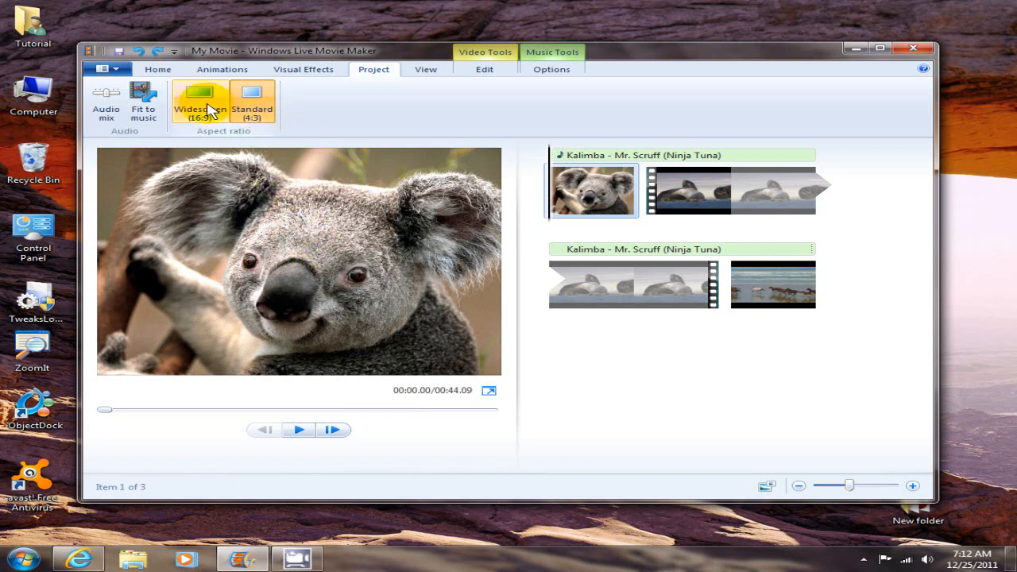
{"action": "left_click", "coordinate": [252, 99]}
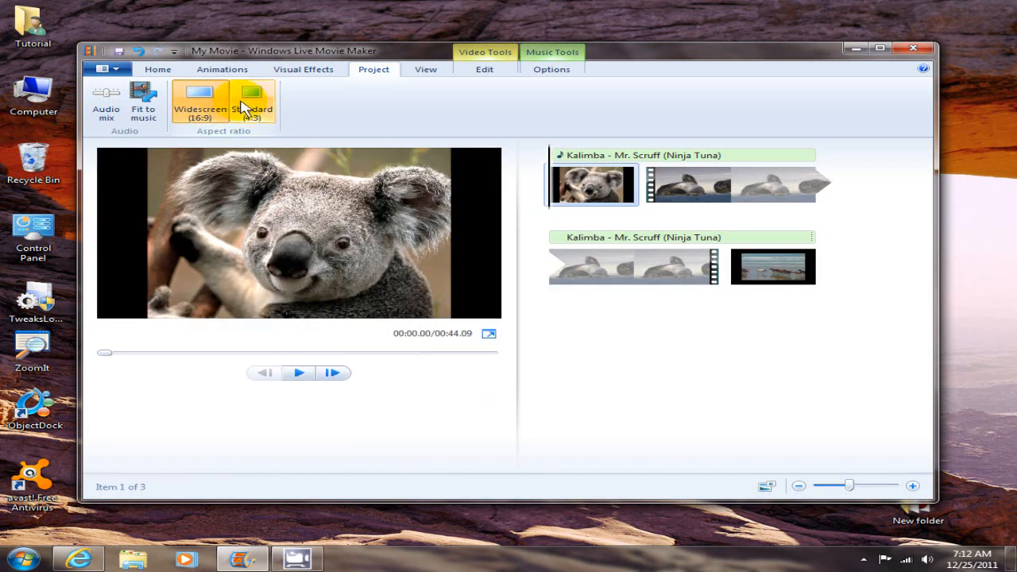
{"action": "left_click", "coordinate": [199, 98]}
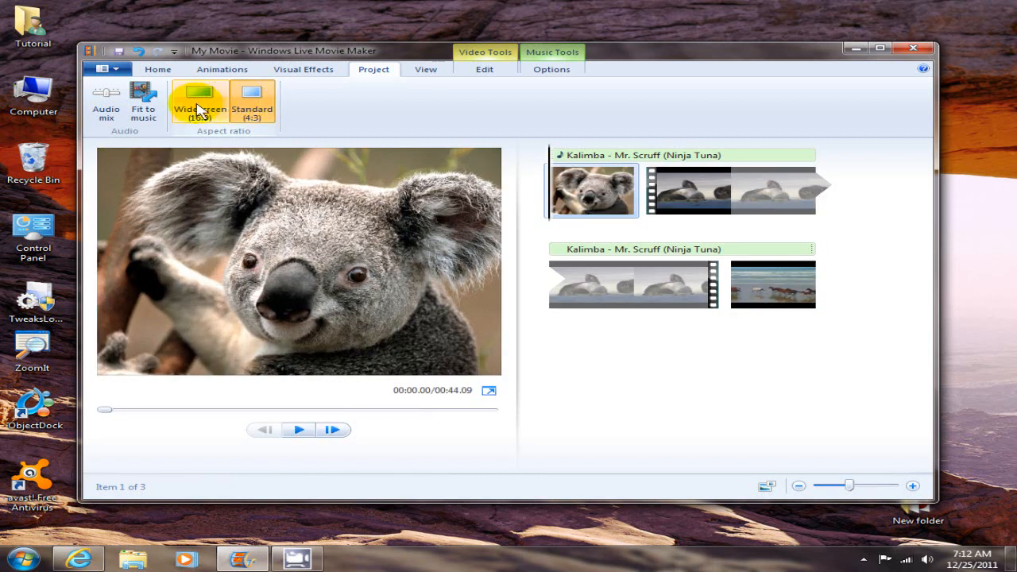
{"action": "left_click", "coordinate": [201, 96]}
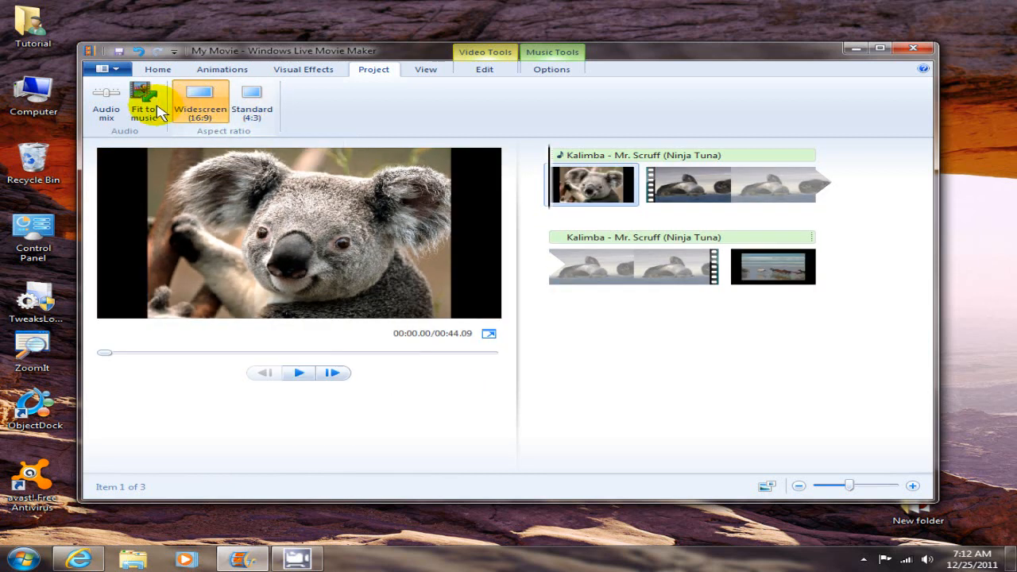
{"action": "mouse_move", "coordinate": [141, 113]}
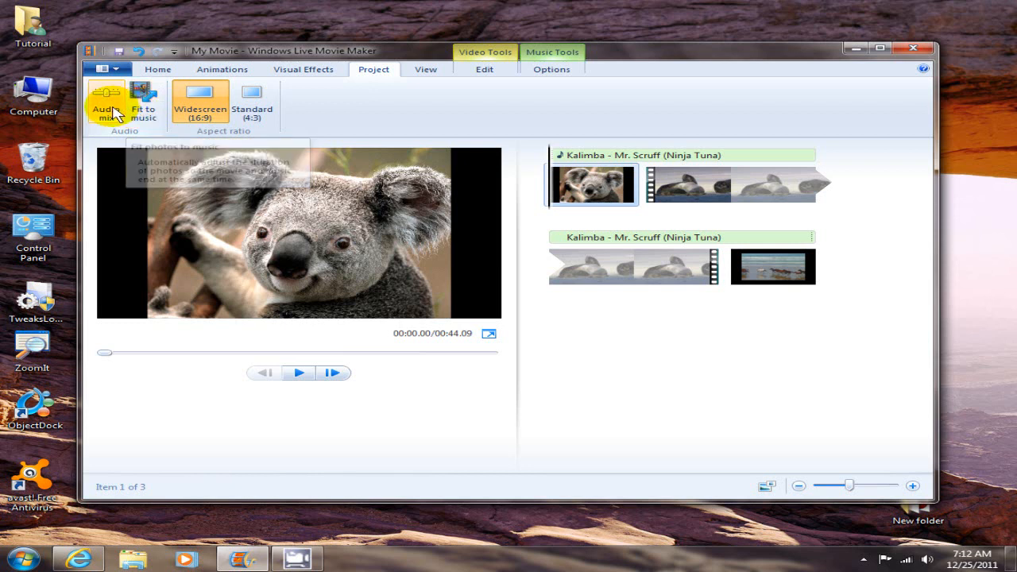
{"action": "mouse_move", "coordinate": [113, 112]}
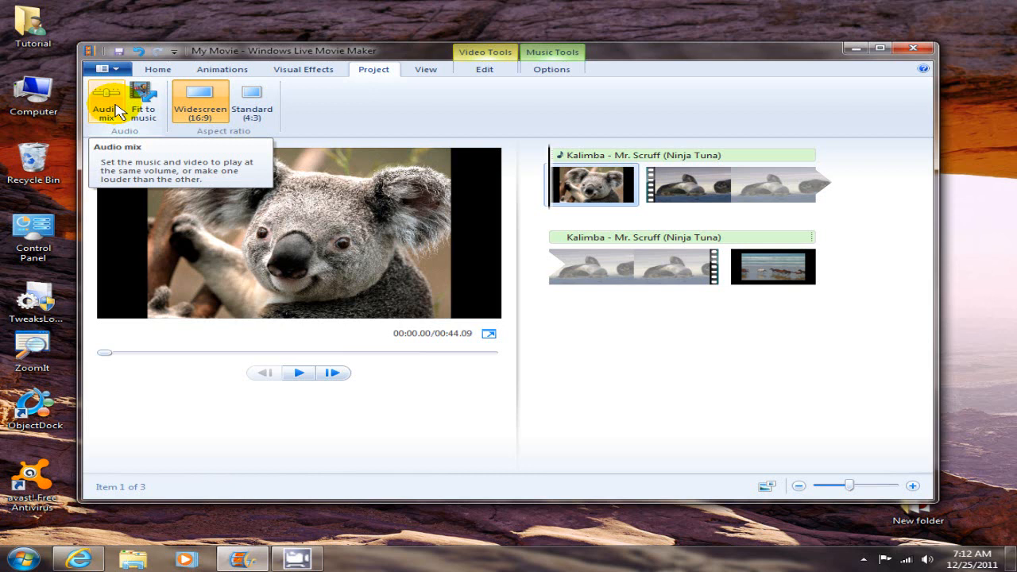
Step: Review the horse clip's playback speed choices and leave it at normal 1x
{"action": "left_click", "coordinate": [483, 70]}
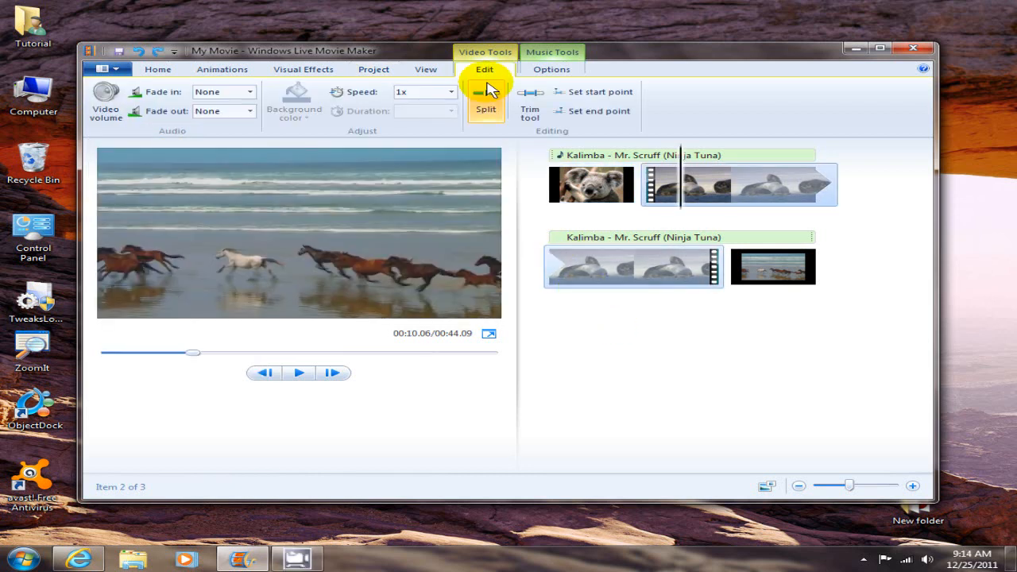
{"action": "mouse_move", "coordinate": [481, 55]}
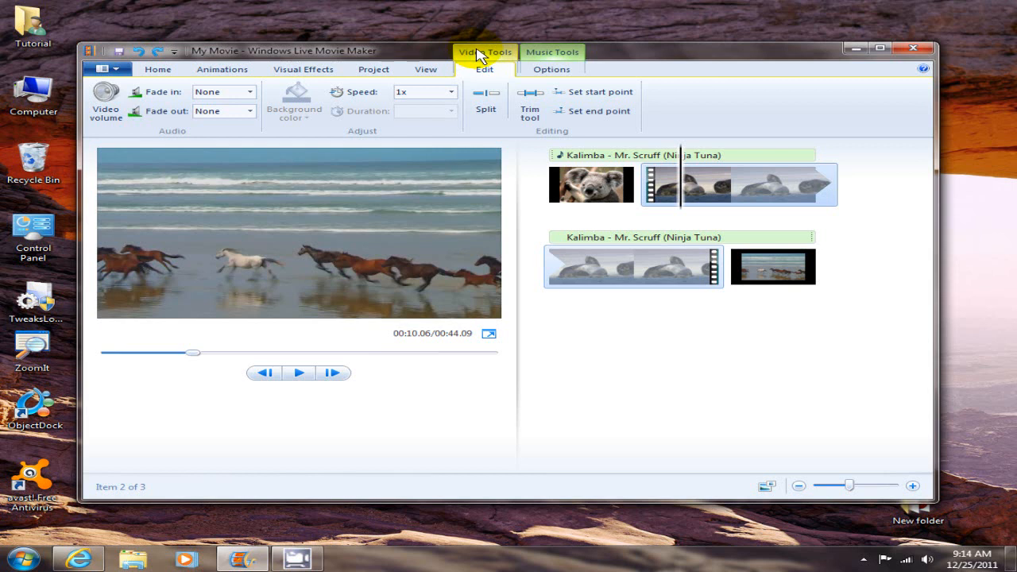
{"action": "mouse_move", "coordinate": [107, 97]}
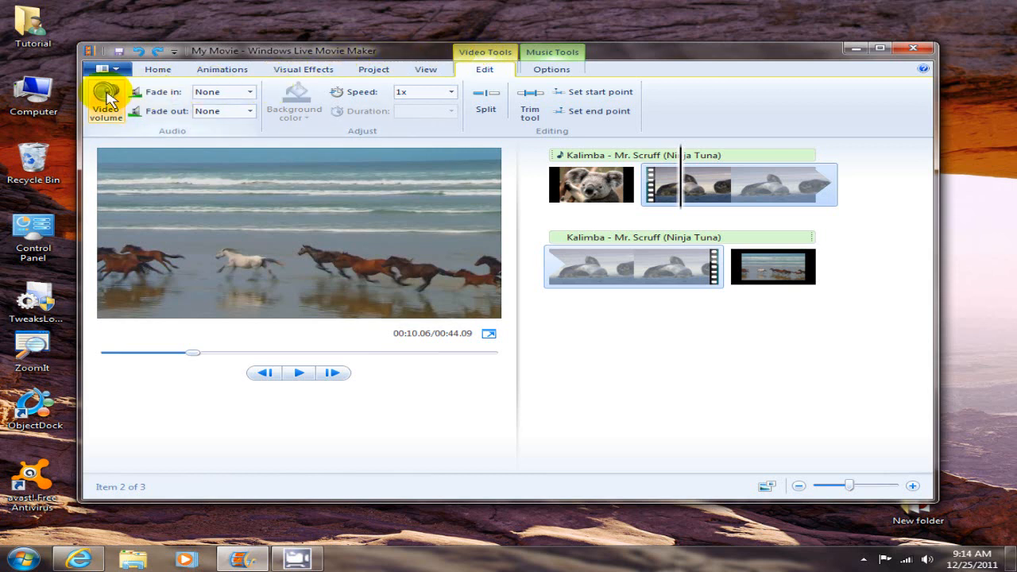
{"action": "mouse_move", "coordinate": [118, 98]}
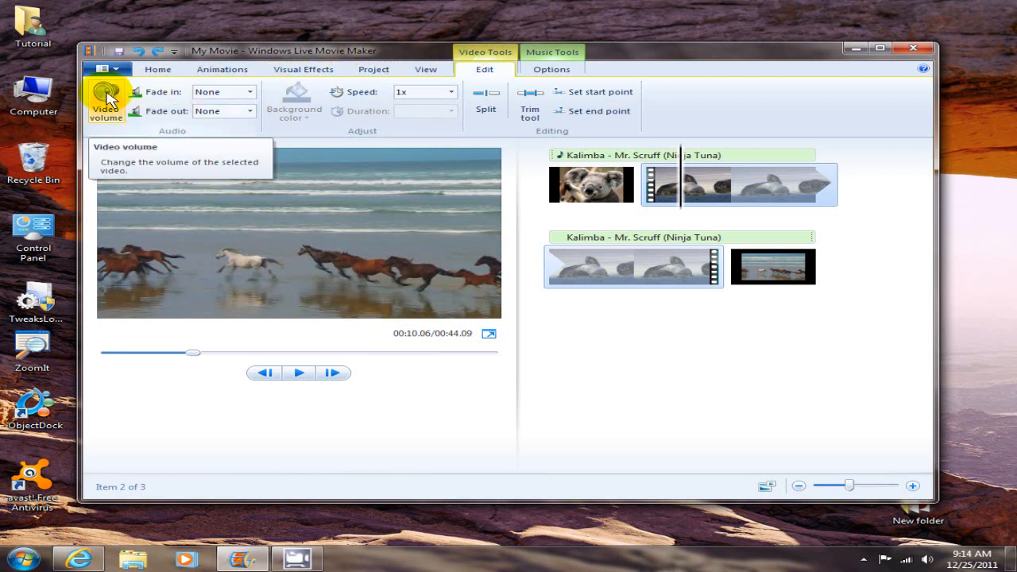
{"action": "mouse_move", "coordinate": [116, 95]}
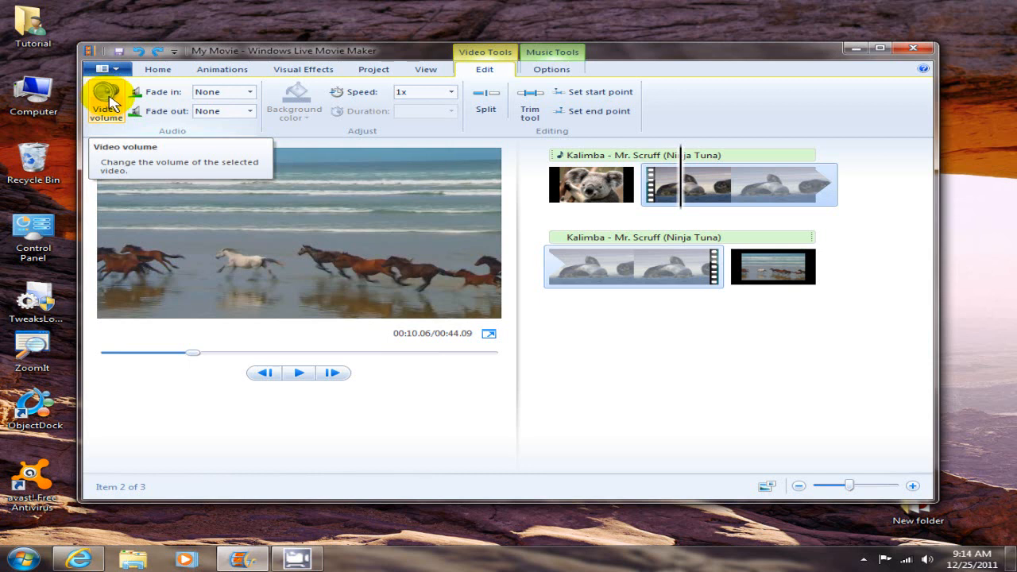
{"action": "mouse_move", "coordinate": [251, 95]}
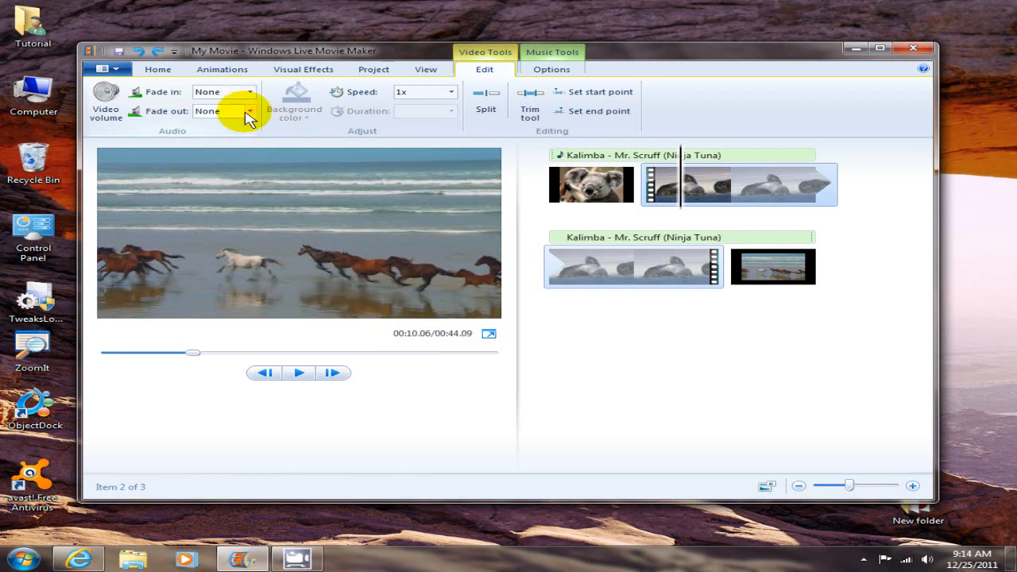
{"action": "mouse_move", "coordinate": [253, 118]}
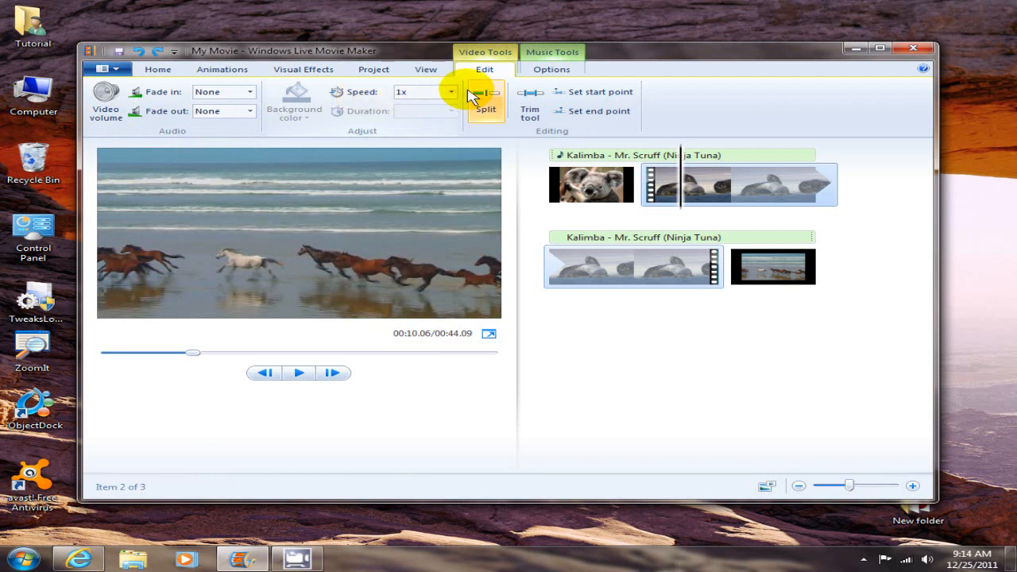
{"action": "left_click", "coordinate": [448, 91]}
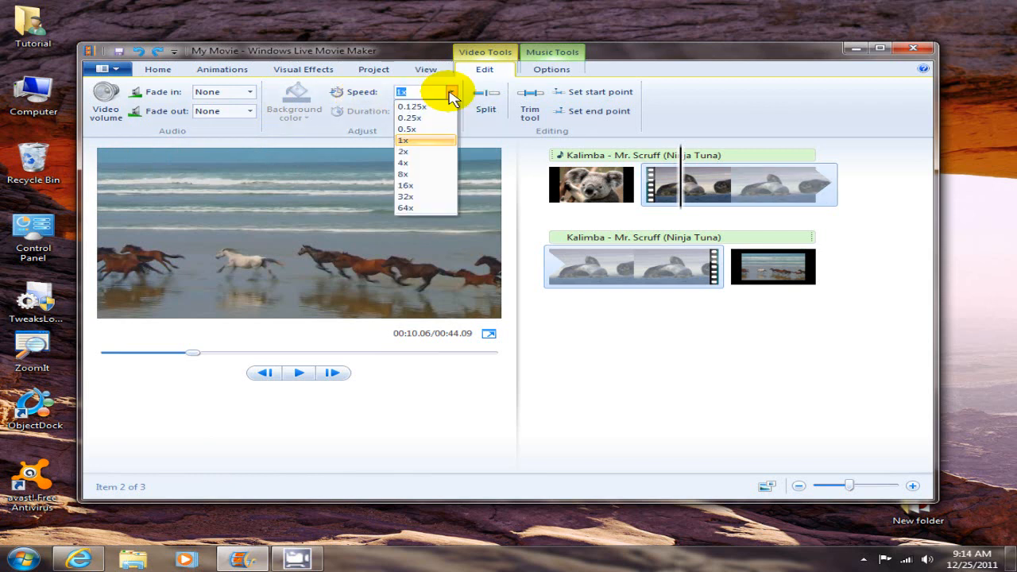
{"action": "mouse_move", "coordinate": [503, 99]}
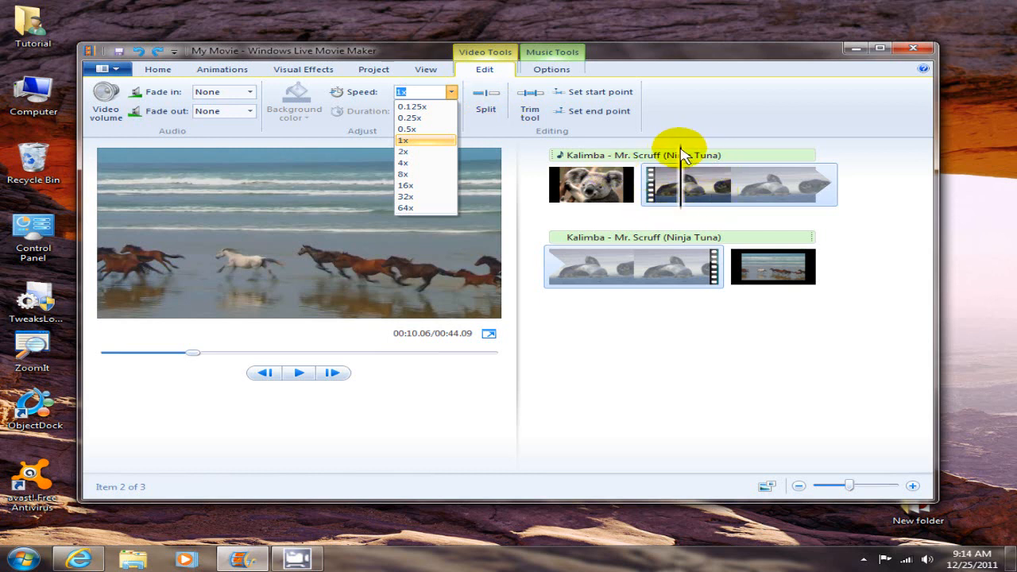
{"action": "left_click", "coordinate": [404, 140]}
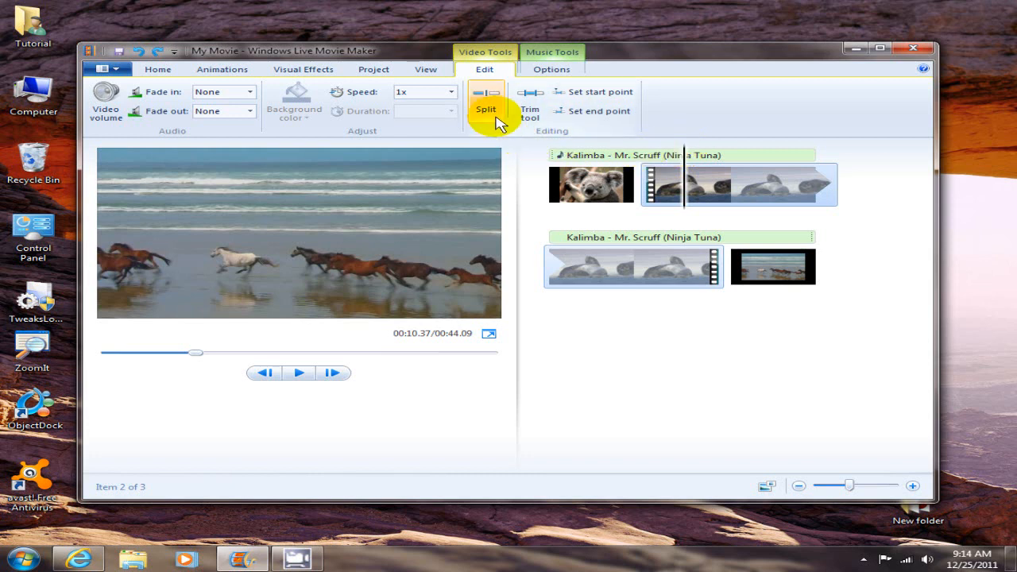
{"action": "mouse_move", "coordinate": [497, 108]}
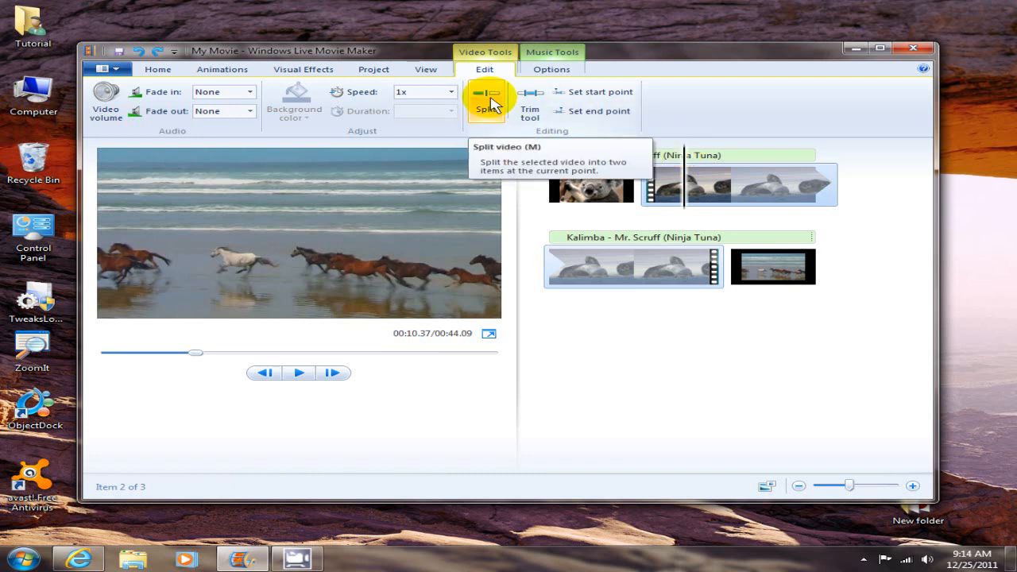
{"action": "left_click", "coordinate": [488, 92]}
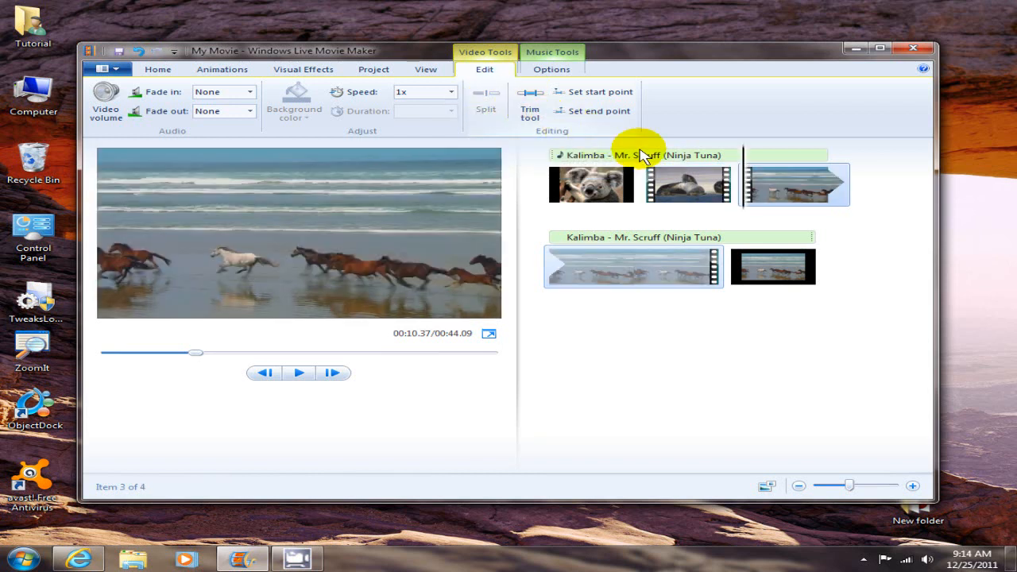
{"action": "mouse_move", "coordinate": [792, 194]}
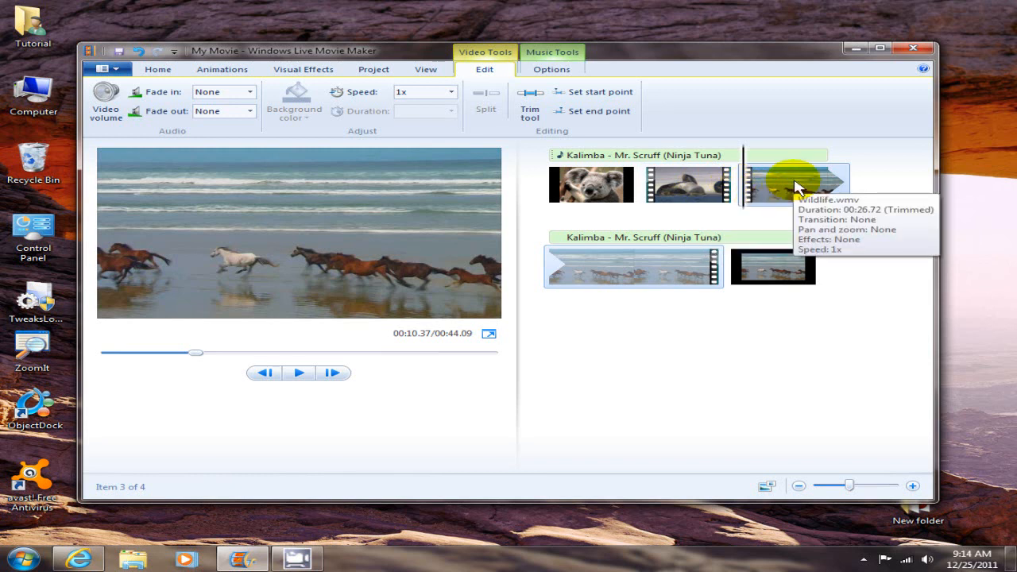
{"action": "mouse_move", "coordinate": [636, 124]}
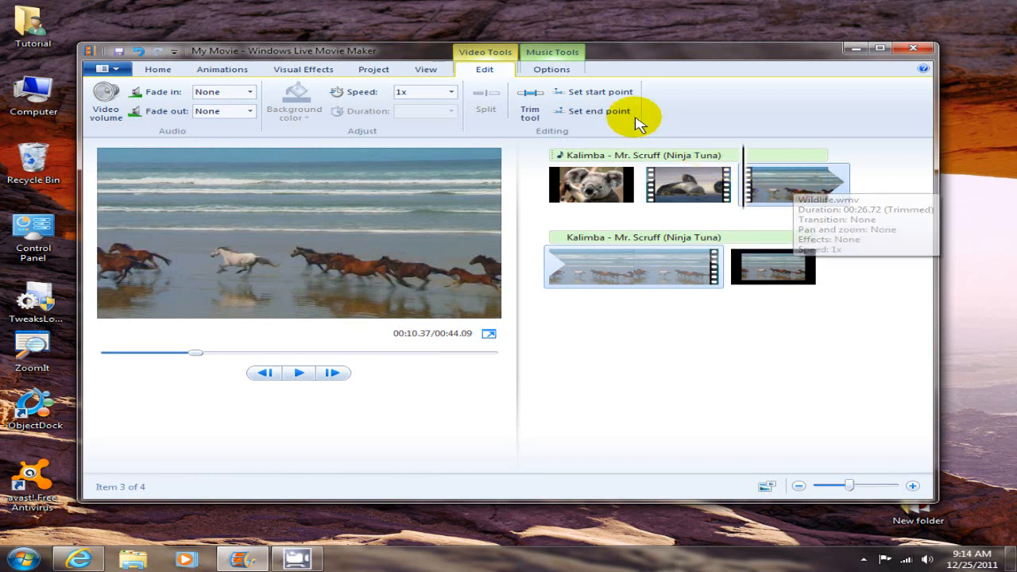
{"action": "mouse_move", "coordinate": [530, 94]}
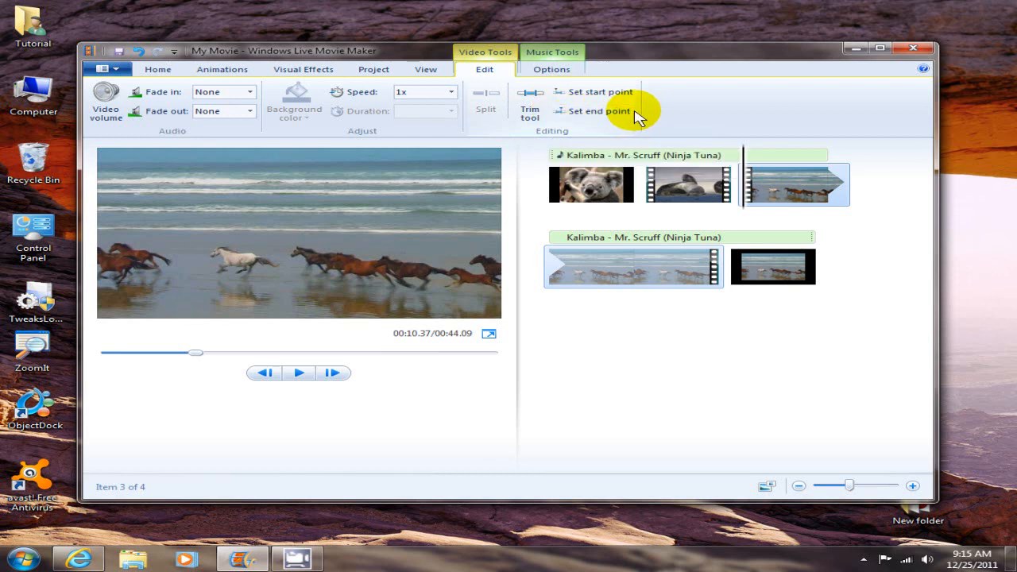
{"action": "mouse_move", "coordinate": [681, 119]}
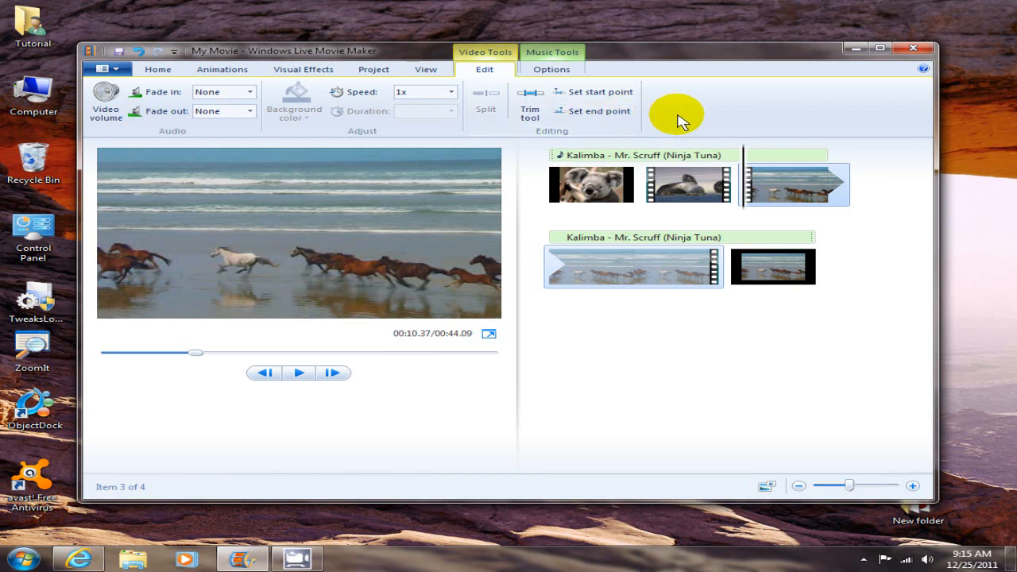
{"action": "mouse_move", "coordinate": [636, 393]}
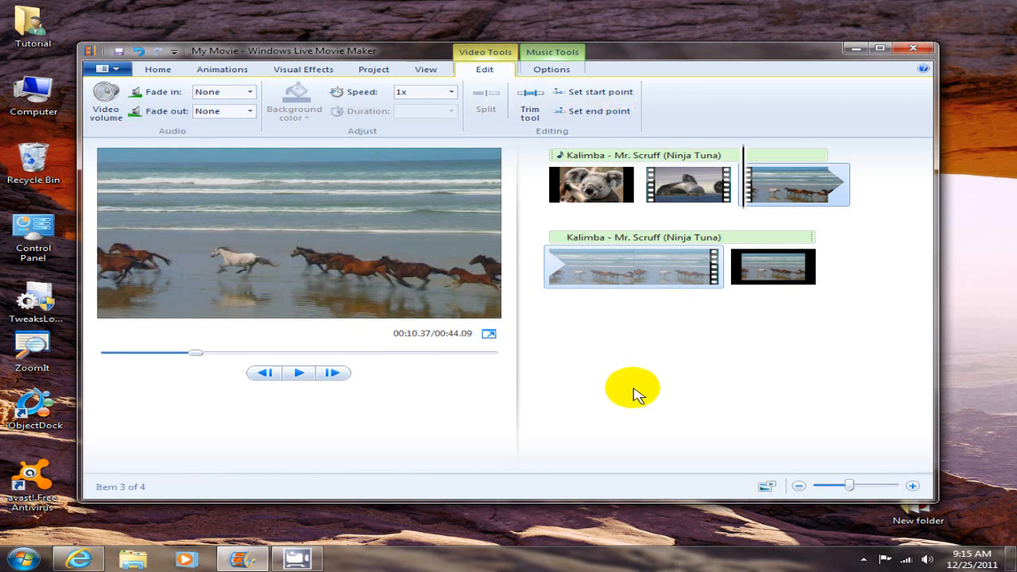
{"action": "mouse_move", "coordinate": [646, 132]}
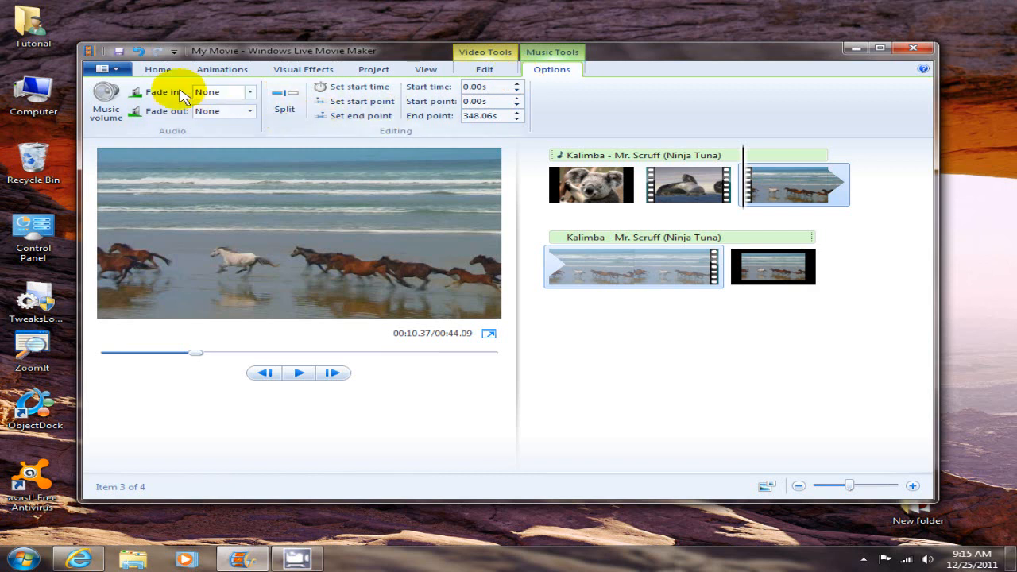
{"action": "mouse_move", "coordinate": [108, 91]}
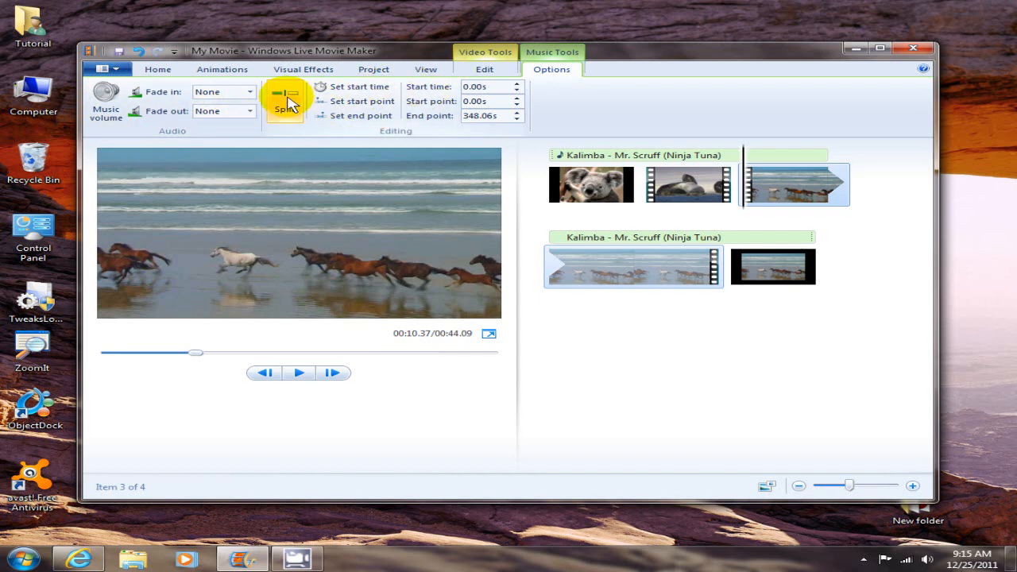
{"action": "mouse_move", "coordinate": [293, 99]}
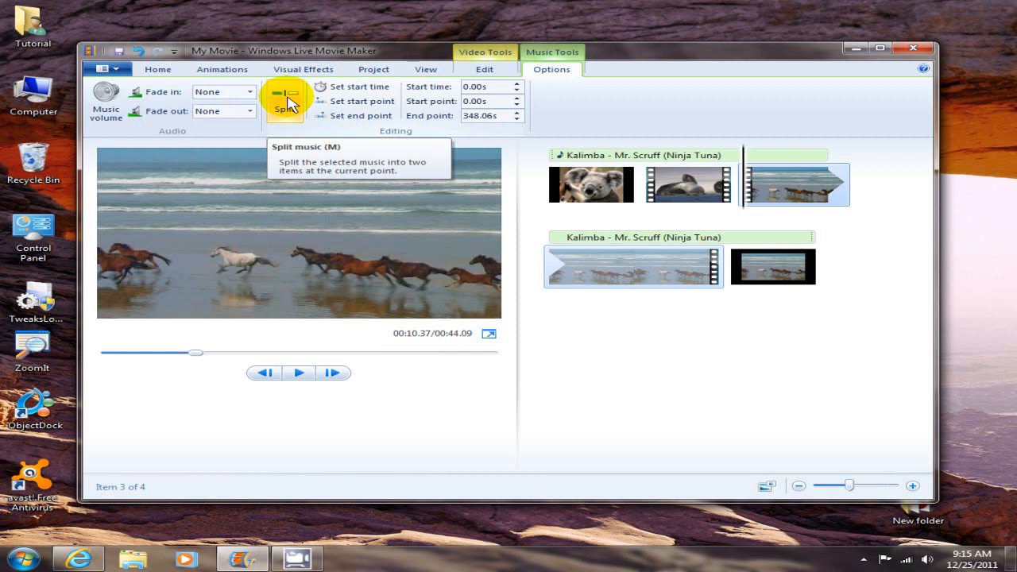
{"action": "mouse_move", "coordinate": [293, 99]}
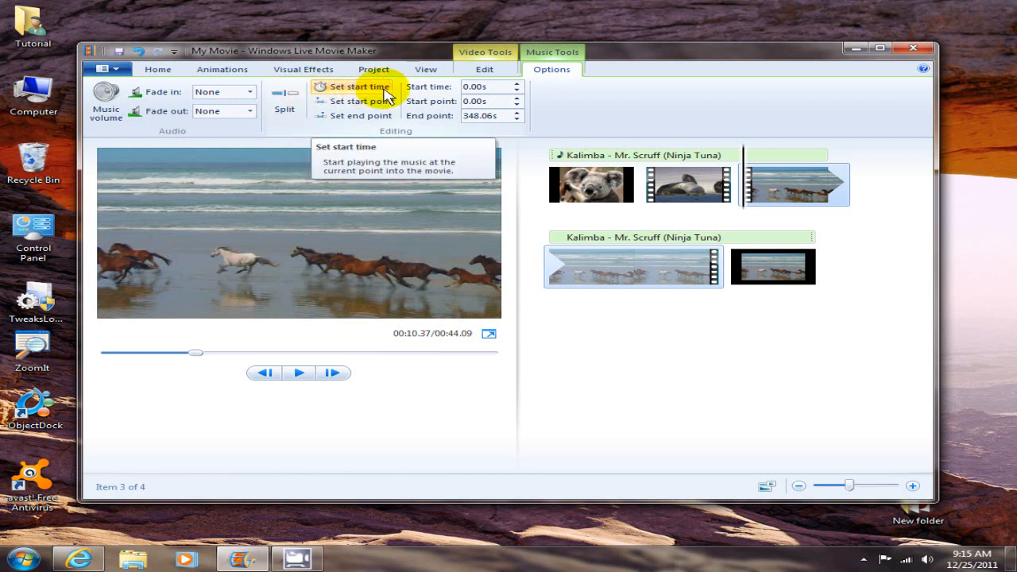
{"action": "mouse_move", "coordinate": [388, 118]}
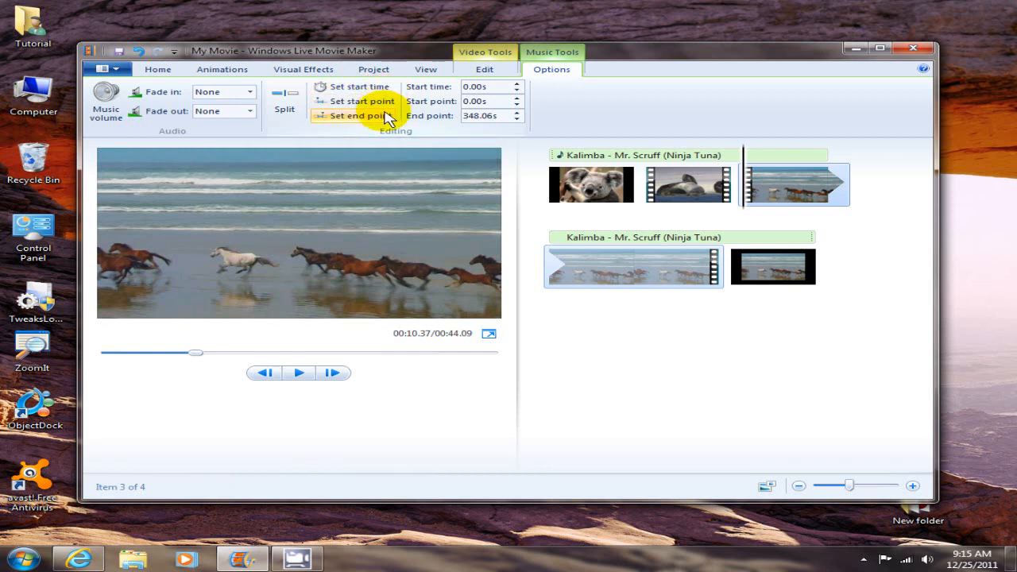
{"action": "mouse_move", "coordinate": [385, 102]}
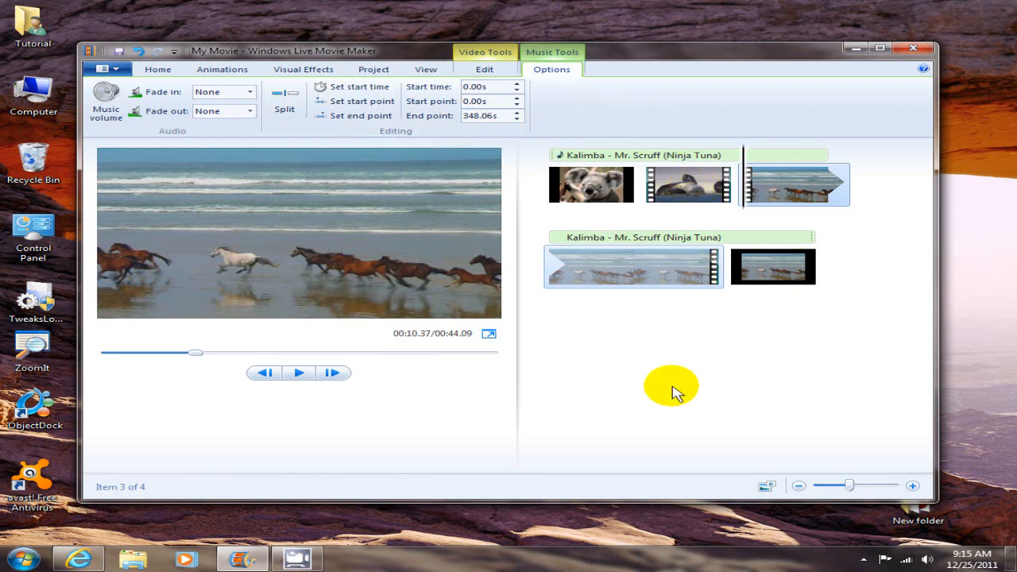
{"action": "mouse_move", "coordinate": [621, 385]}
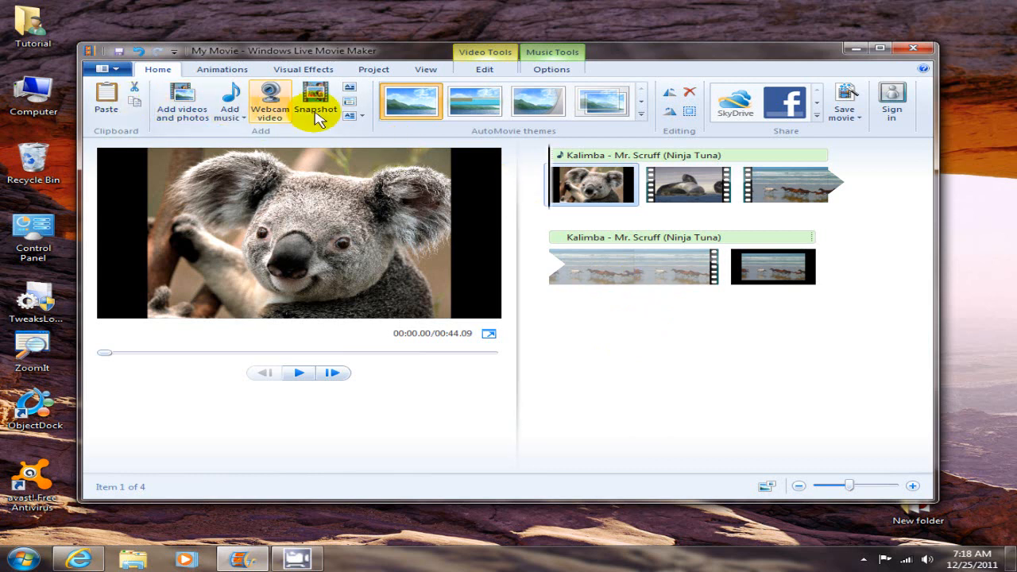
{"action": "mouse_move", "coordinate": [792, 104]}
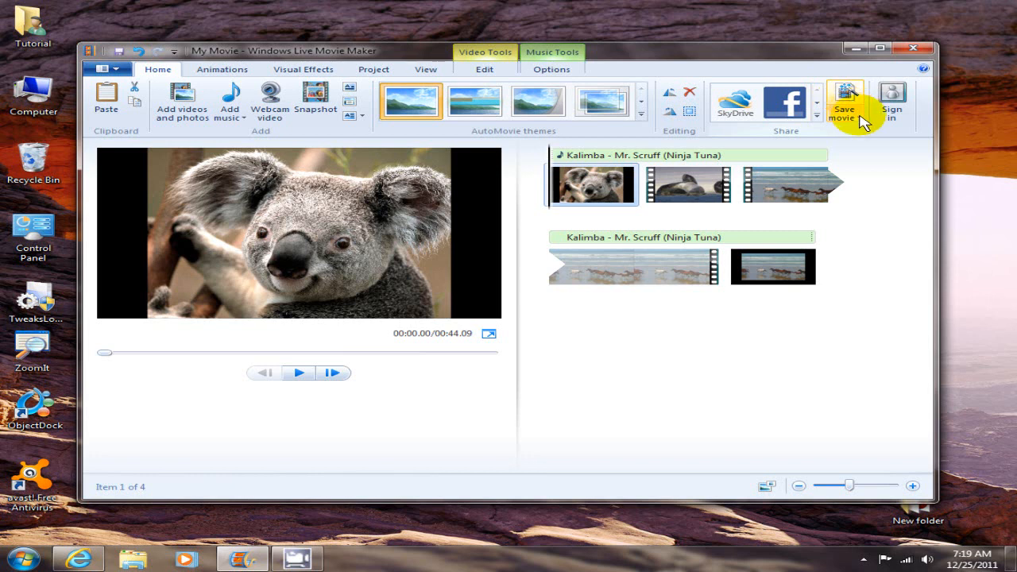
Step: Browse the Save movie output presets without saving, then play the preview from the Koala photo
{"action": "left_click", "coordinate": [856, 95]}
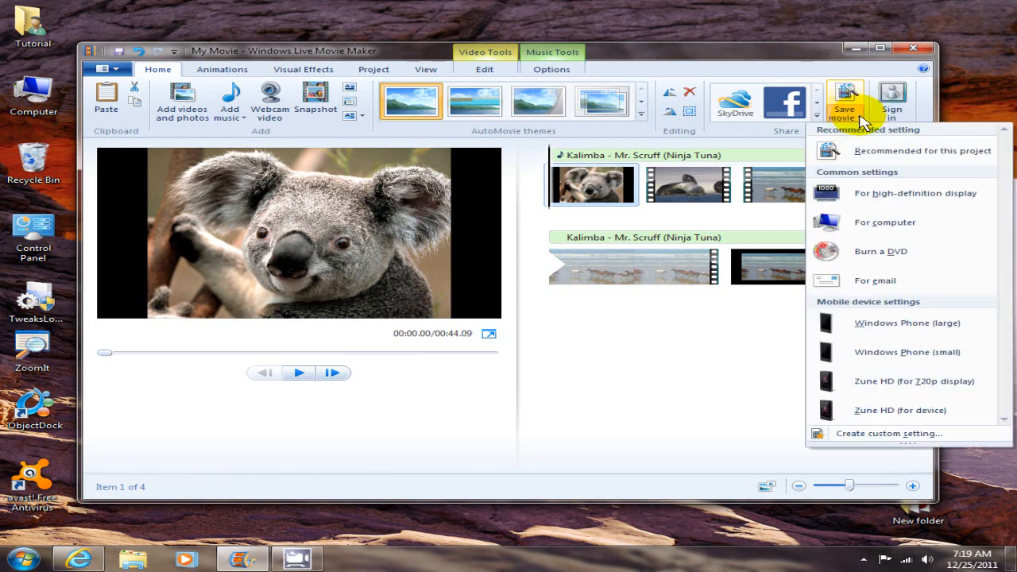
{"action": "mouse_move", "coordinate": [877, 156]}
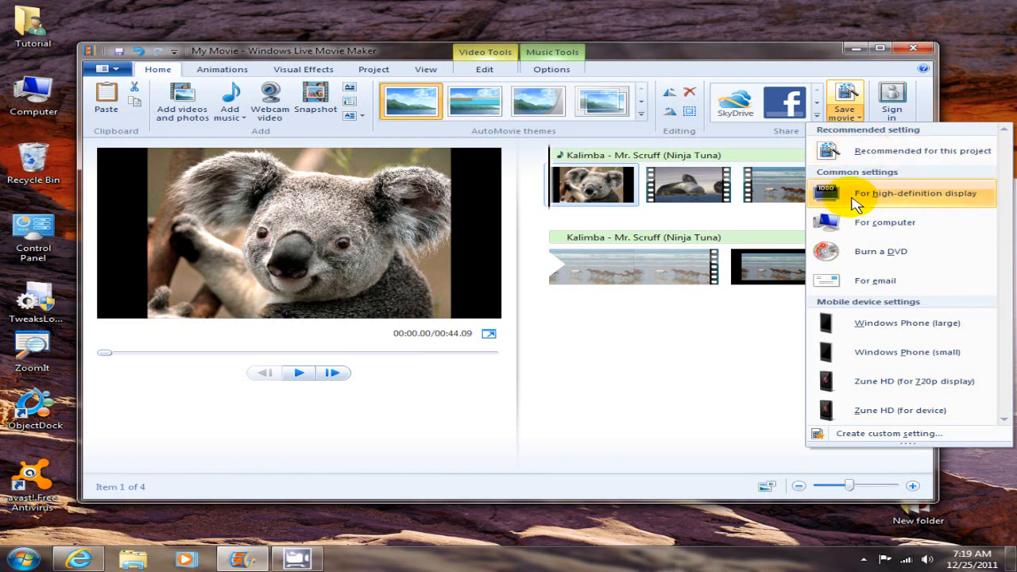
{"action": "mouse_move", "coordinate": [900, 203]}
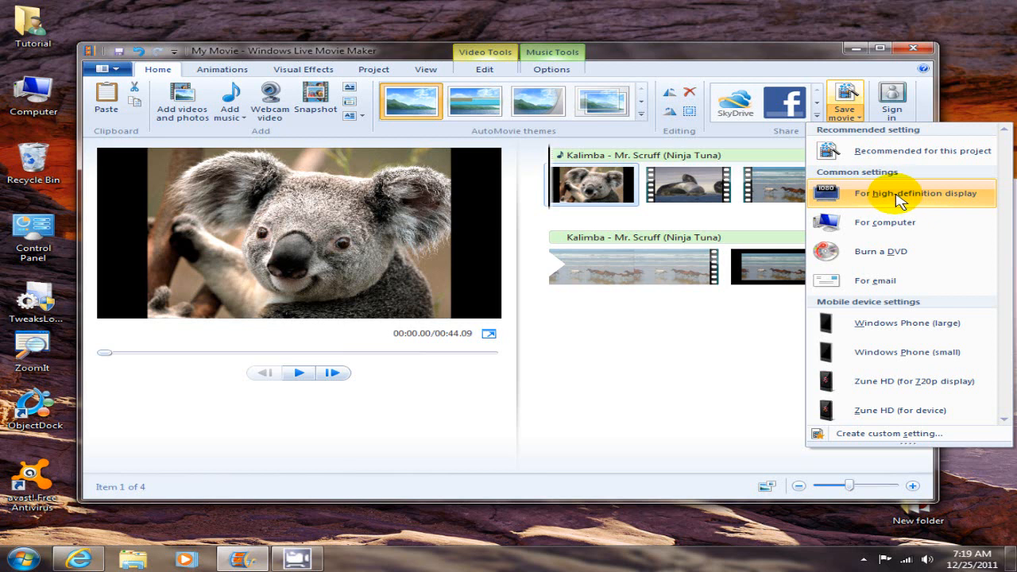
{"action": "mouse_move", "coordinate": [899, 251]}
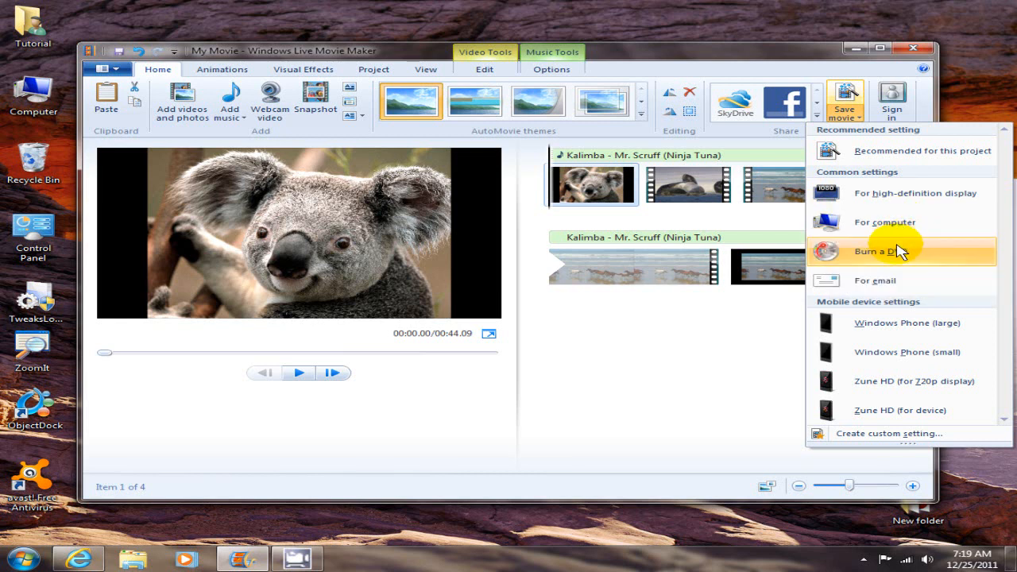
{"action": "mouse_move", "coordinate": [884, 279]}
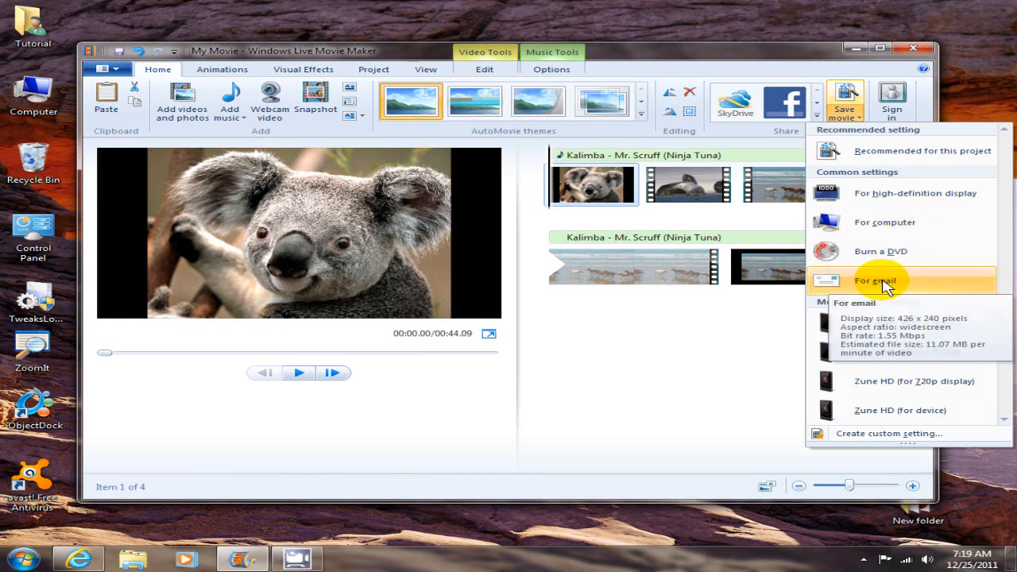
{"action": "mouse_move", "coordinate": [706, 356]}
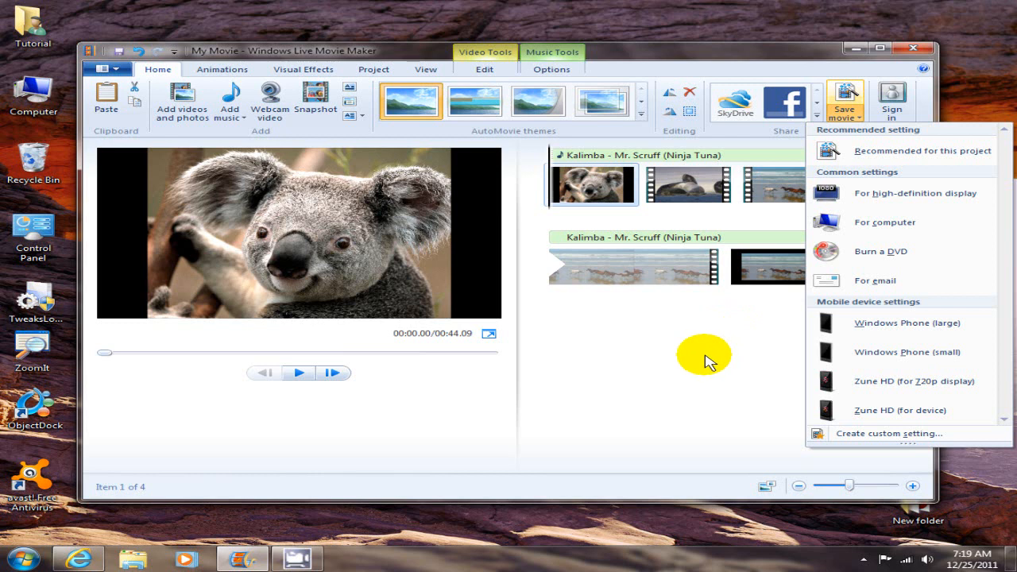
{"action": "mouse_move", "coordinate": [760, 350]}
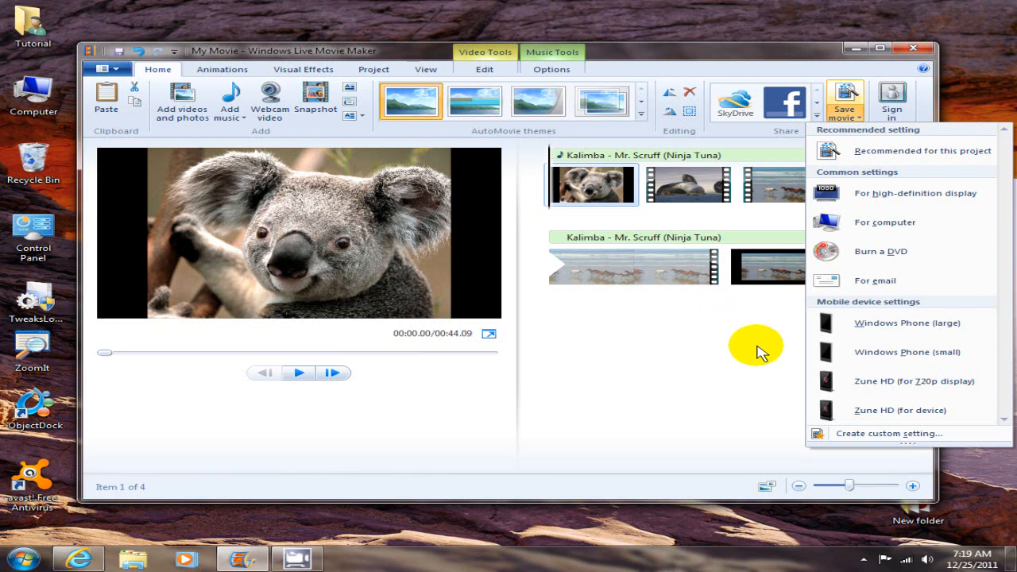
{"action": "mouse_move", "coordinate": [871, 310]}
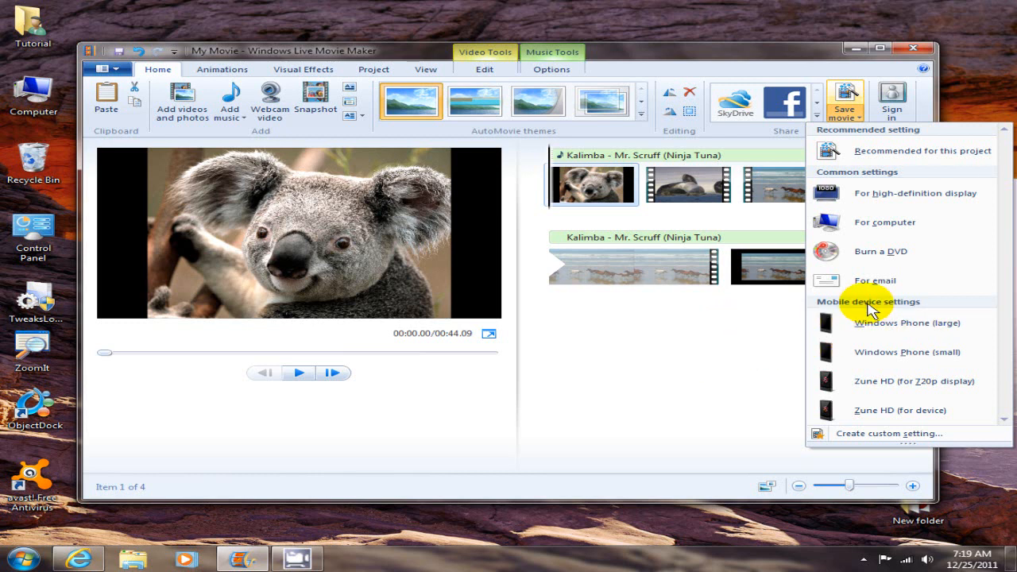
{"action": "mouse_move", "coordinate": [871, 382]}
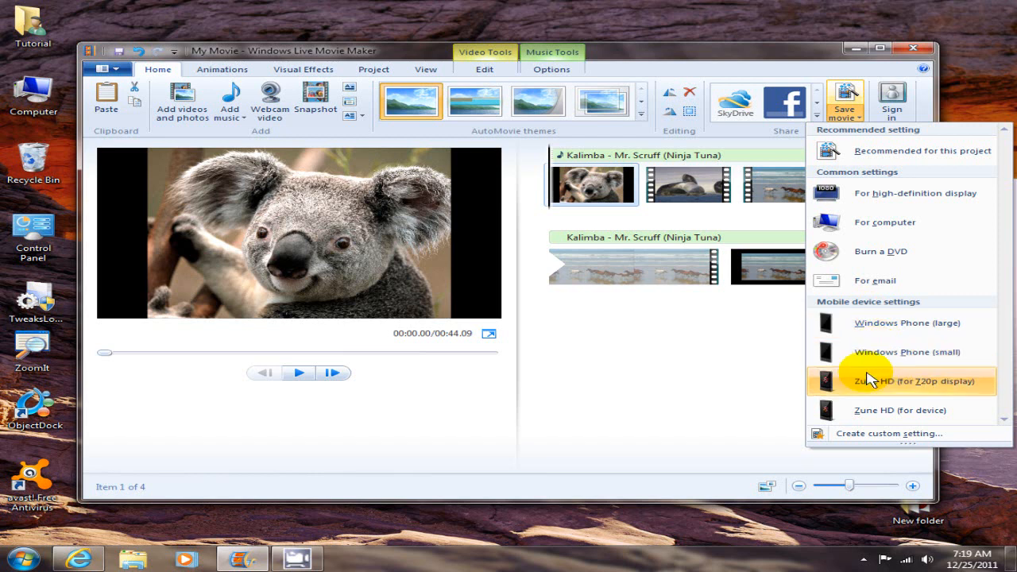
{"action": "mouse_move", "coordinate": [668, 337]}
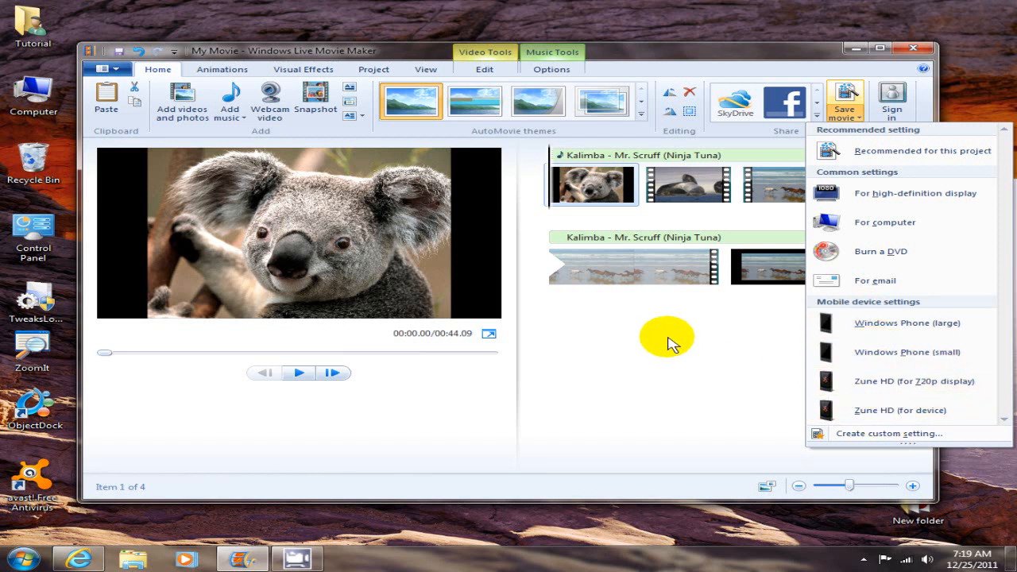
{"action": "mouse_move", "coordinate": [665, 343]}
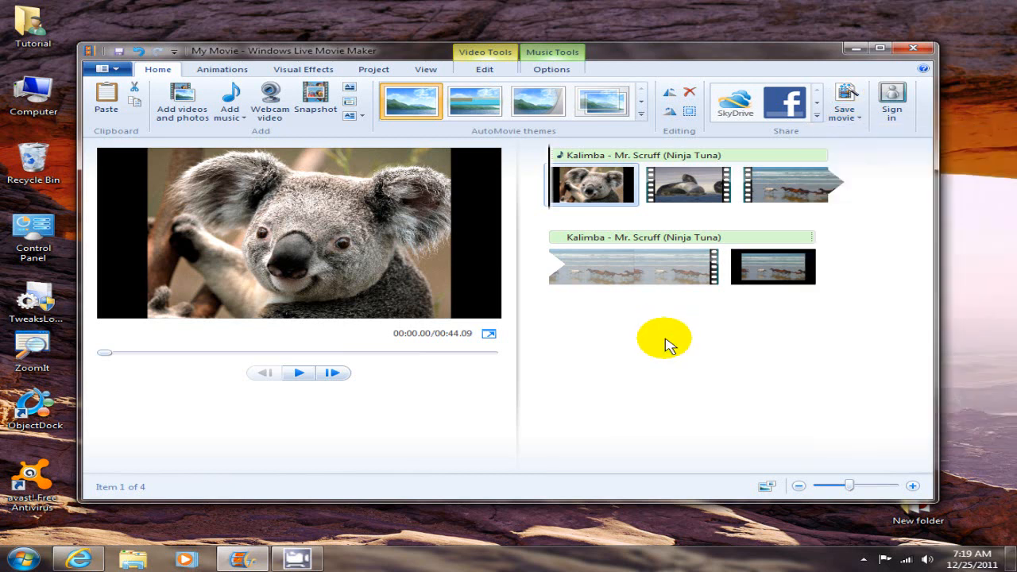
{"action": "mouse_move", "coordinate": [383, 371]}
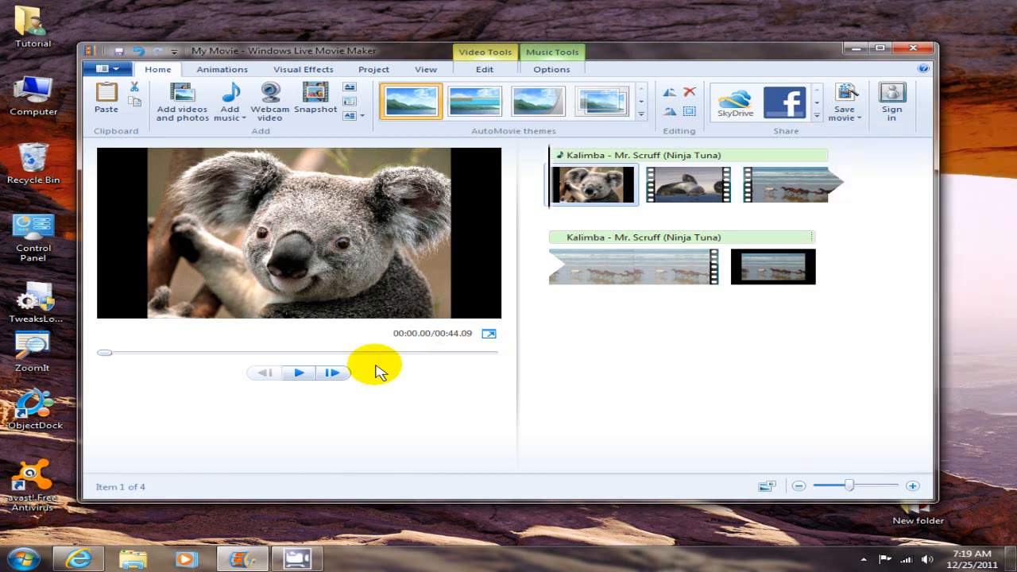
{"action": "left_click", "coordinate": [299, 372]}
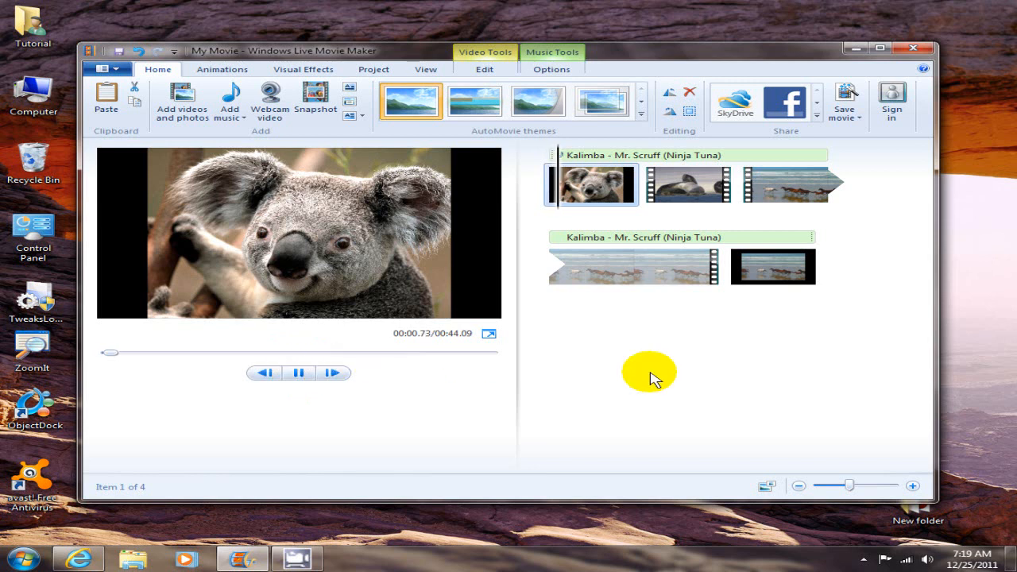